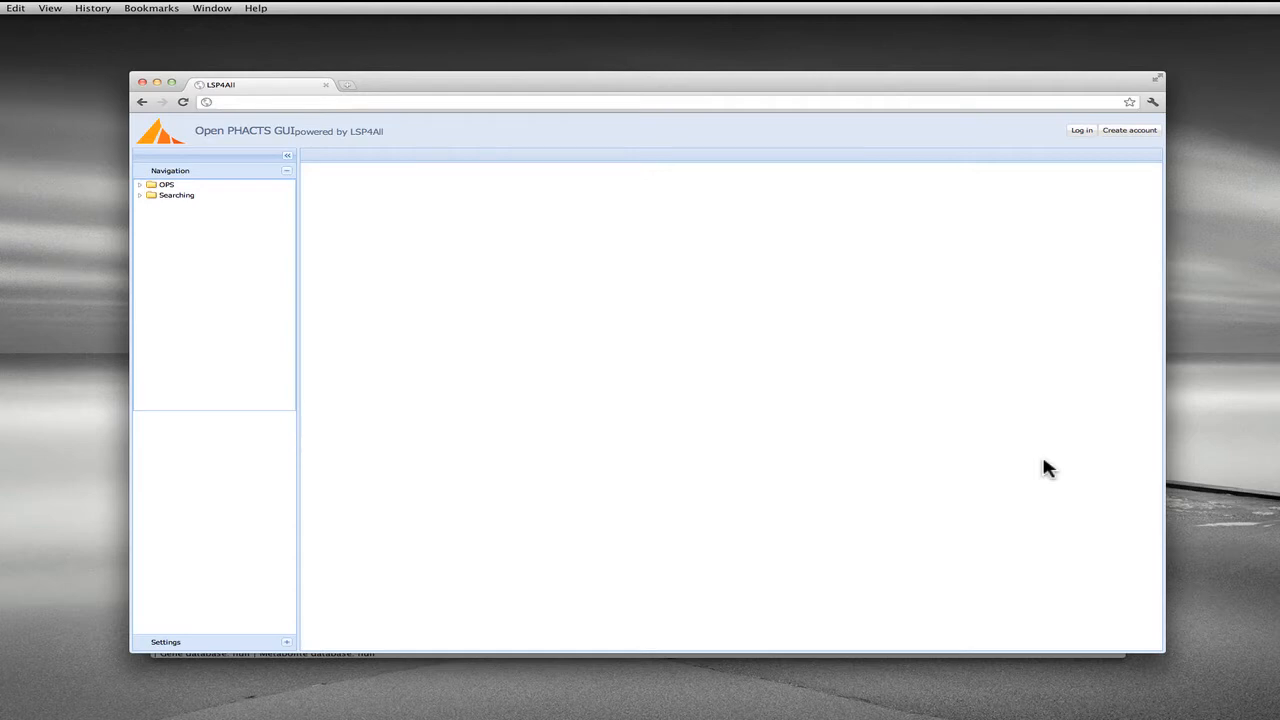
{"action": "mouse_move", "coordinate": [876, 458]}
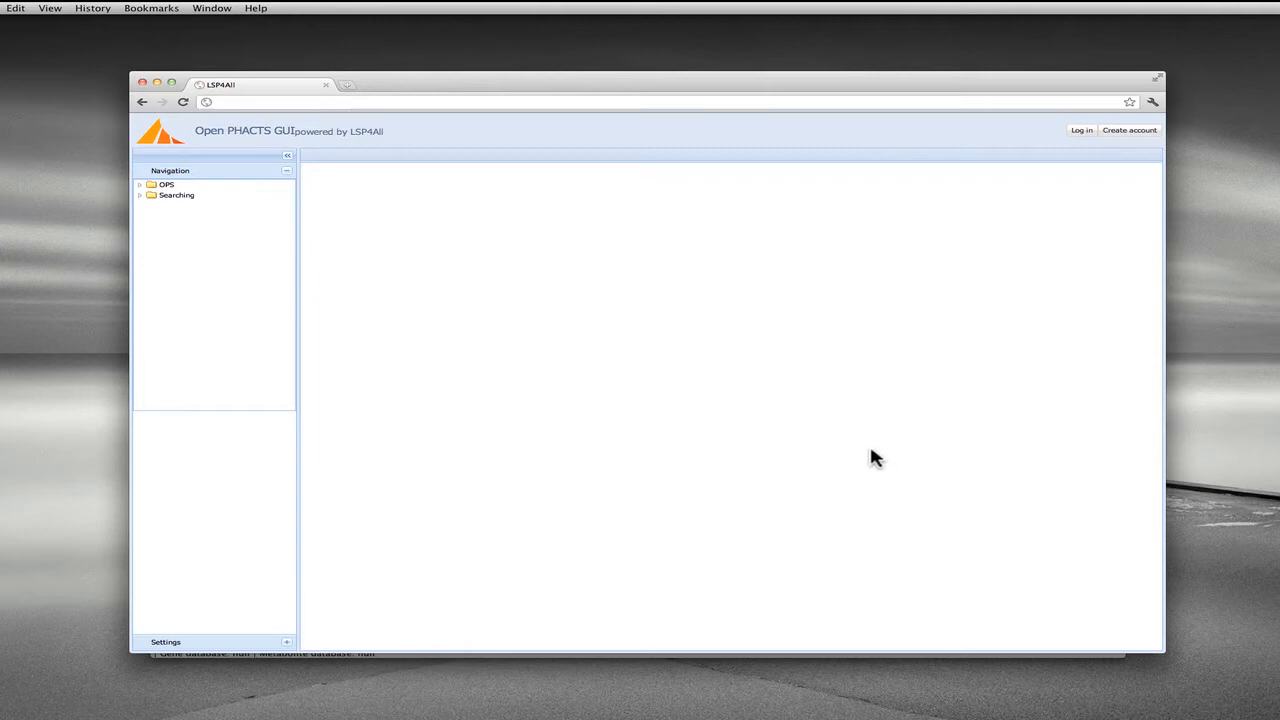
{"action": "mouse_move", "coordinate": [212, 324]}
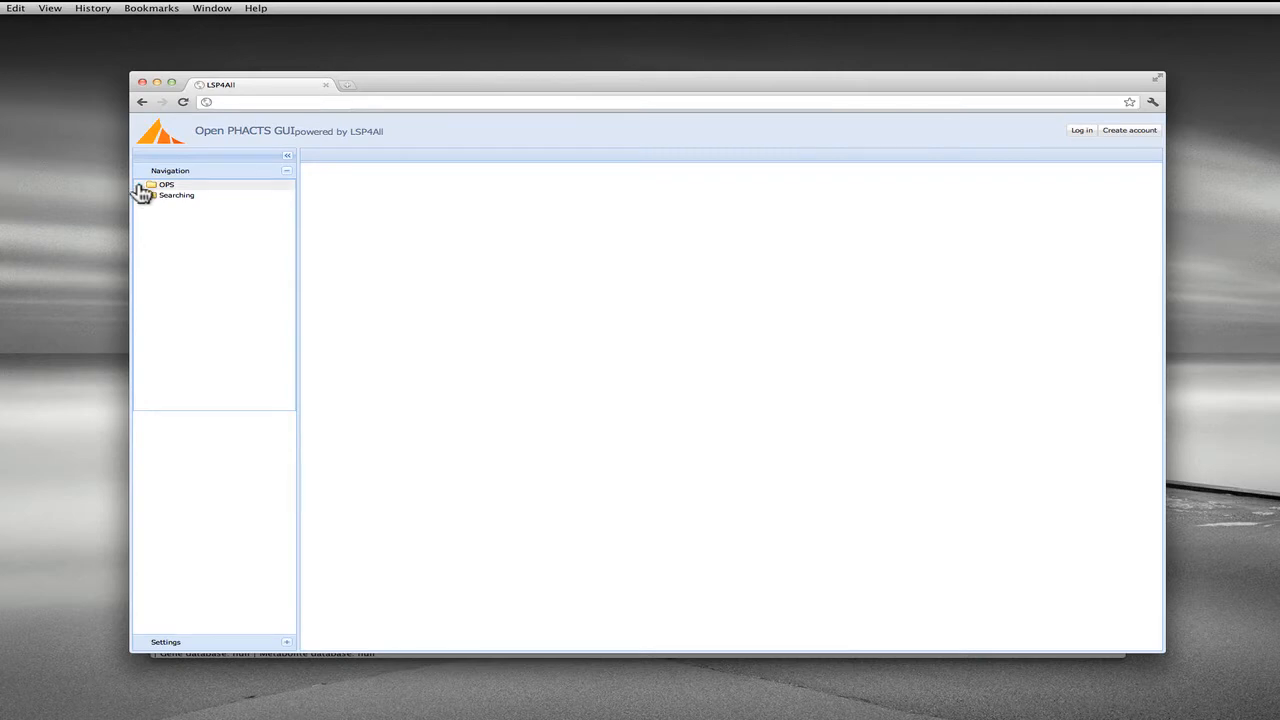
Step: Expand the OPS folder and its Pharmacology subfolder to list enzyme family, compound and target queries
{"action": "left_click", "coordinate": [144, 184]}
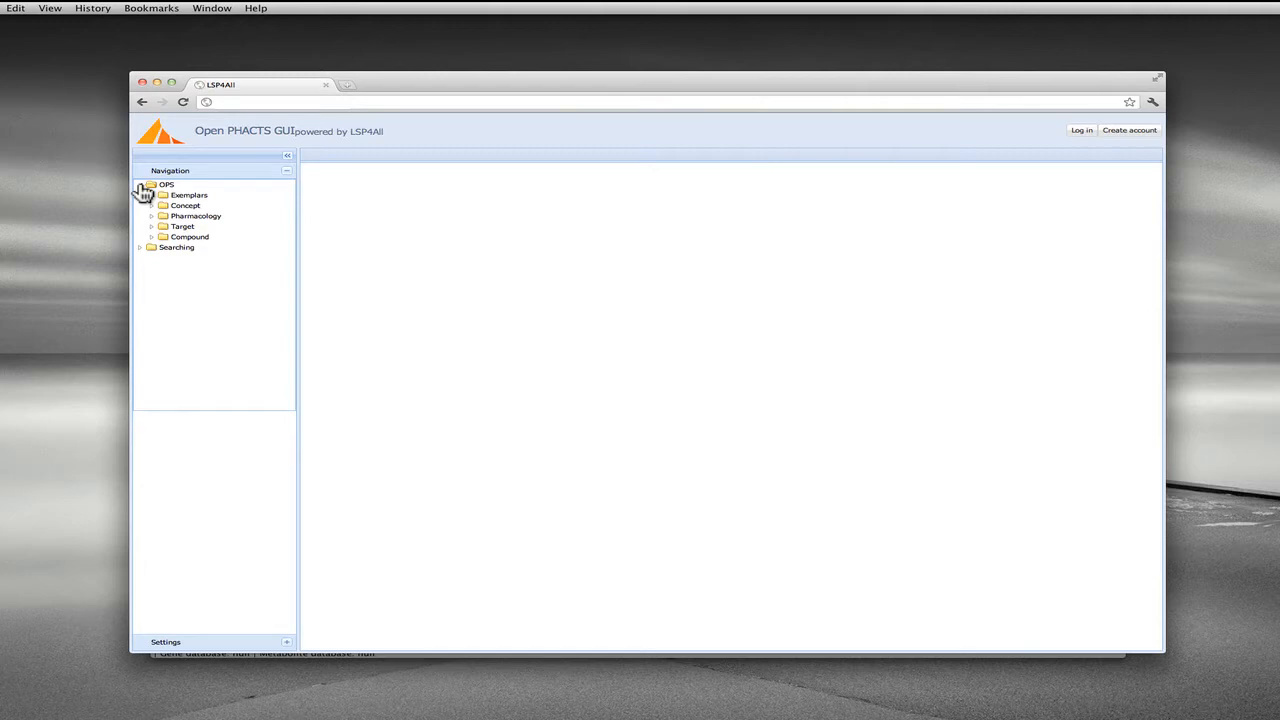
{"action": "left_click", "coordinate": [140, 184]}
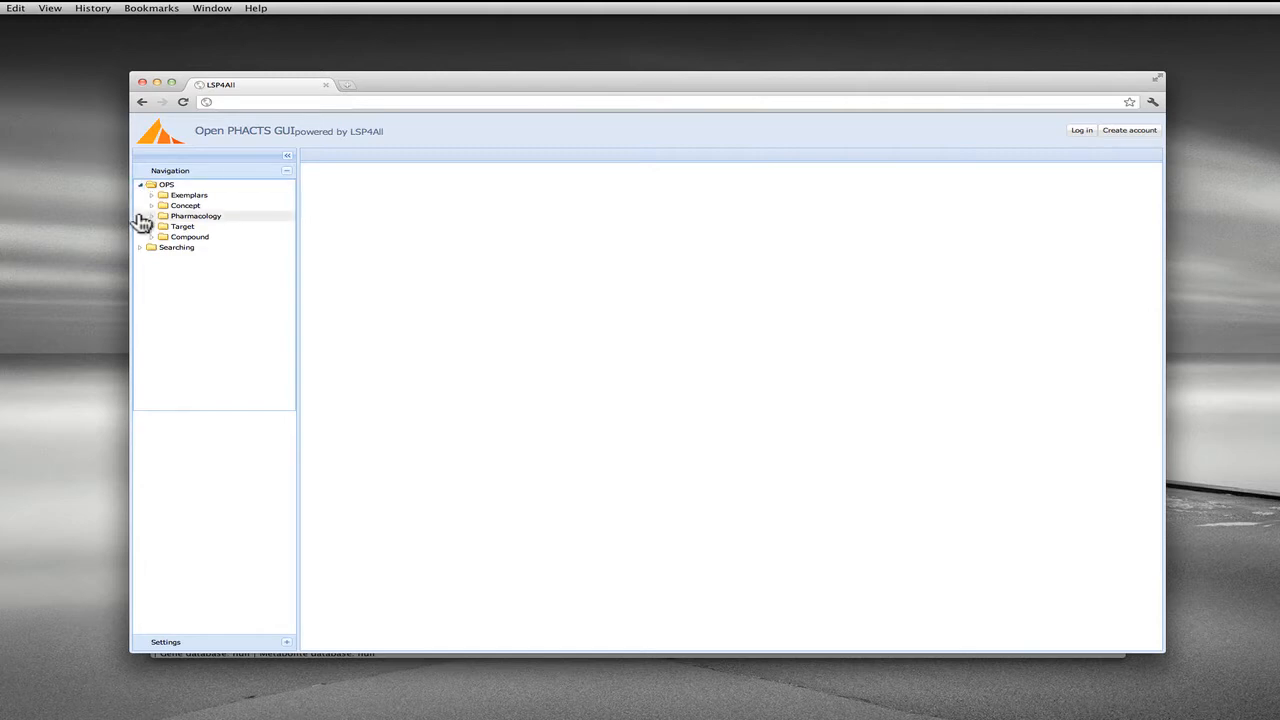
{"action": "mouse_move", "coordinate": [148, 222]}
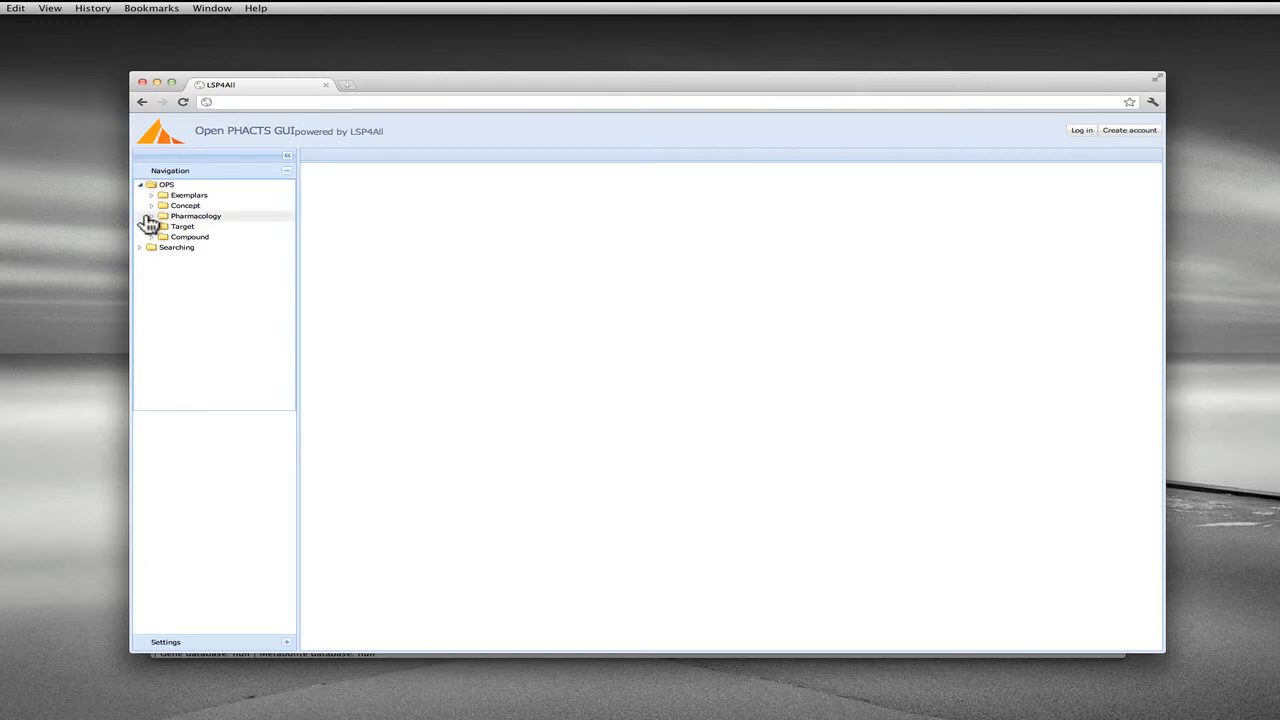
{"action": "left_click", "coordinate": [150, 216]}
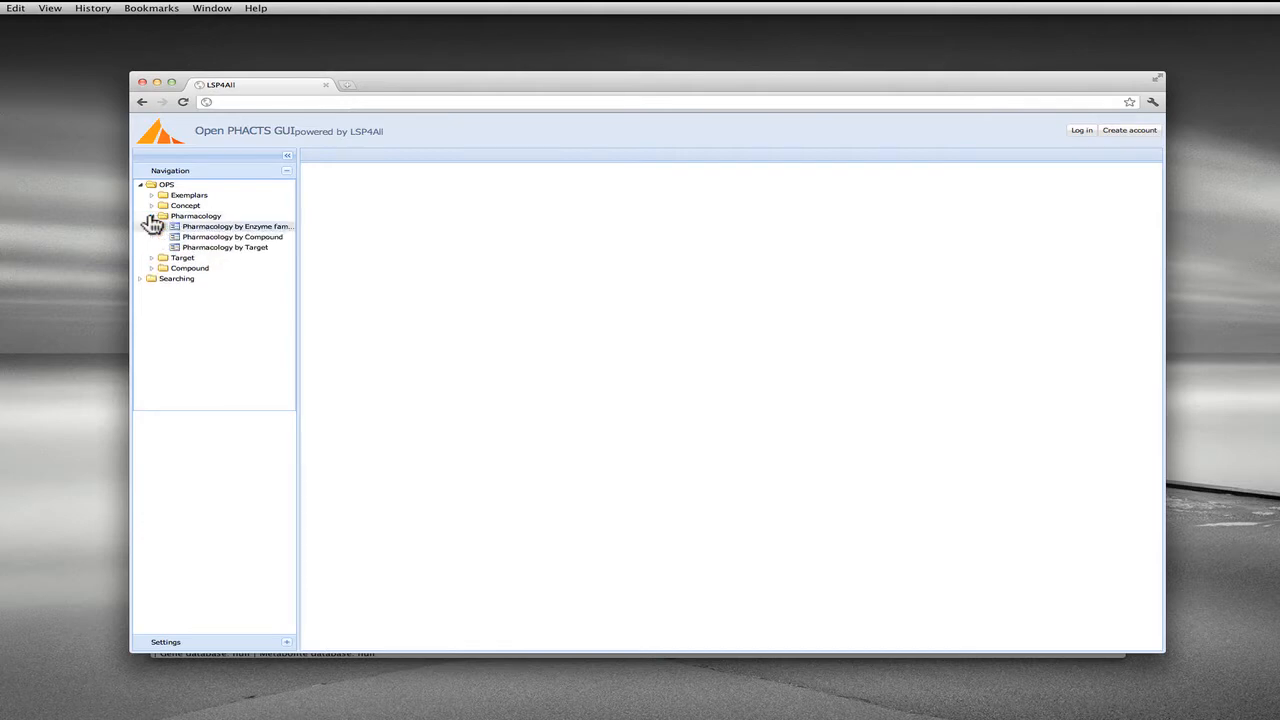
{"action": "mouse_move", "coordinate": [178, 232]}
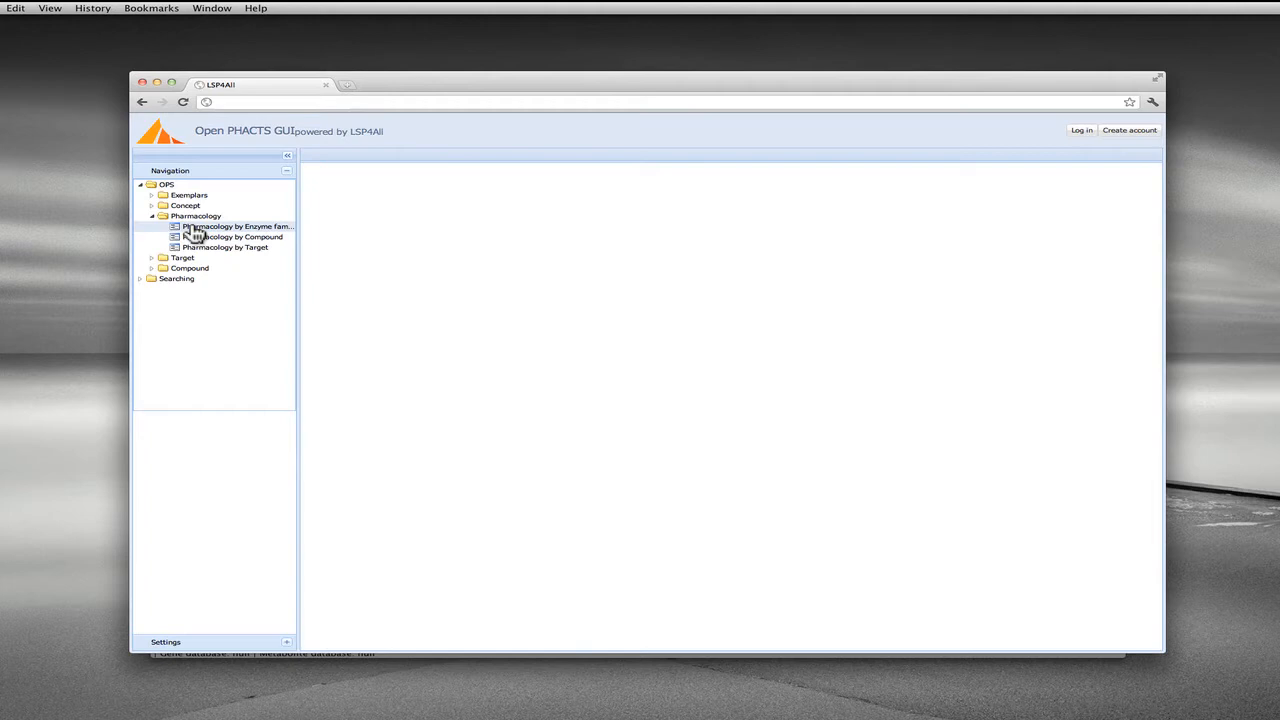
Step: Bring up the Pharmacology by Enzyme family query form
{"action": "left_click", "coordinate": [234, 226]}
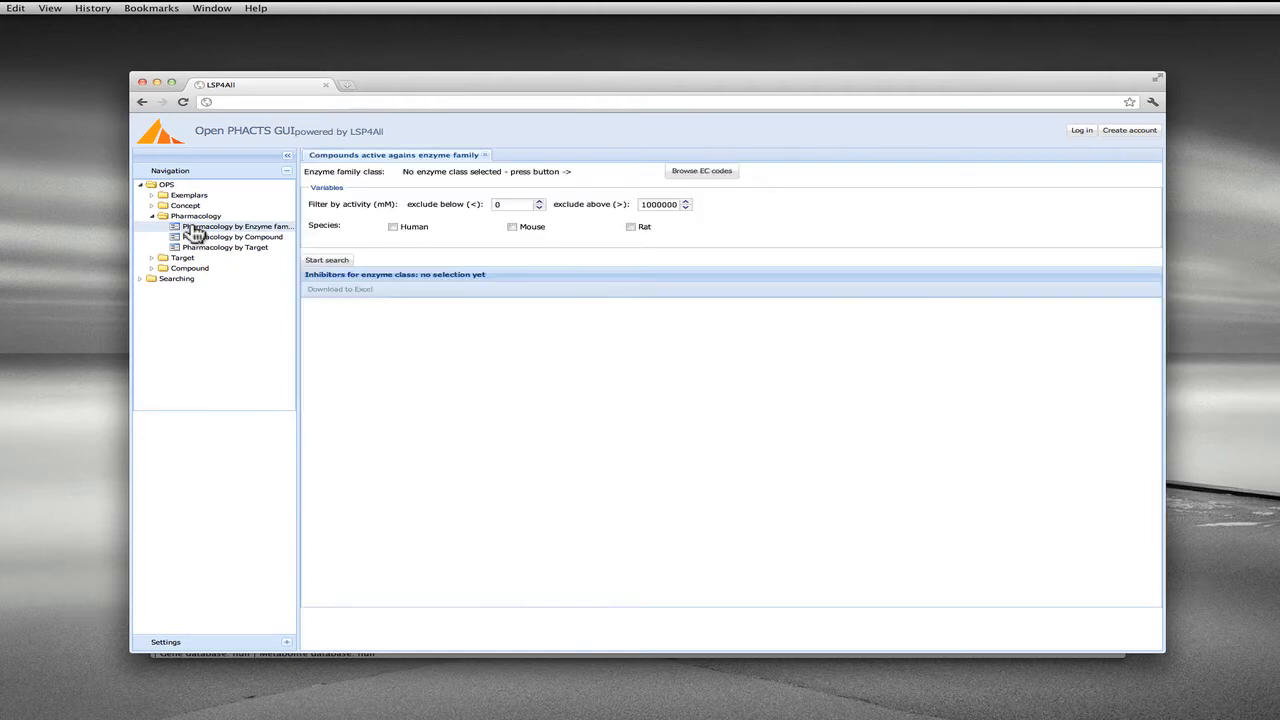
{"action": "mouse_move", "coordinate": [684, 308]}
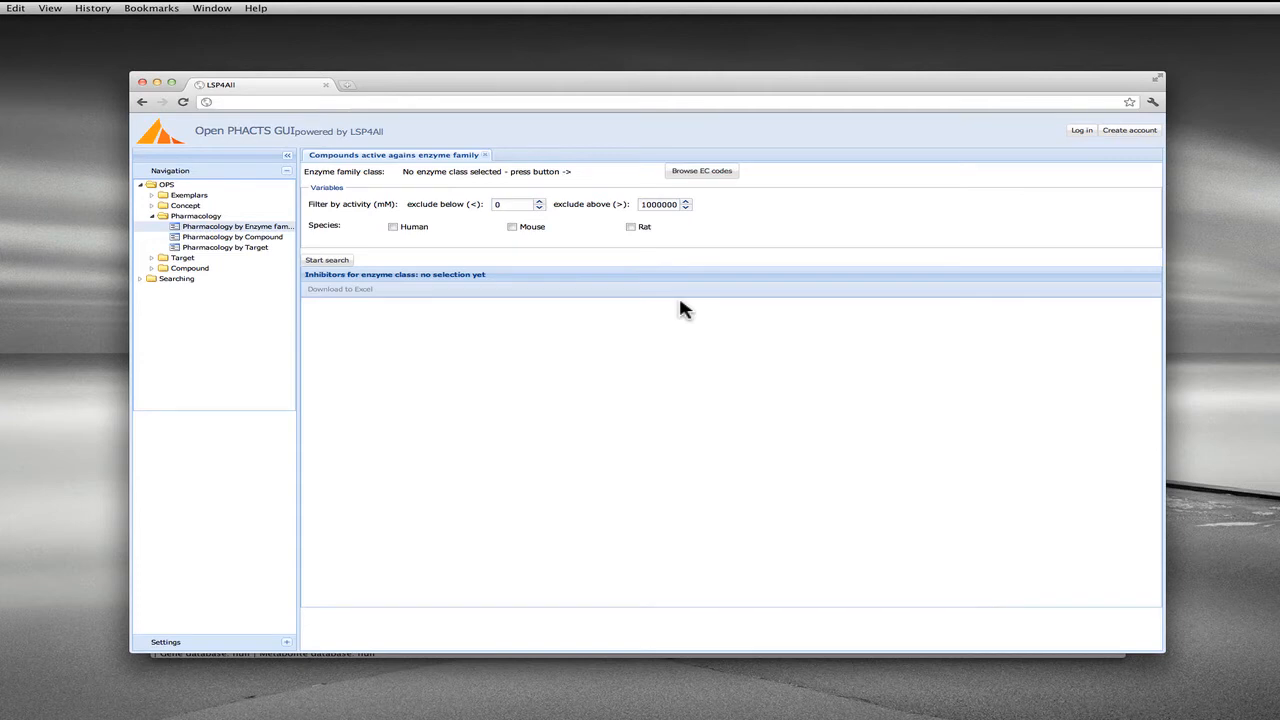
{"action": "mouse_move", "coordinate": [654, 312]}
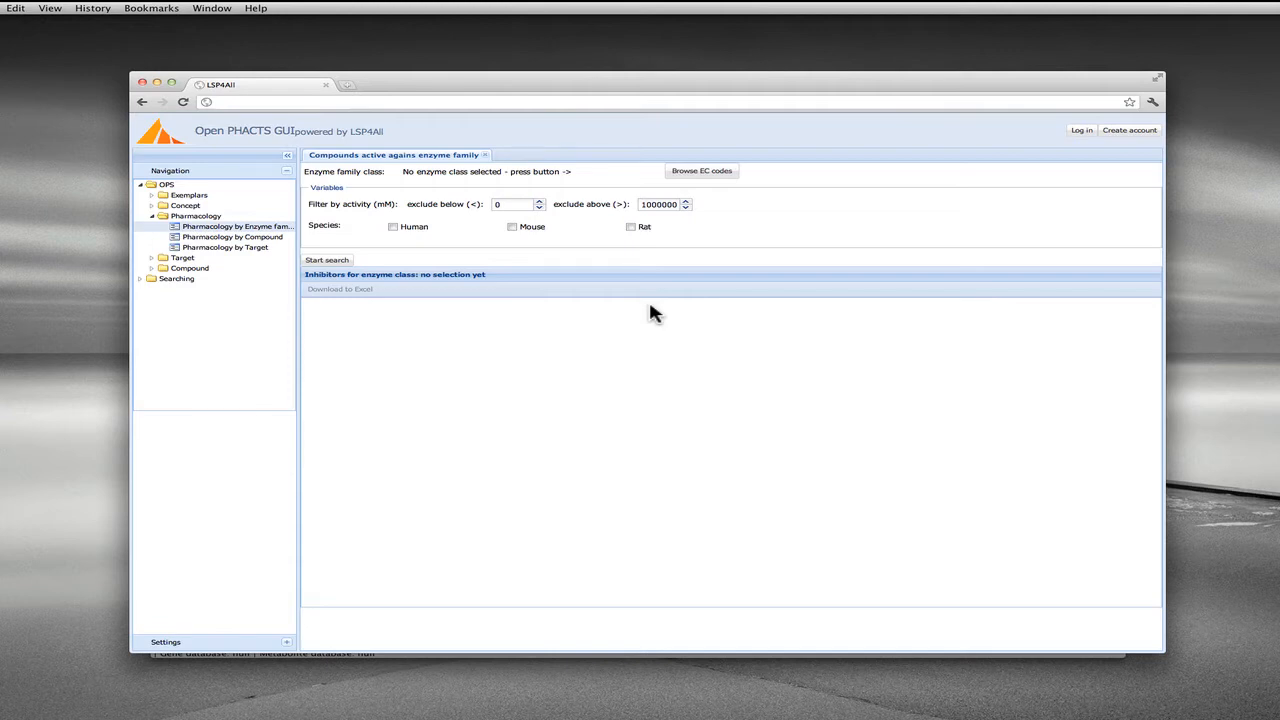
{"action": "mouse_move", "coordinate": [456, 368]}
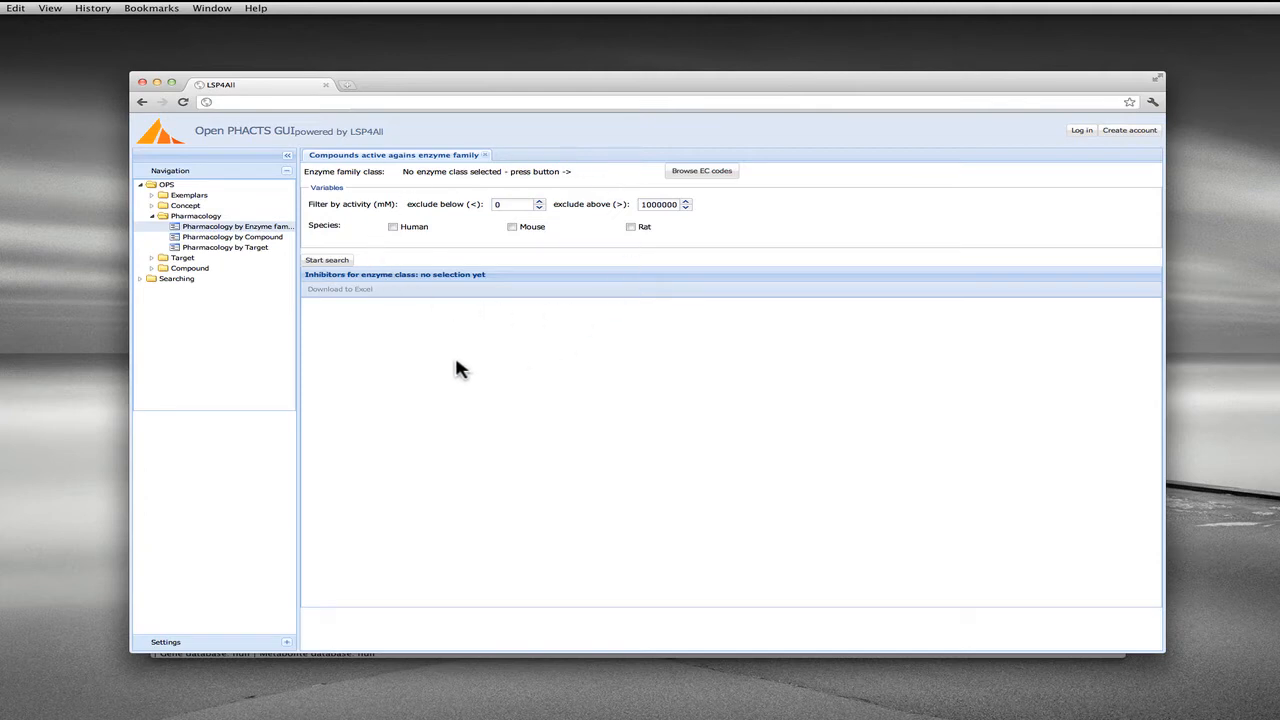
Step: Browse EC codes, expanding Oxidoreductases and one of its EC subclasses
{"action": "left_click", "coordinate": [700, 172]}
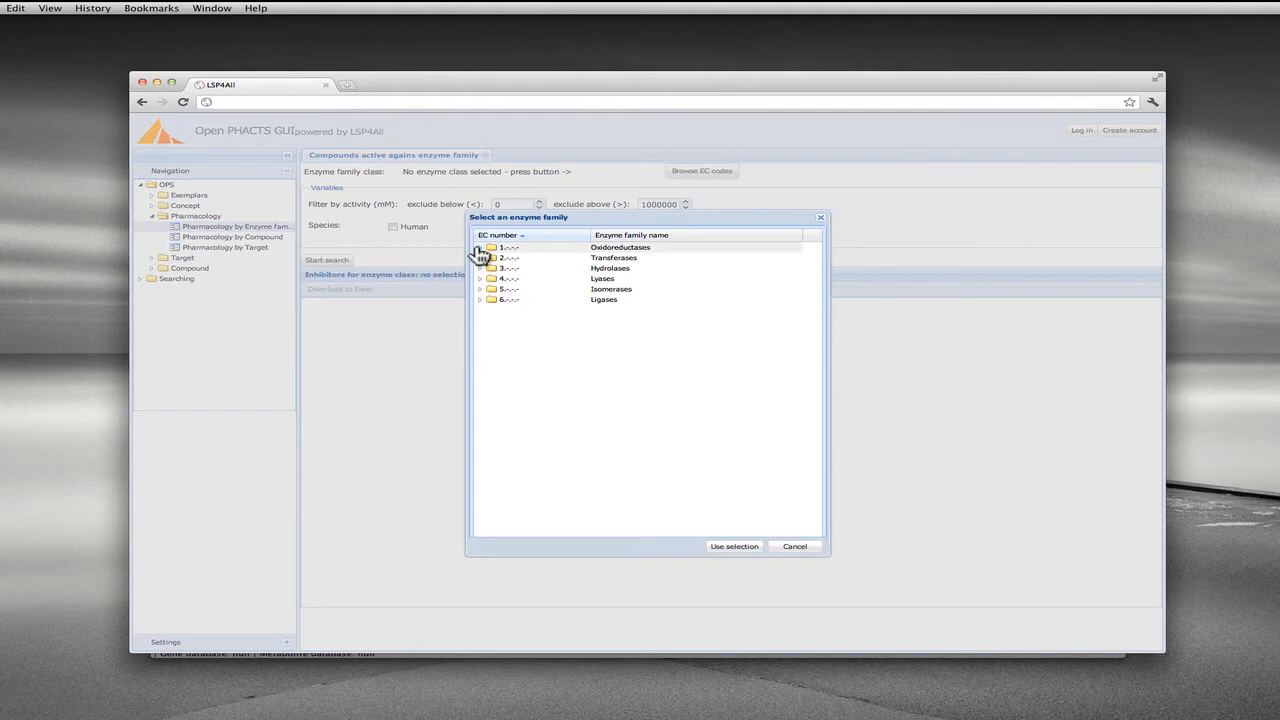
{"action": "left_click", "coordinate": [480, 248]}
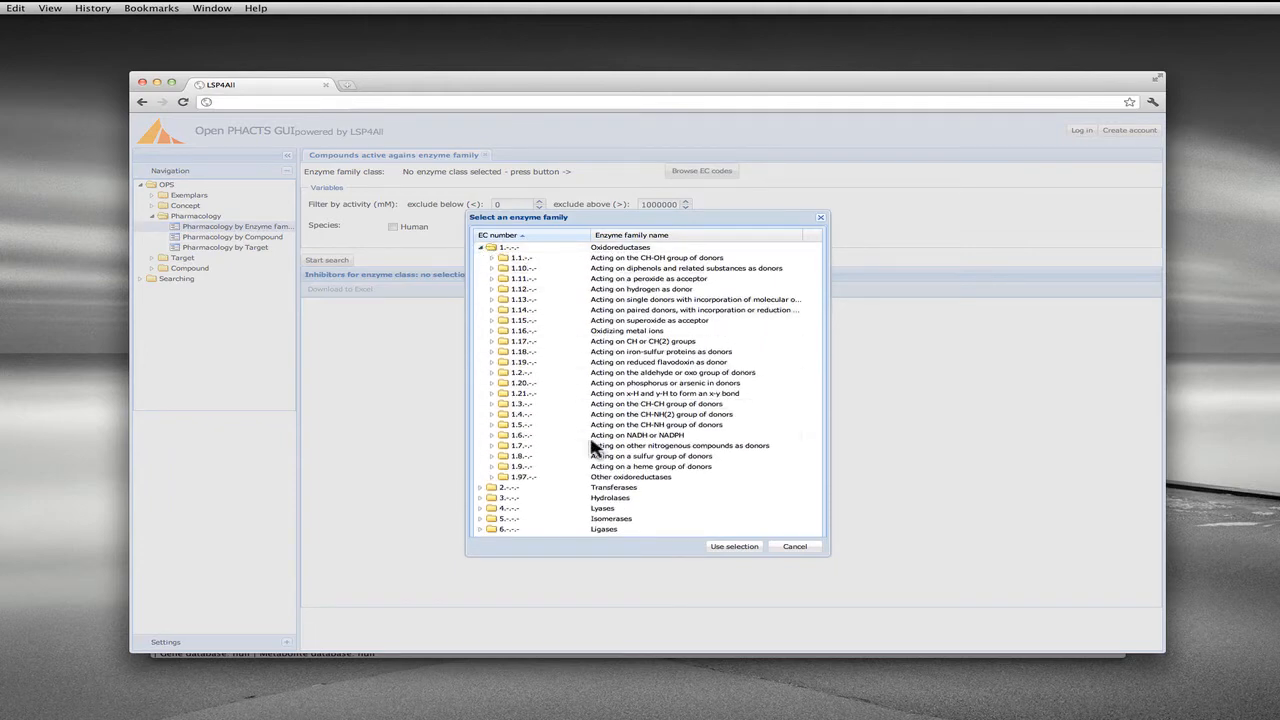
{"action": "left_click", "coordinate": [492, 362]}
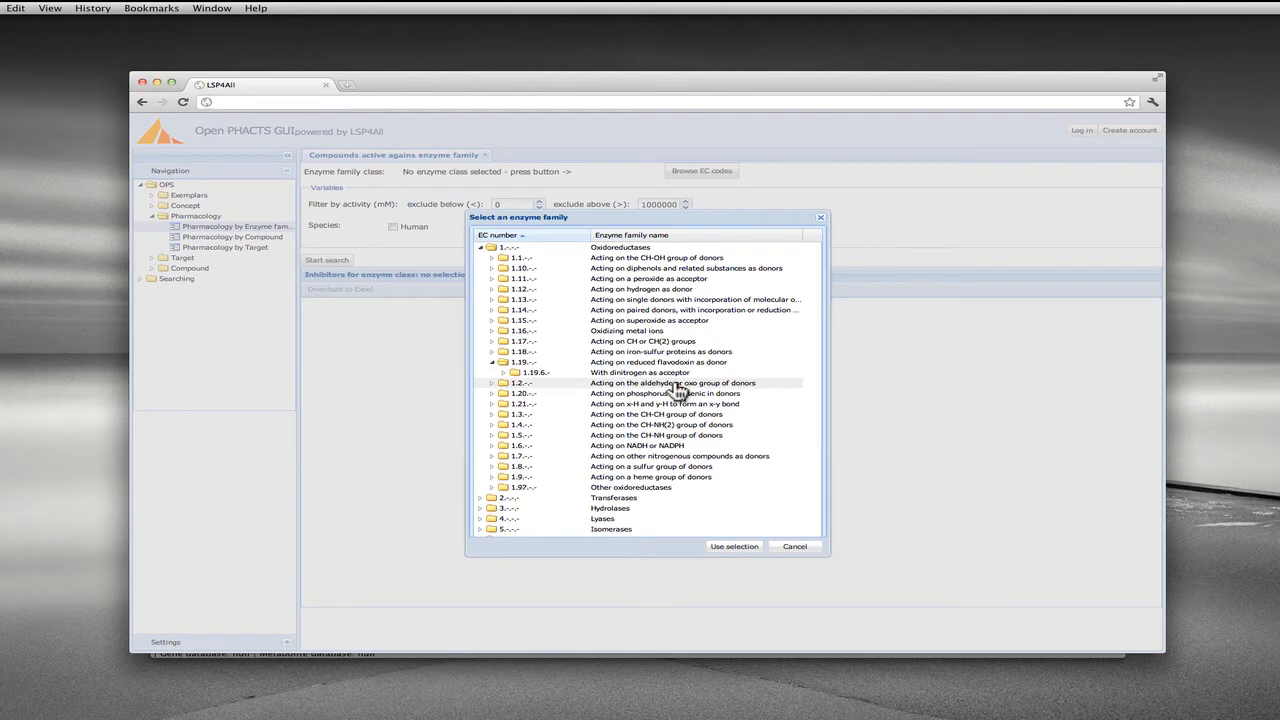
{"action": "mouse_move", "coordinate": [628, 256]}
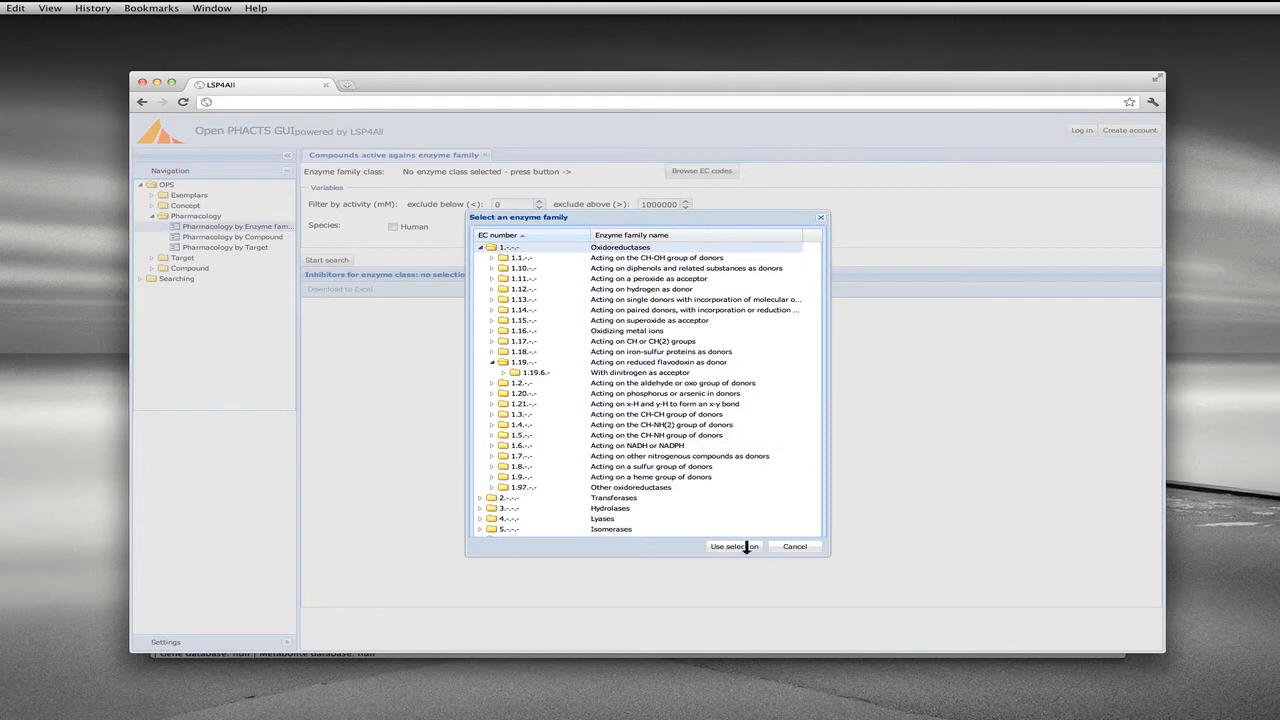
Step: Use Oxidoreductases, exclude activities above 0.0001, and restrict species to Human and Mouse
{"action": "left_click", "coordinate": [734, 546]}
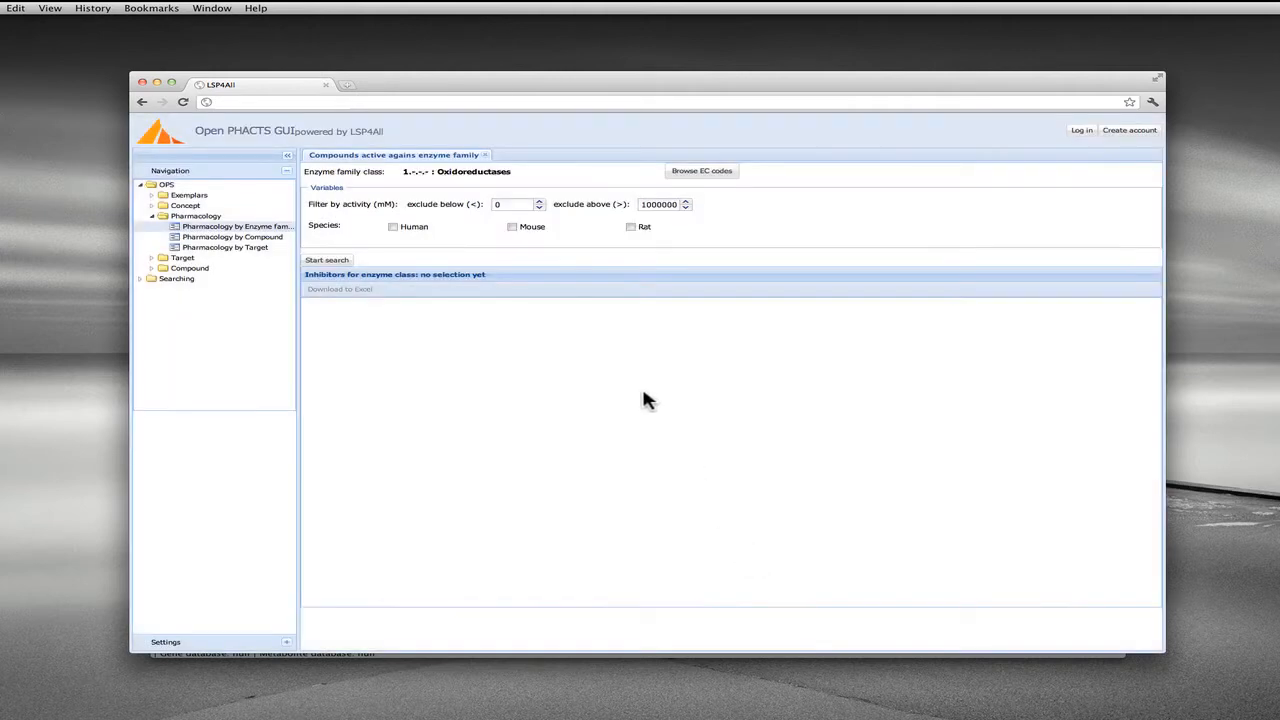
{"action": "triple_click", "coordinate": [660, 204]}
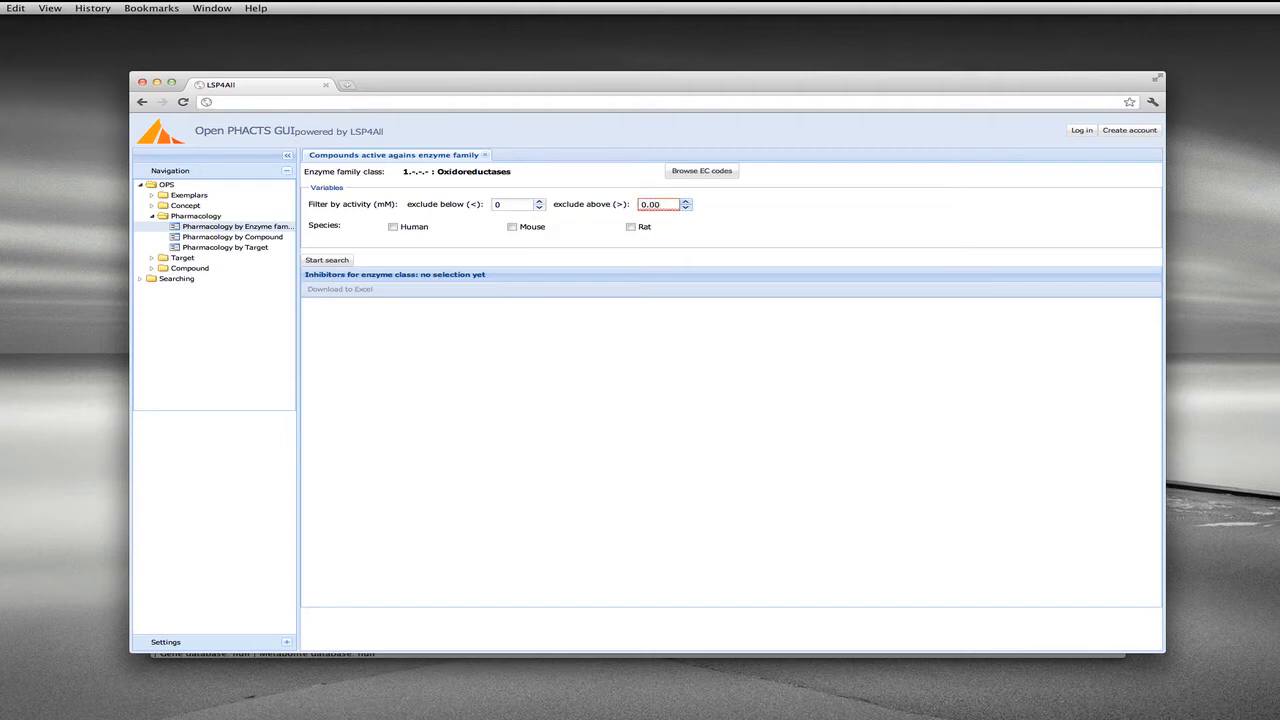
{"action": "type", "text": "0.0001"}
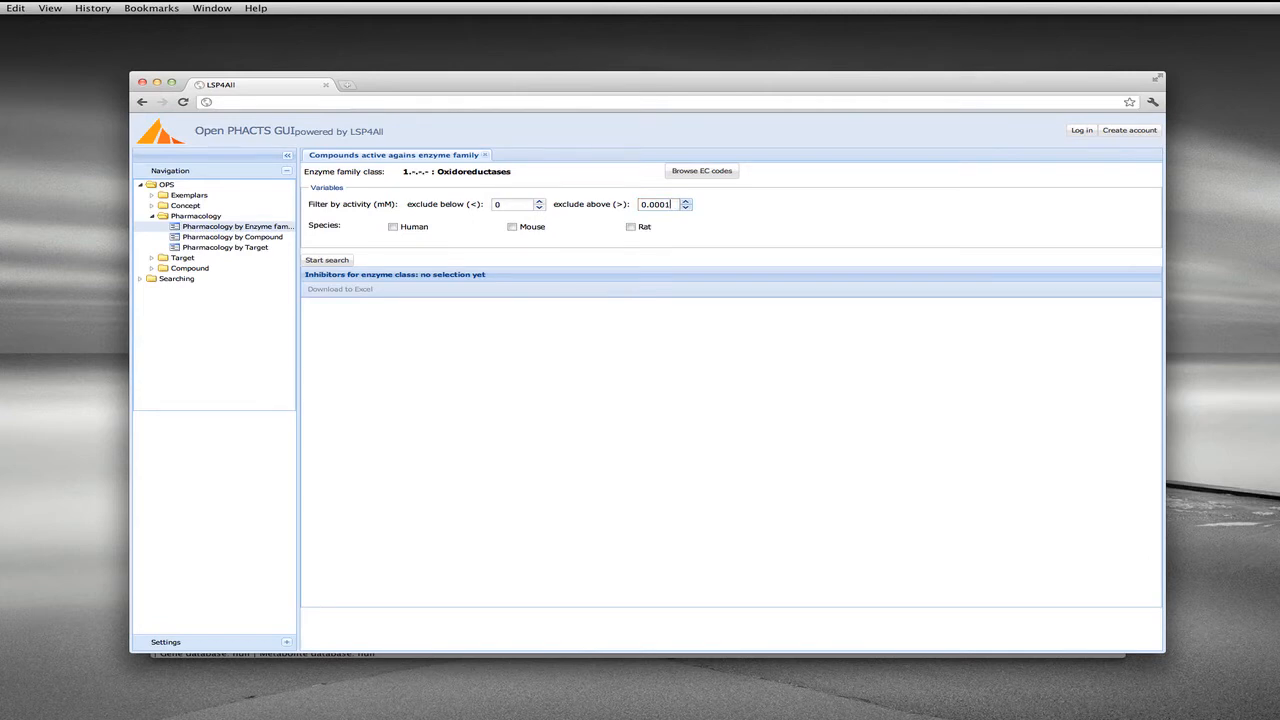
{"action": "mouse_move", "coordinate": [388, 200]}
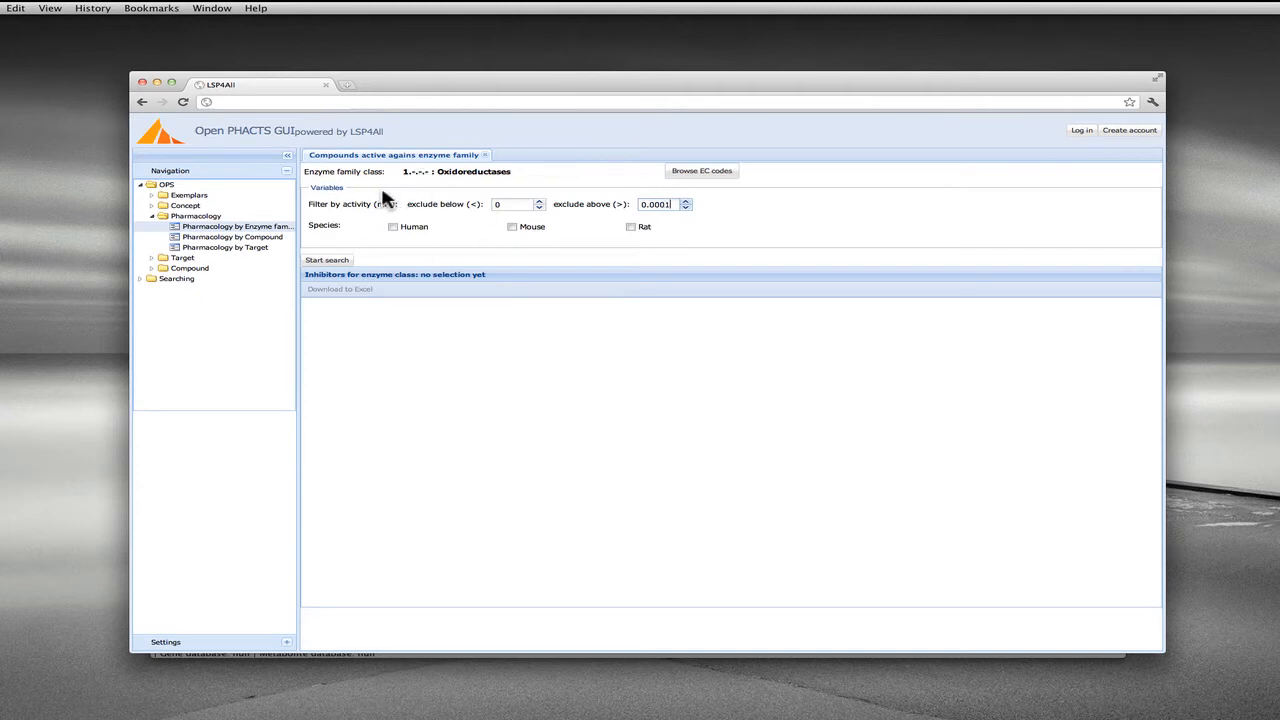
{"action": "left_click", "coordinate": [392, 226]}
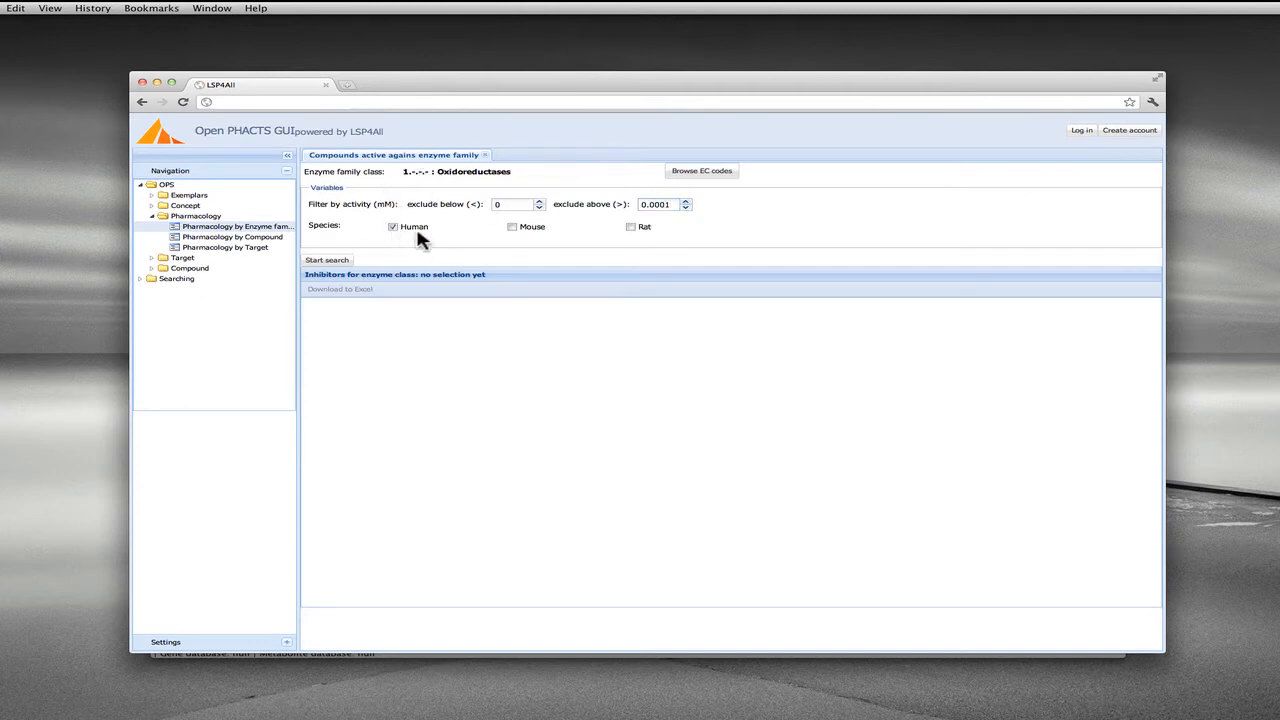
{"action": "left_click", "coordinate": [512, 228]}
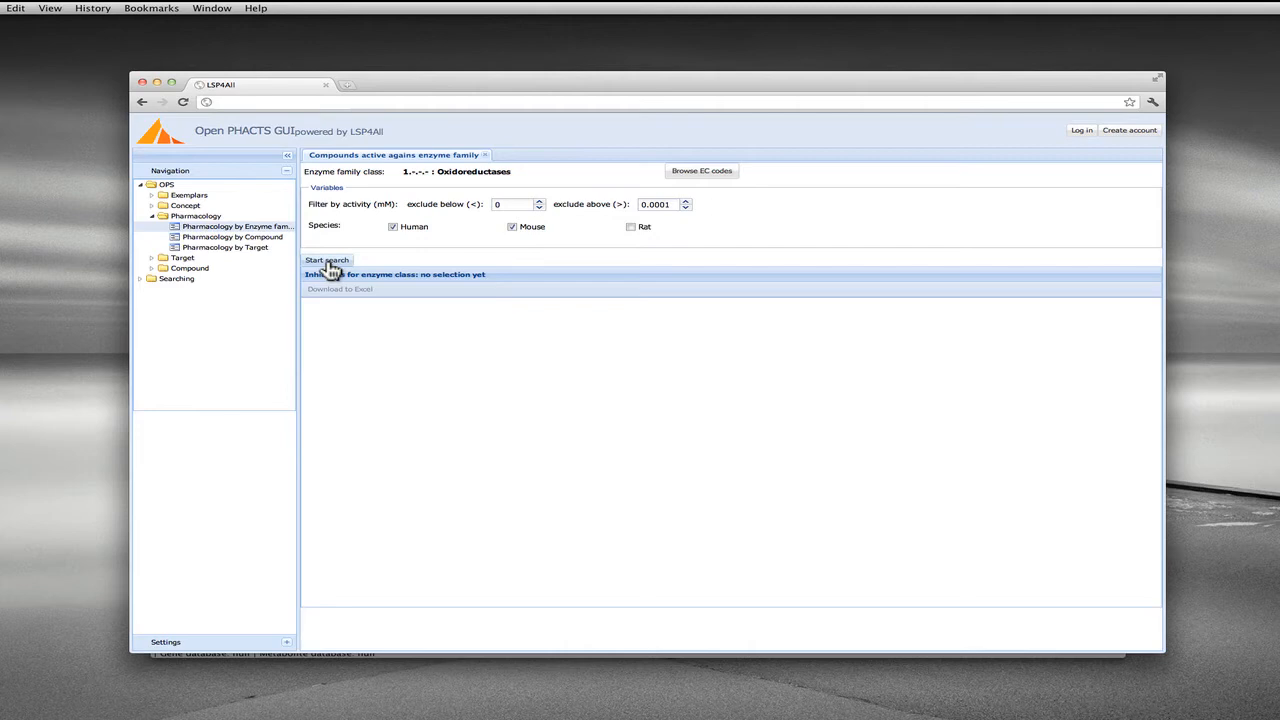
Step: Start the Oxidoreductases inhibitor search and let the results table load
{"action": "left_click", "coordinate": [328, 260]}
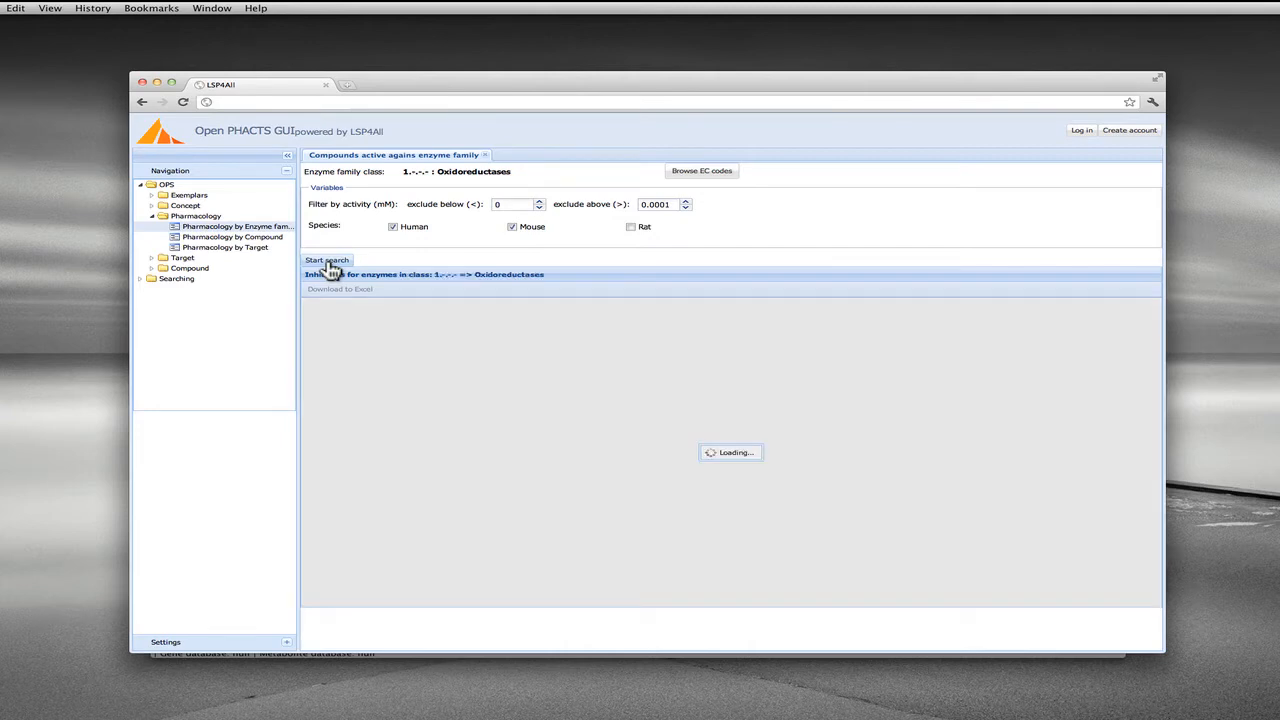
{"action": "mouse_move", "coordinate": [472, 378]}
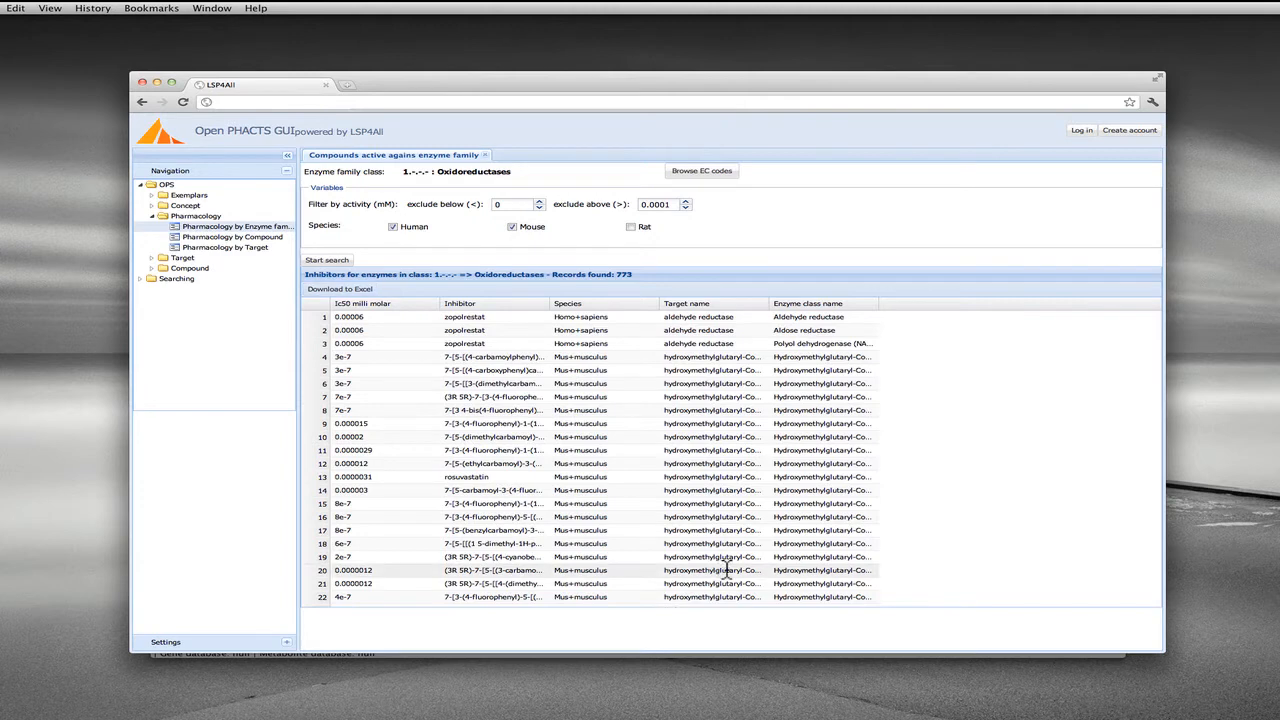
{"action": "mouse_move", "coordinate": [818, 216]}
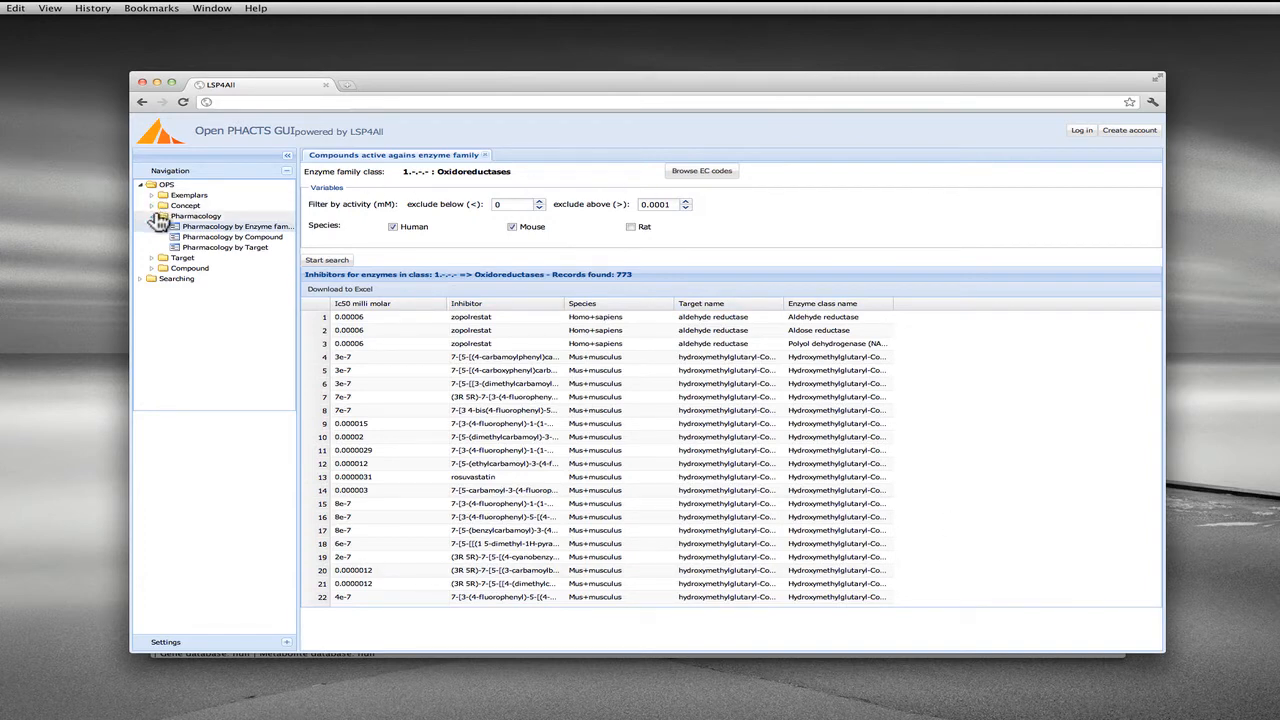
Step: Switch to the Compound by name query and enter Sorafenib as the compound name
{"action": "left_click", "coordinate": [150, 236]}
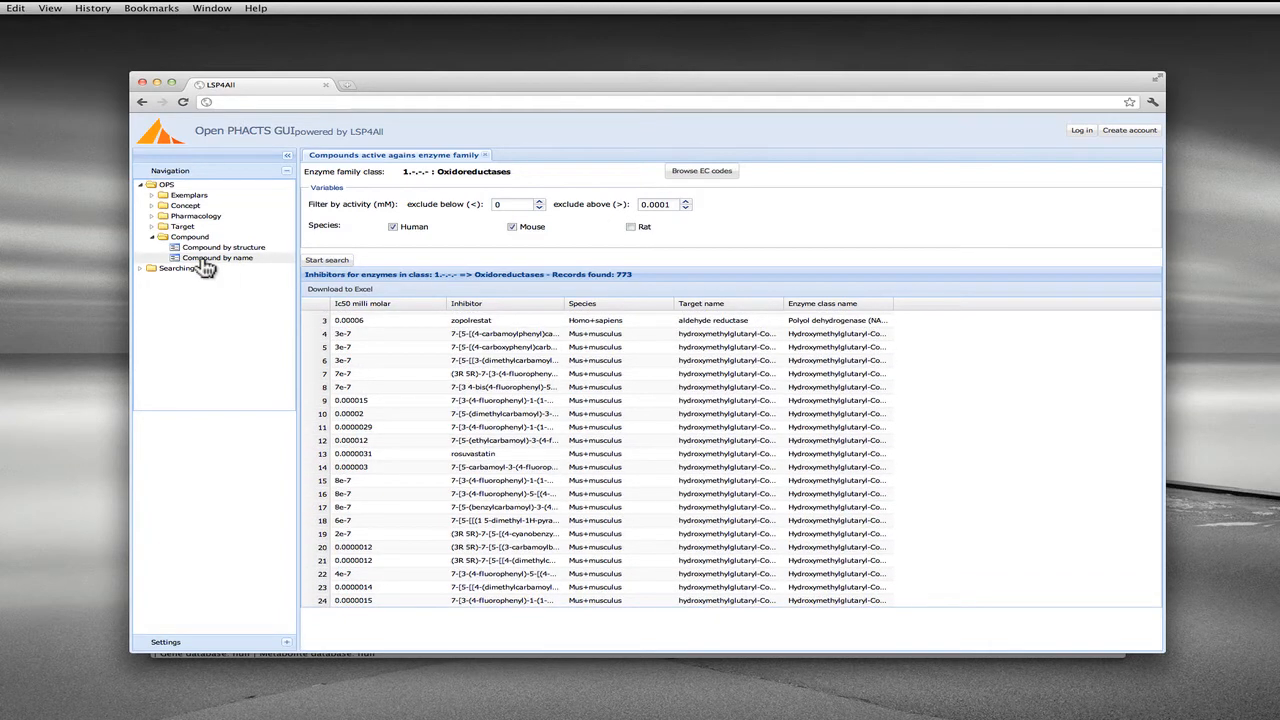
{"action": "mouse_move", "coordinate": [264, 276]}
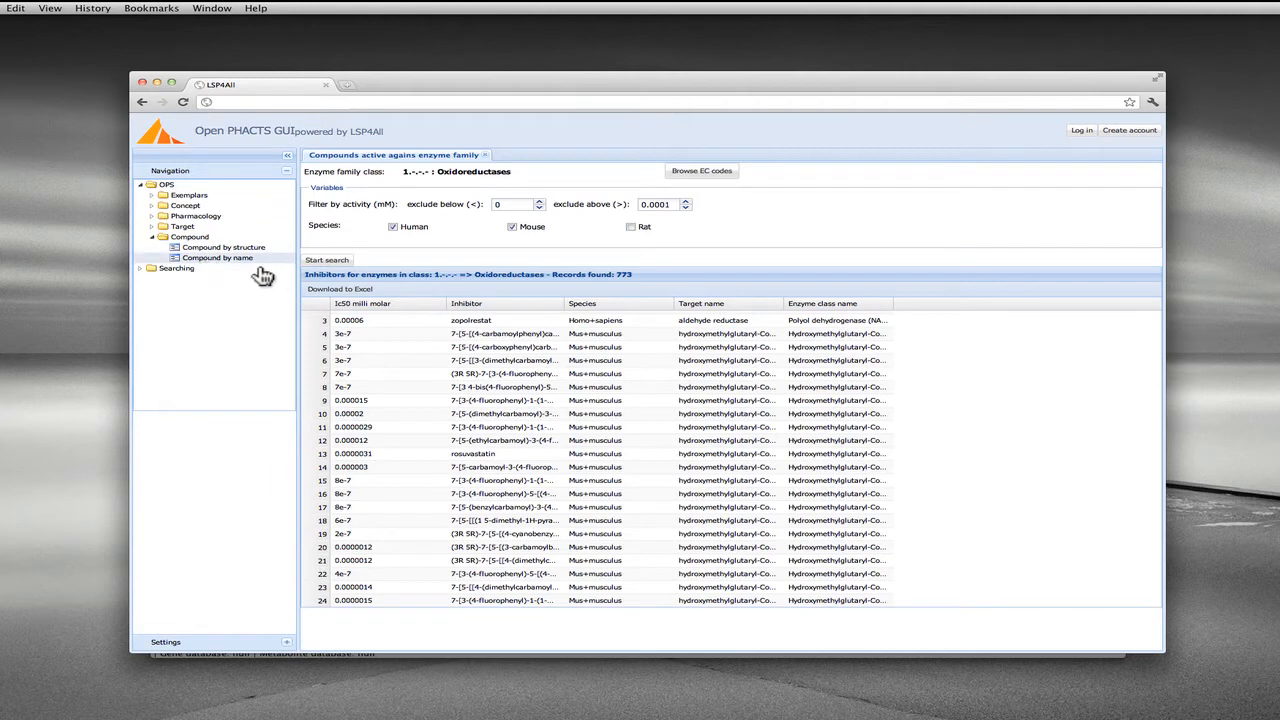
{"action": "left_click", "coordinate": [216, 258]}
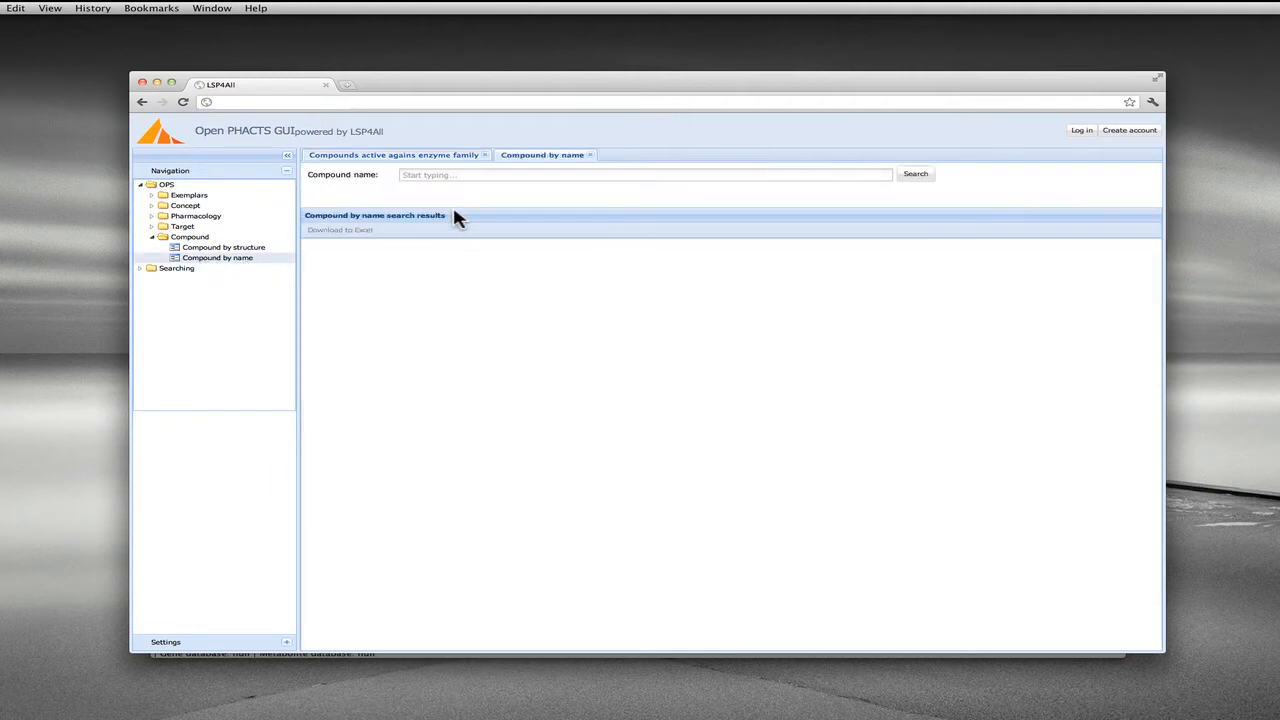
{"action": "left_click", "coordinate": [644, 174]}
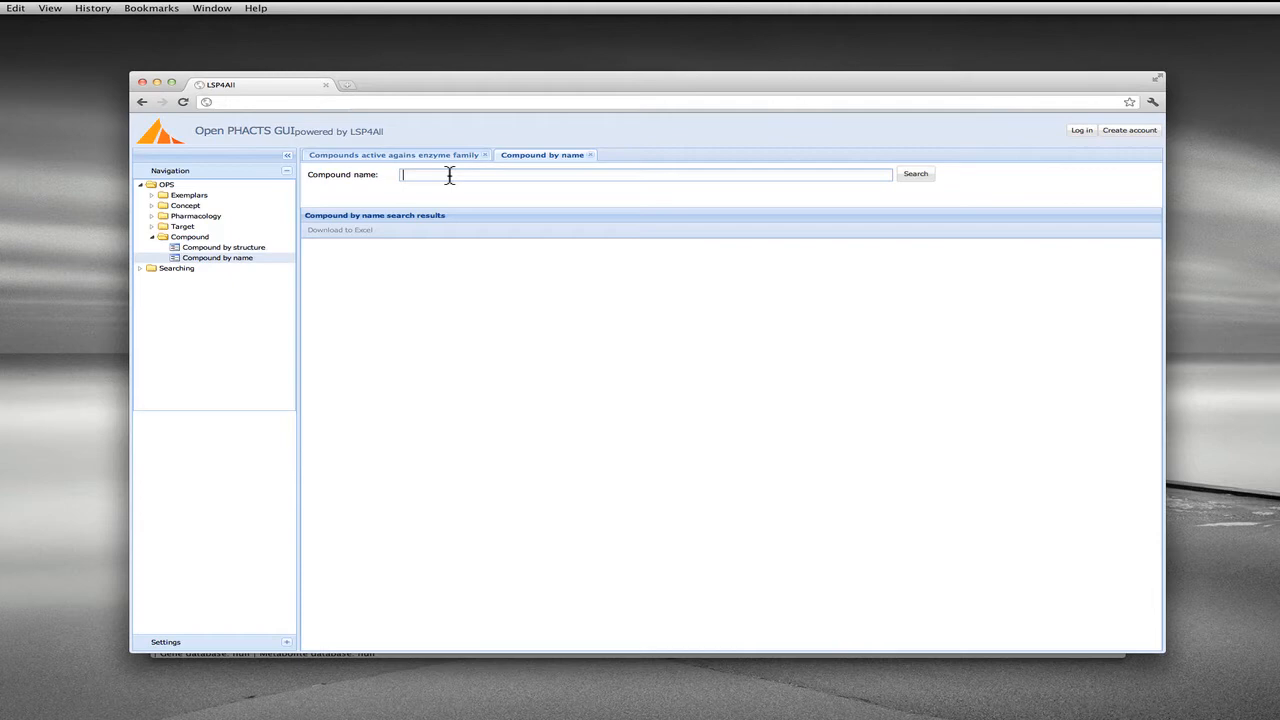
{"action": "type", "text": "So"}
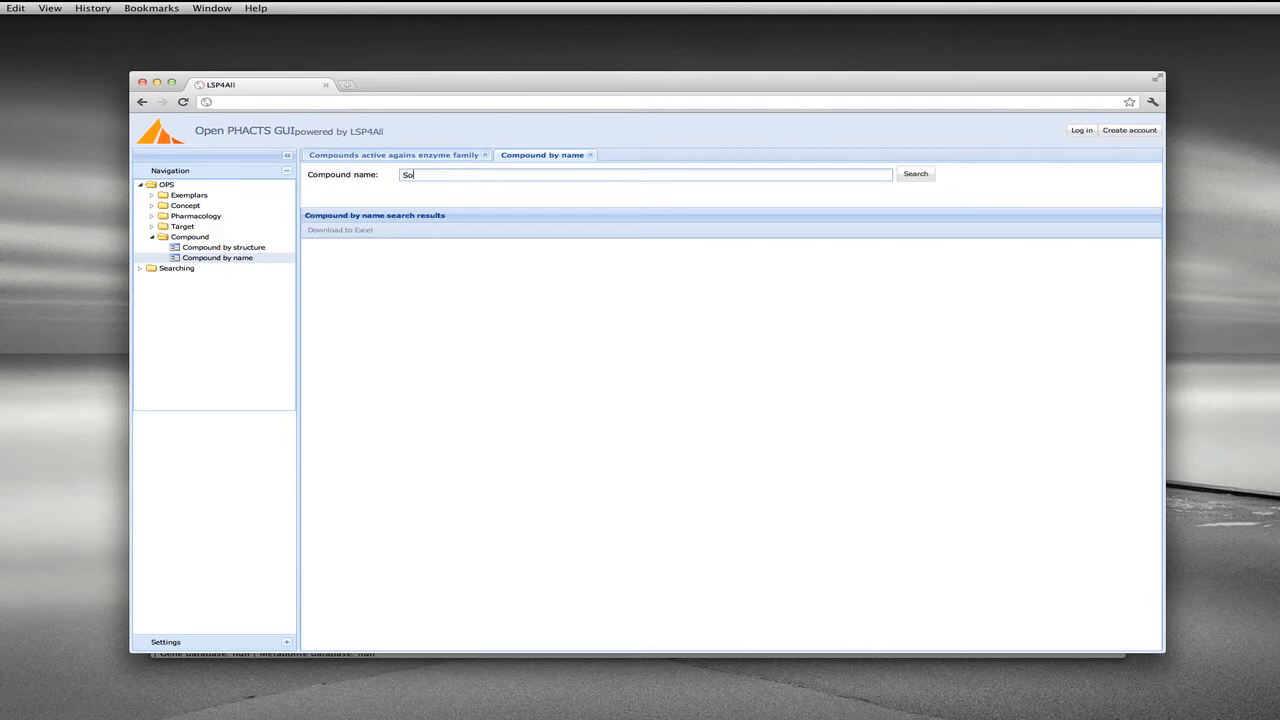
{"action": "type", "text": "rafenib"}
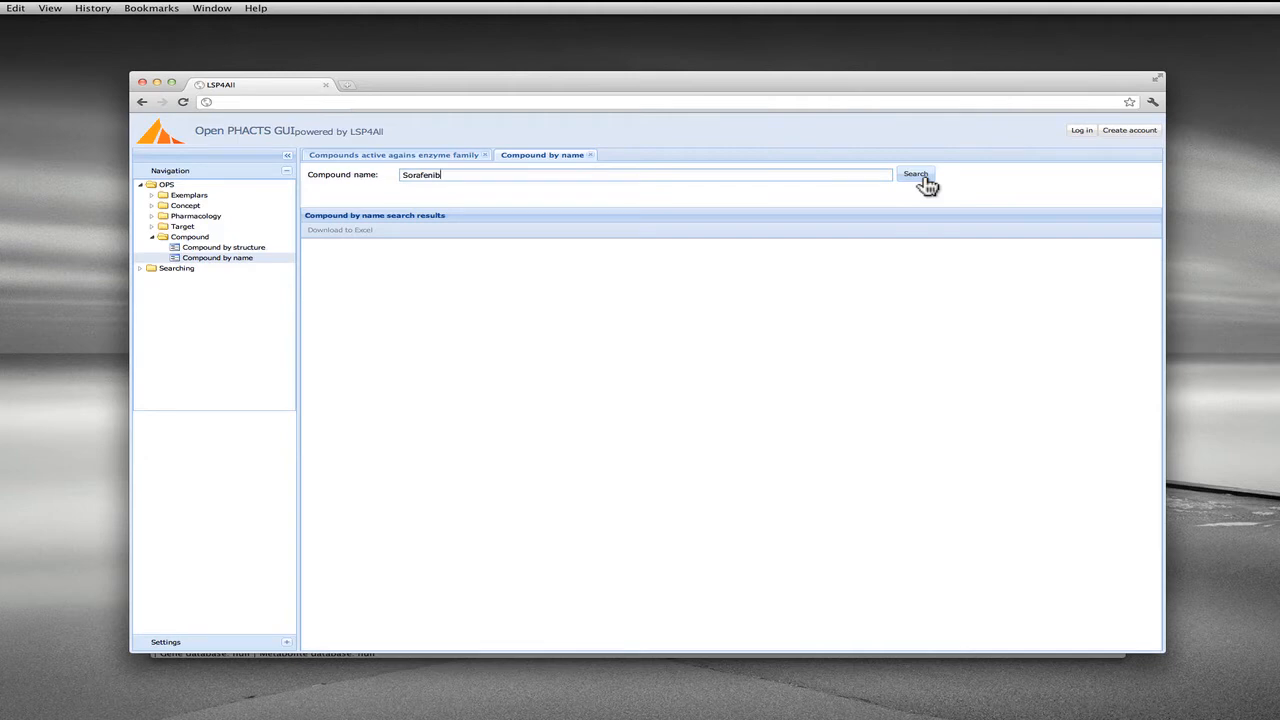
Step: Run the name search, returning 4 Sorafenib records including BAY-43-9006 with structures
{"action": "left_click", "coordinate": [914, 174]}
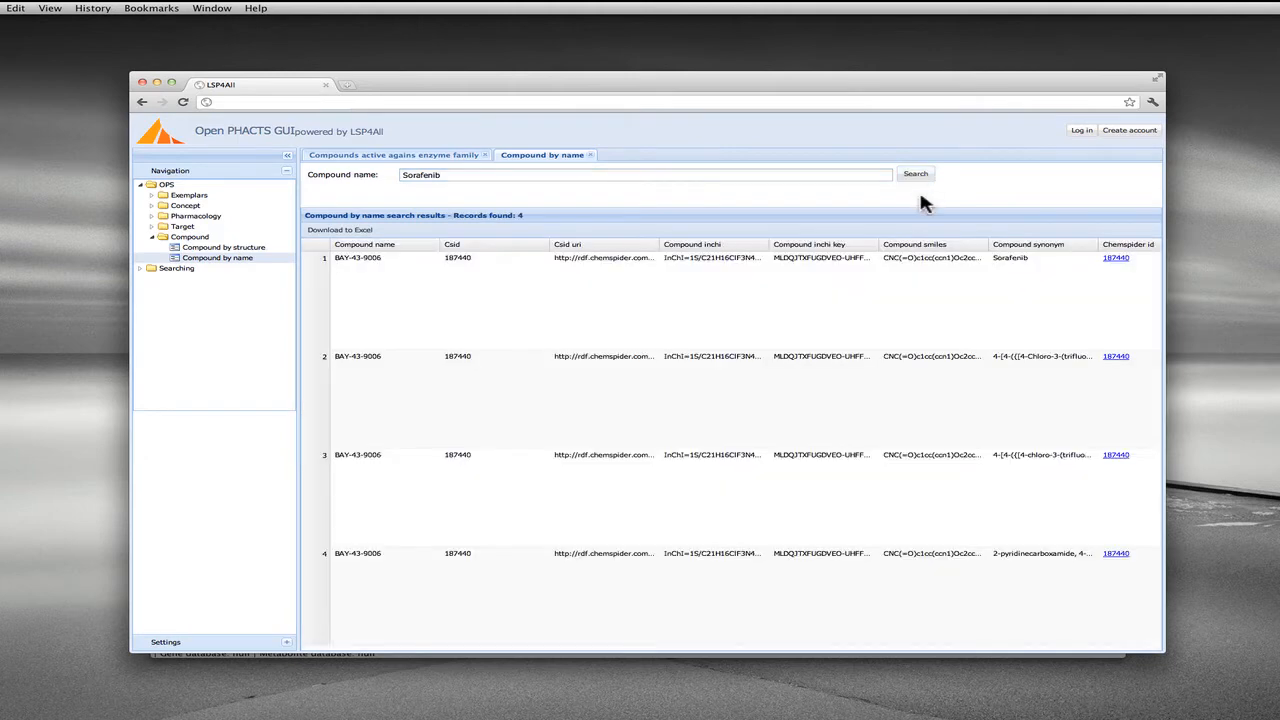
{"action": "mouse_move", "coordinate": [440, 244]}
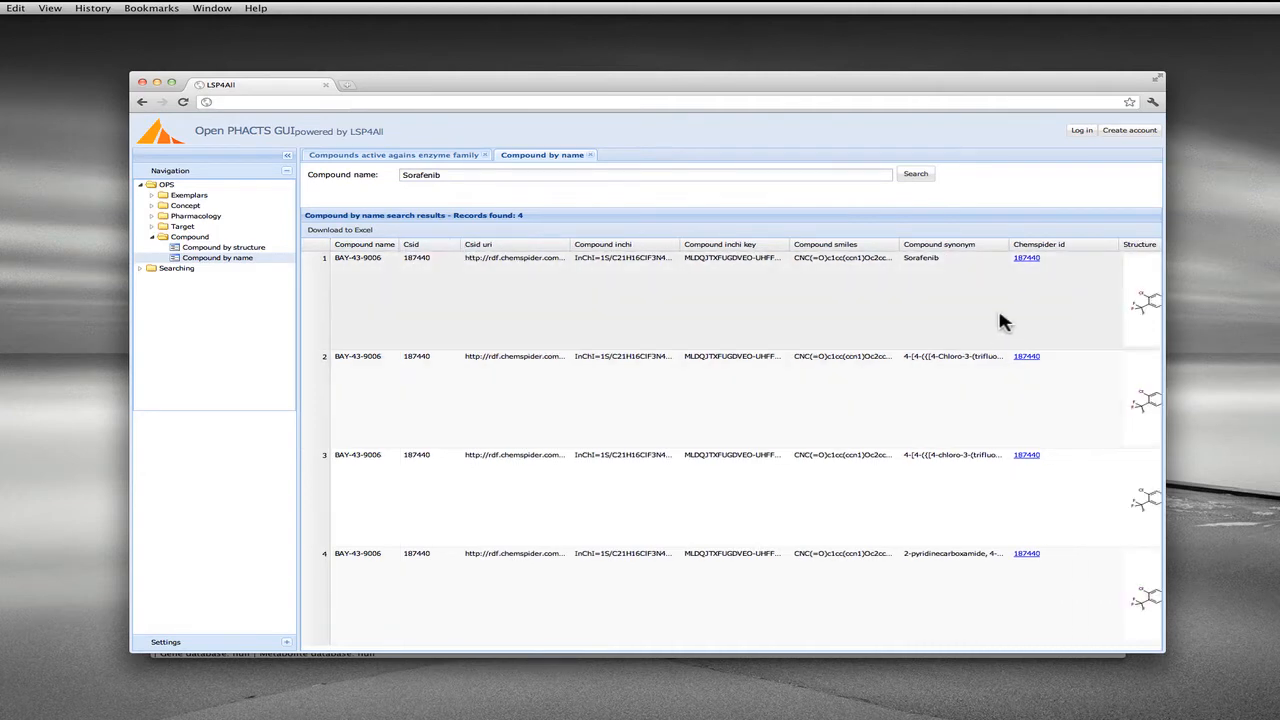
{"action": "mouse_move", "coordinate": [930, 268]}
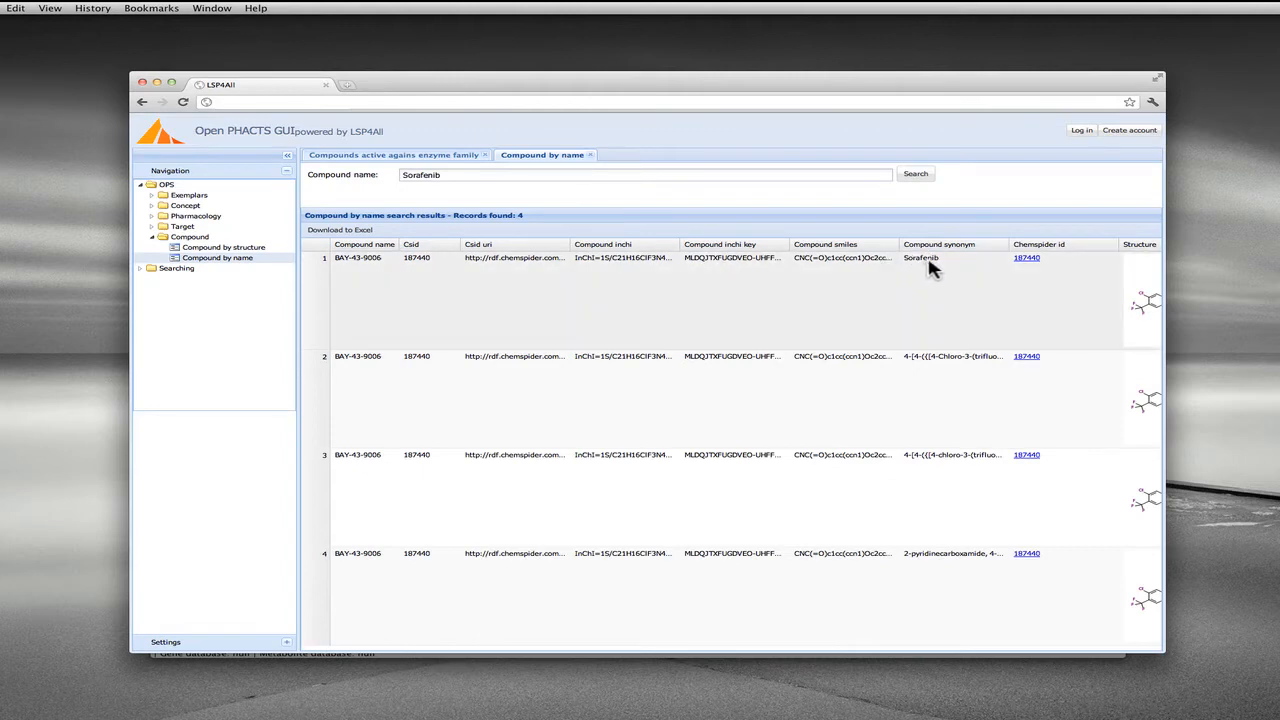
{"action": "mouse_move", "coordinate": [356, 270]}
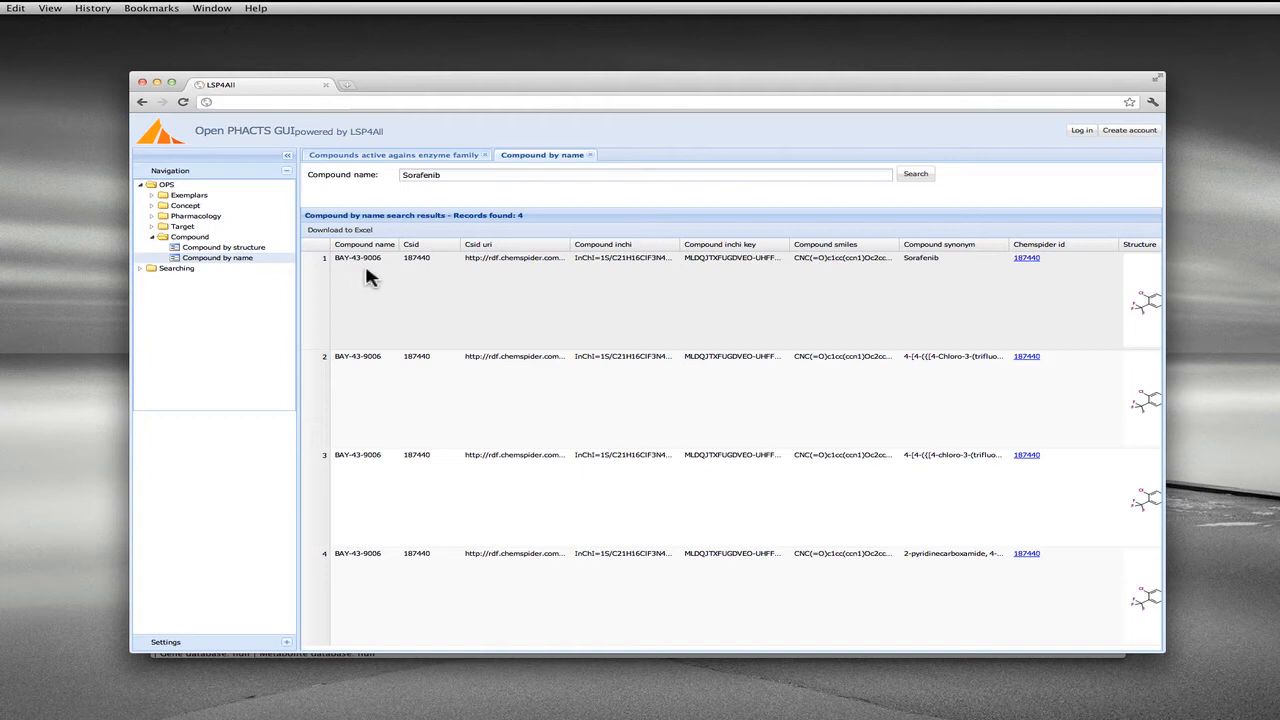
{"action": "mouse_move", "coordinate": [1118, 244]}
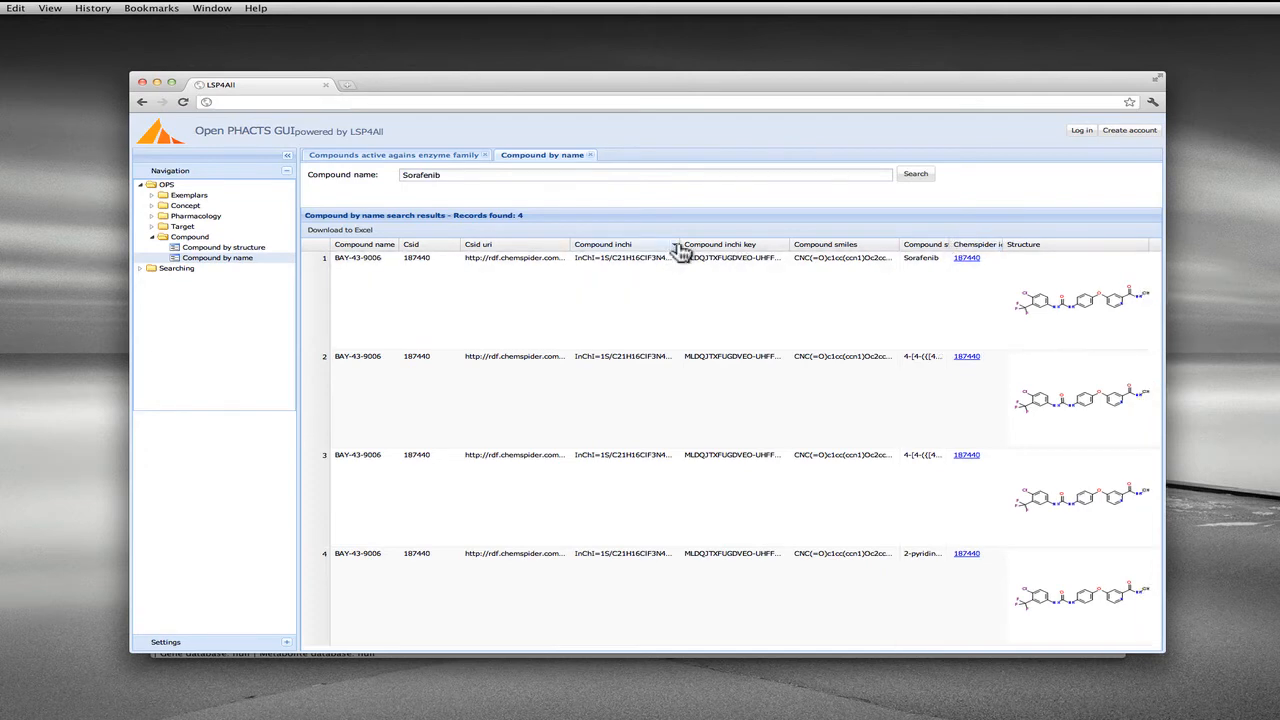
Step: Hide the Csid and Compound smiles columns from the Sorafenib results grid
{"action": "left_click", "coordinate": [676, 244]}
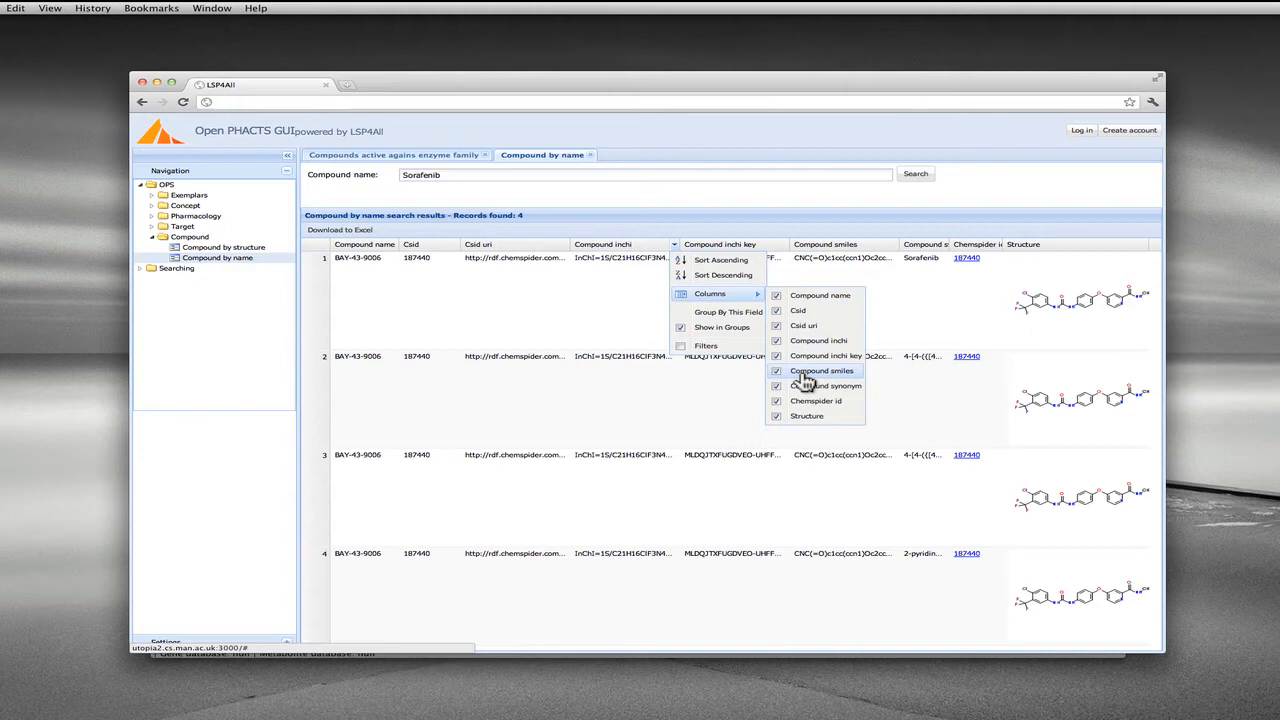
{"action": "left_click", "coordinate": [776, 370]}
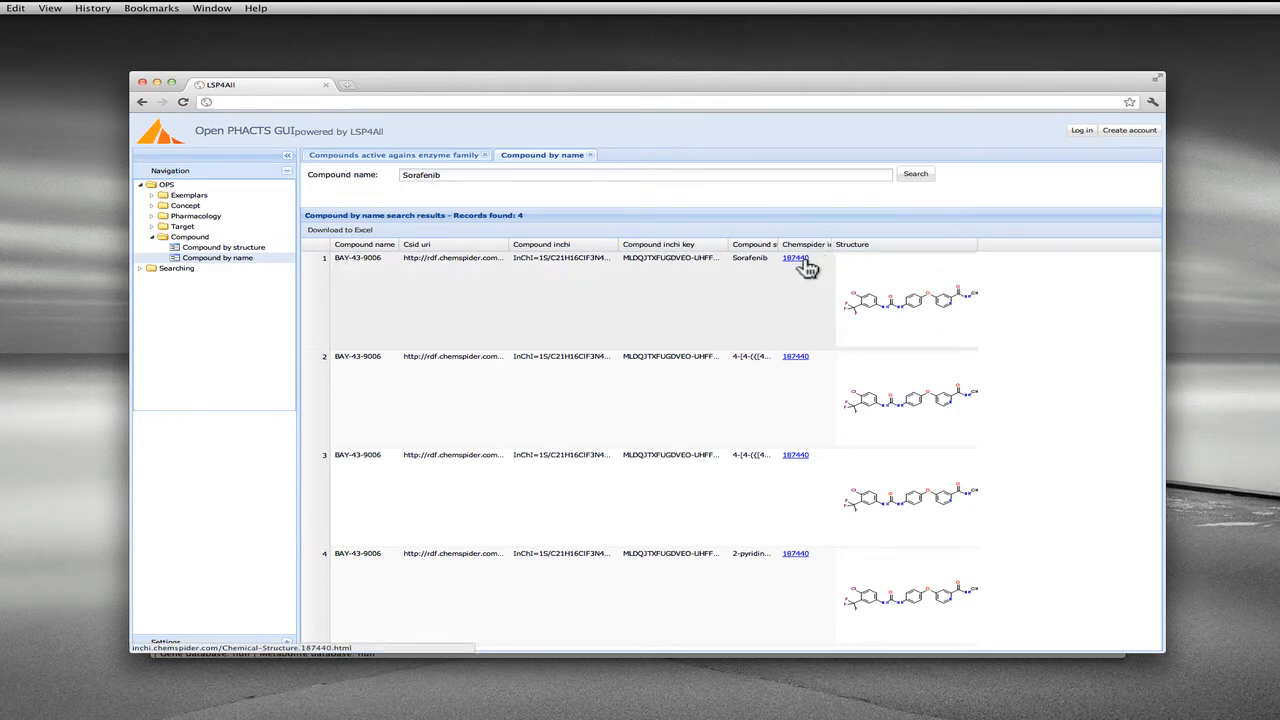
Step: View Sorafenib's ChemSpider record 187440 in a new tab, then return to the LSPAI results
{"action": "left_click", "coordinate": [796, 256]}
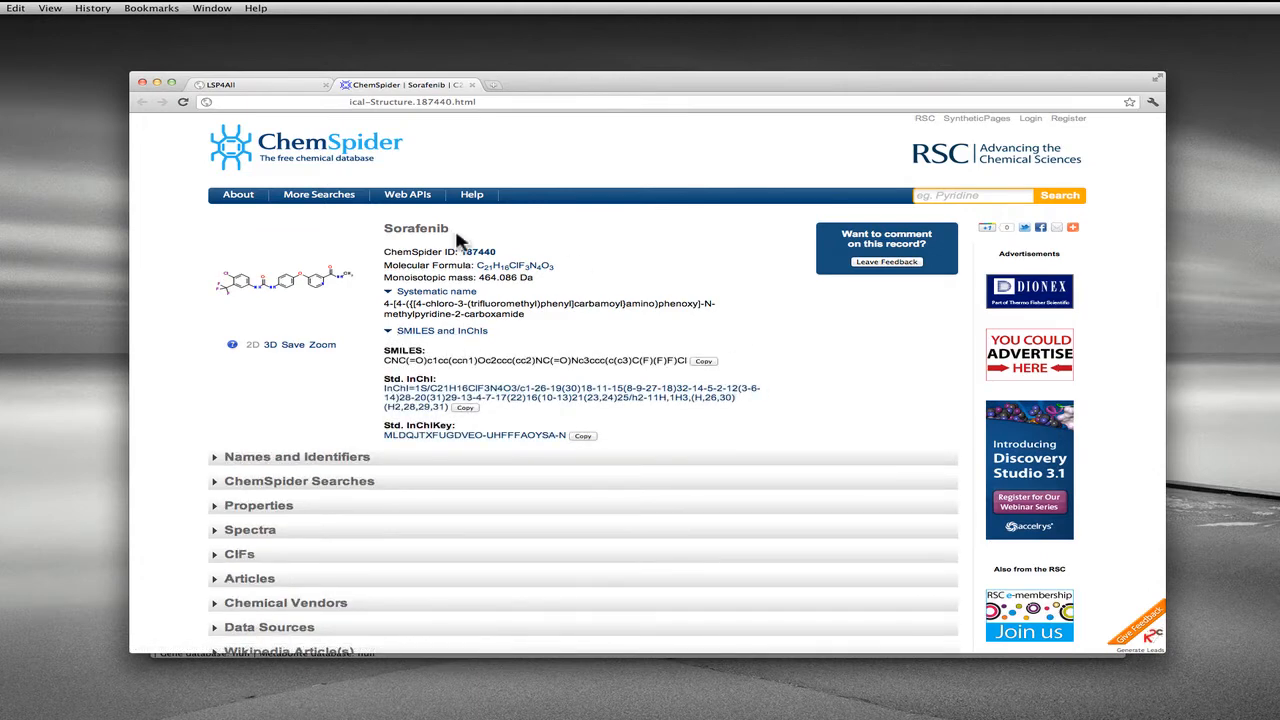
{"action": "mouse_move", "coordinate": [704, 360]}
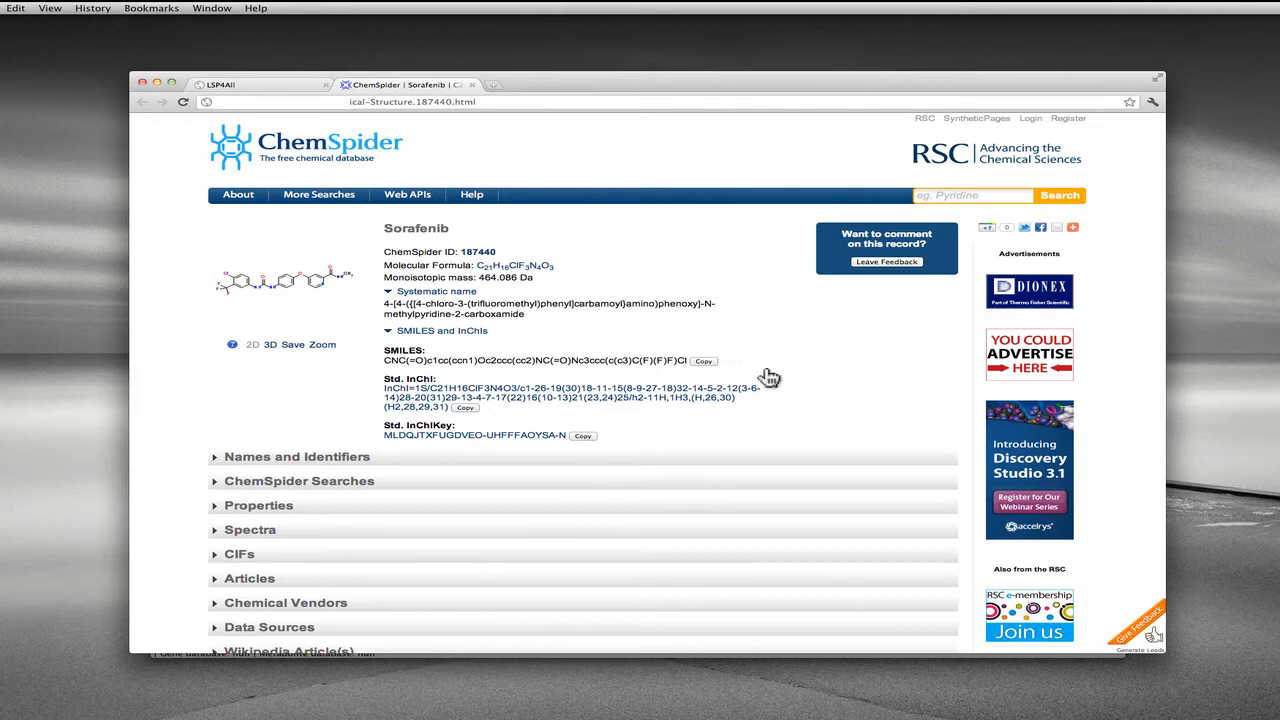
{"action": "left_click", "coordinate": [240, 84]}
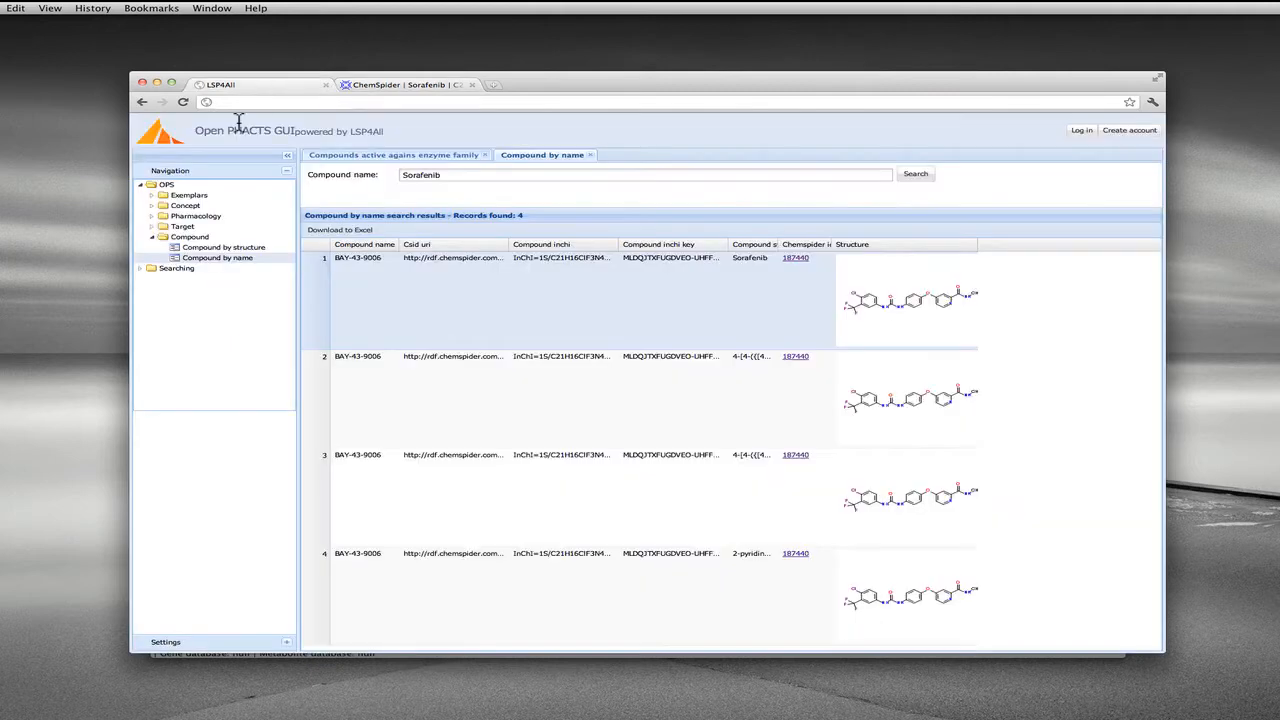
{"action": "mouse_move", "coordinate": [598, 358]}
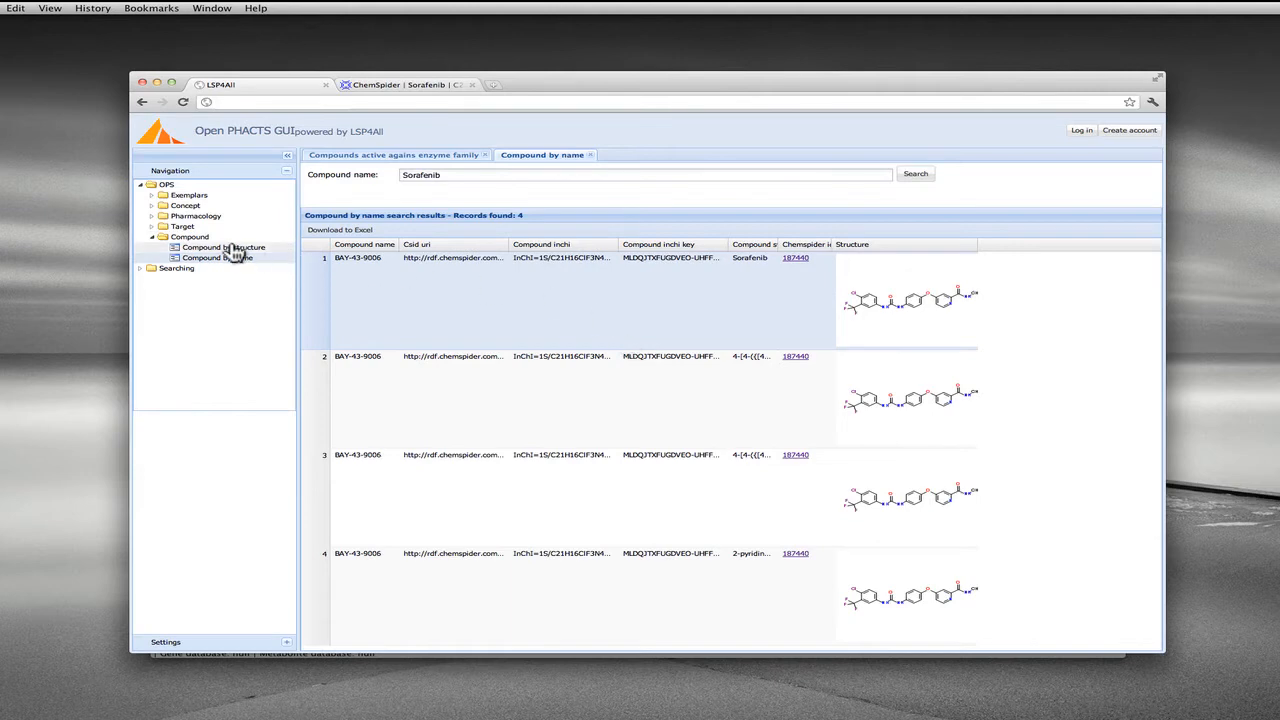
{"action": "mouse_move", "coordinate": [240, 258]}
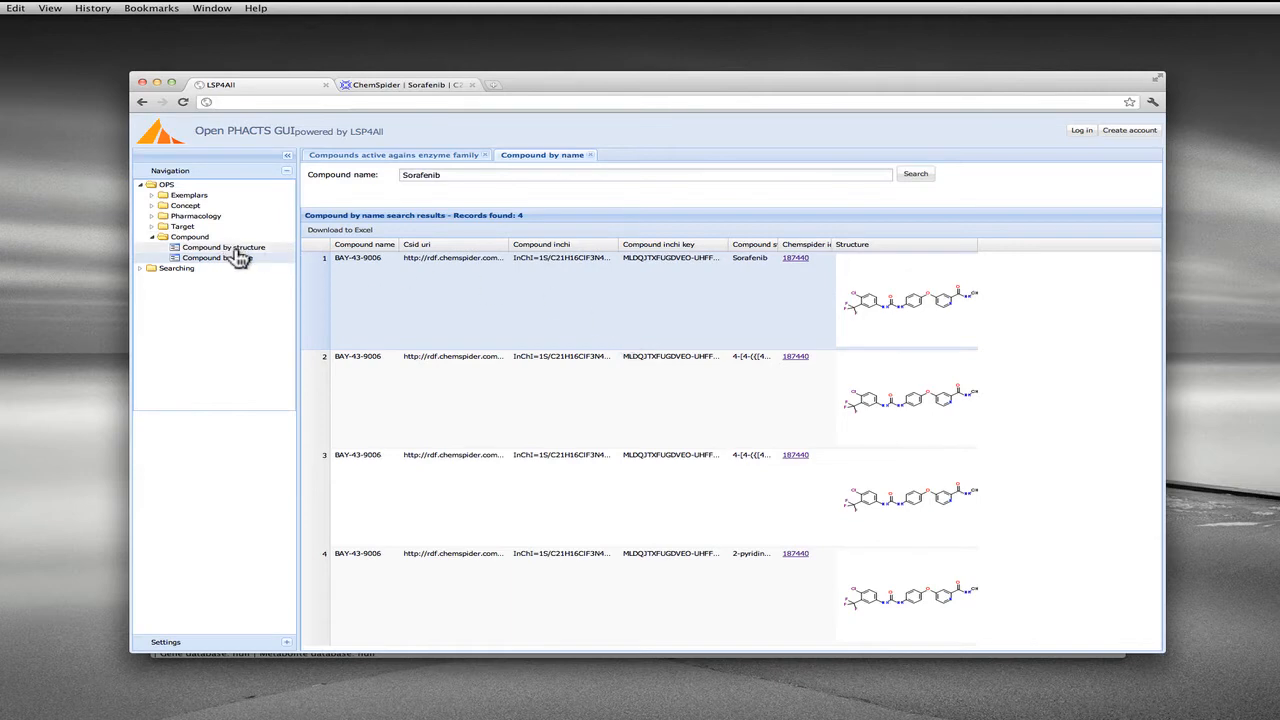
Step: Start a Compound by structure search, trying the drawing editor with a benzene ring before cancelling it
{"action": "left_click", "coordinate": [224, 248]}
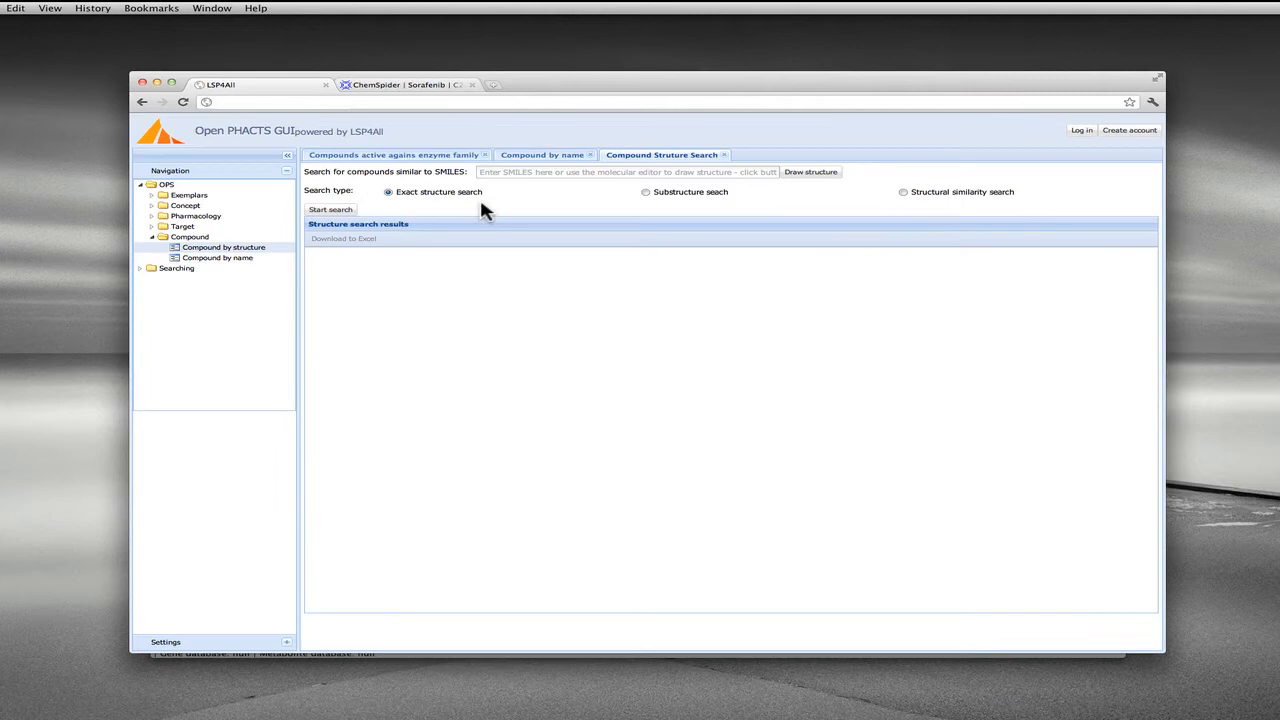
{"action": "left_click", "coordinate": [810, 172]}
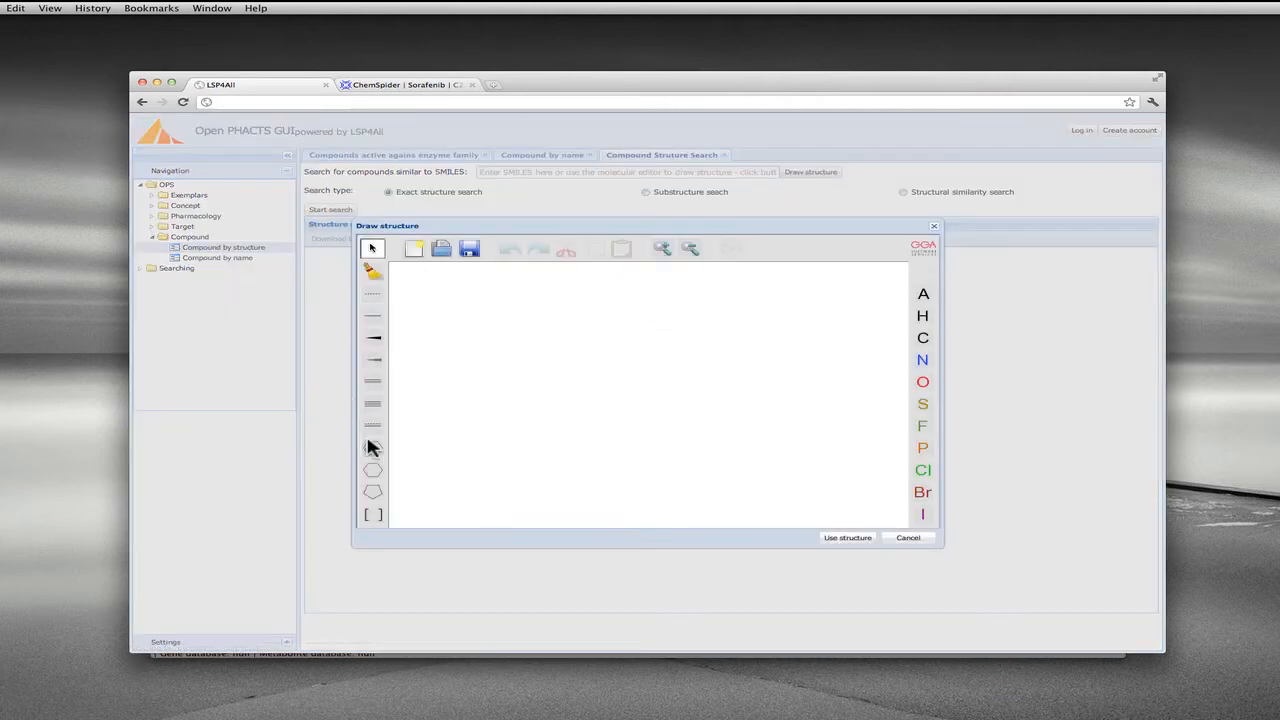
{"action": "left_click", "coordinate": [588, 348]}
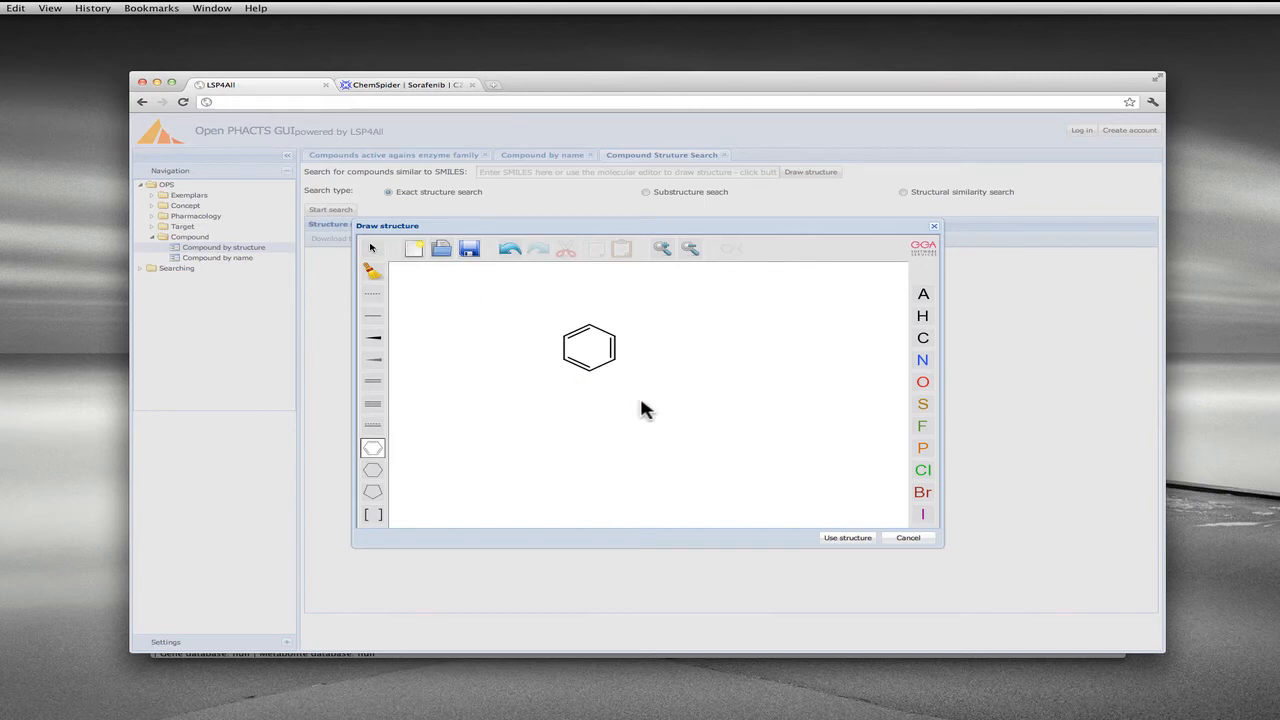
{"action": "left_click", "coordinate": [908, 536]}
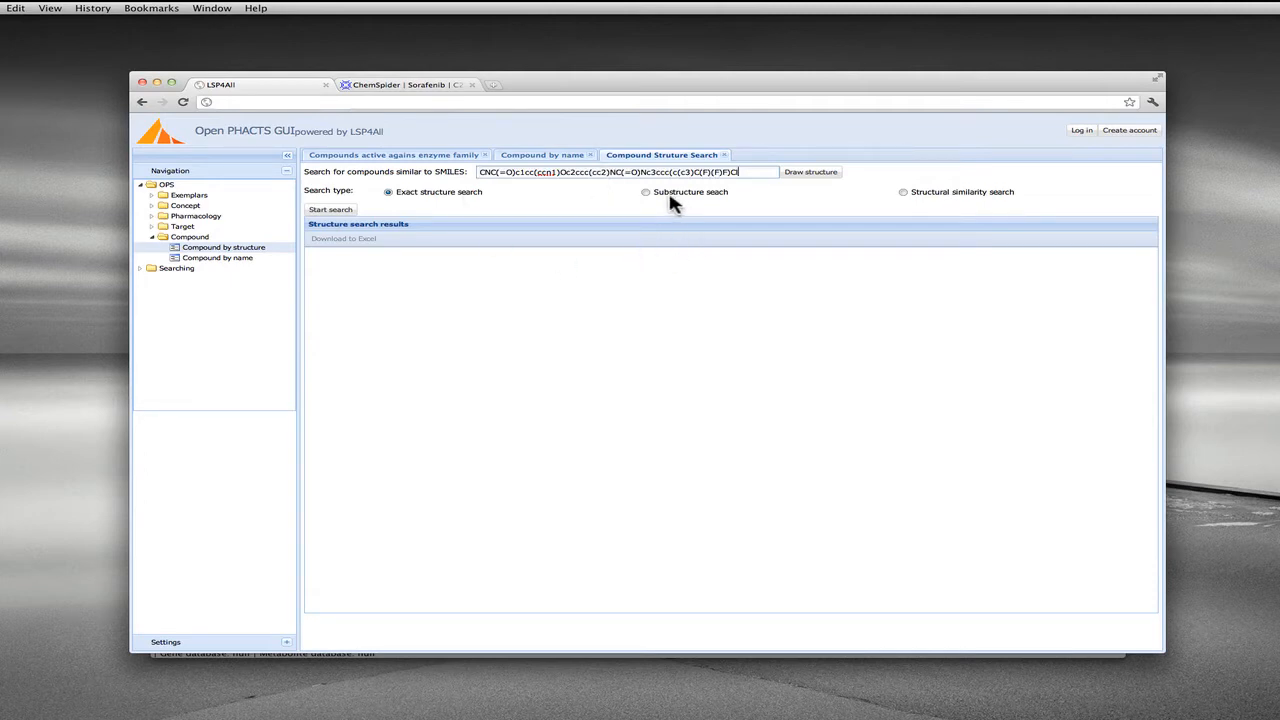
{"action": "mouse_move", "coordinate": [616, 132]}
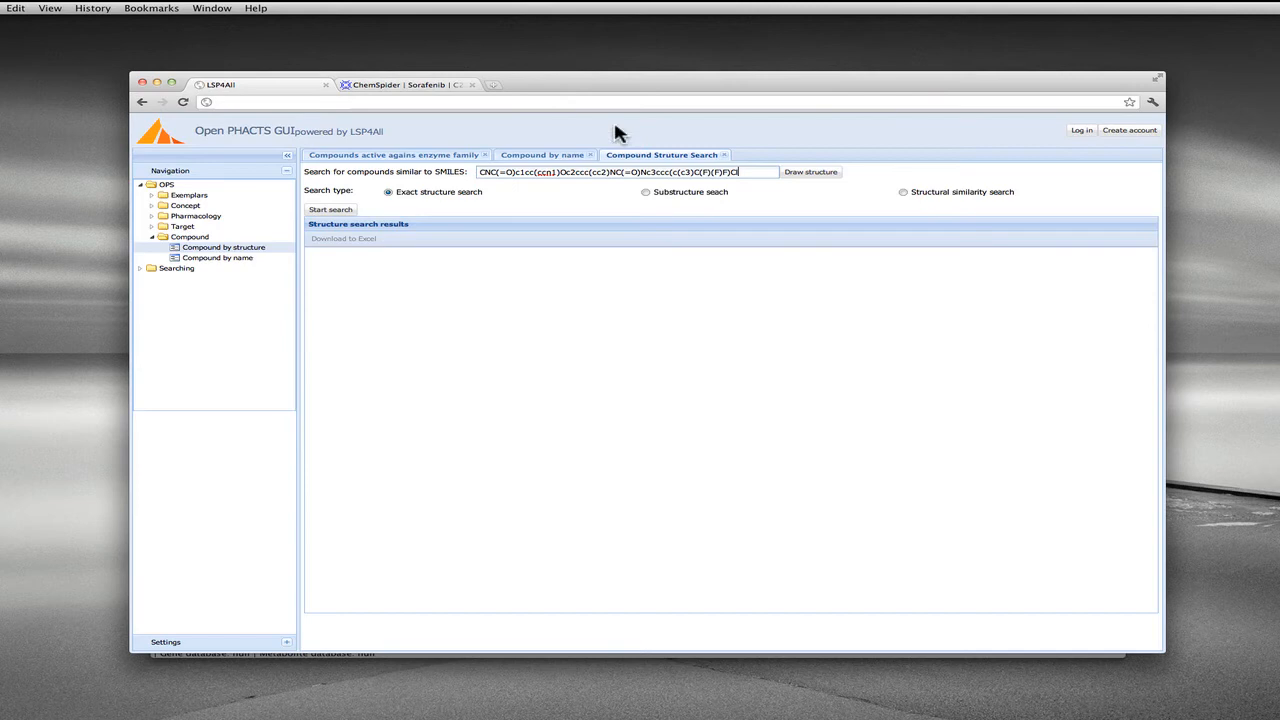
{"action": "mouse_move", "coordinate": [398, 202]}
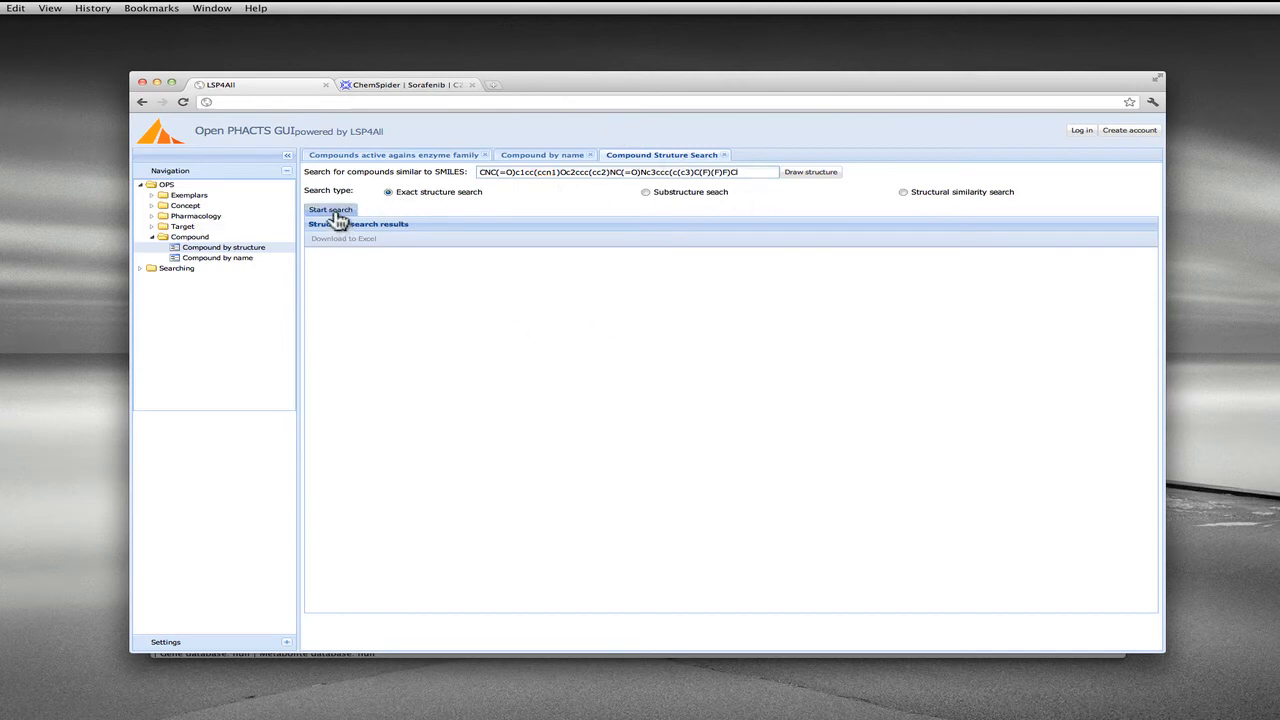
Step: Run the exact structure search and resize columns so full Receptor names are visible
{"action": "left_click", "coordinate": [330, 210]}
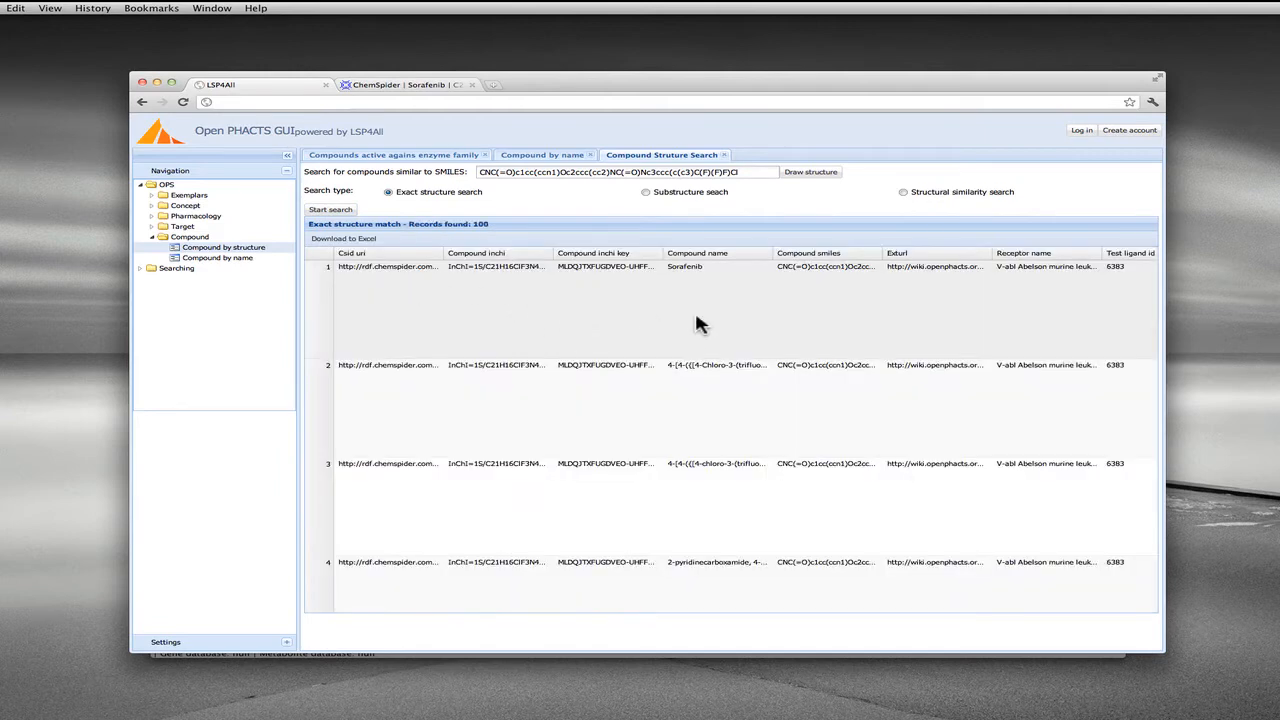
{"action": "mouse_move", "coordinate": [744, 260]}
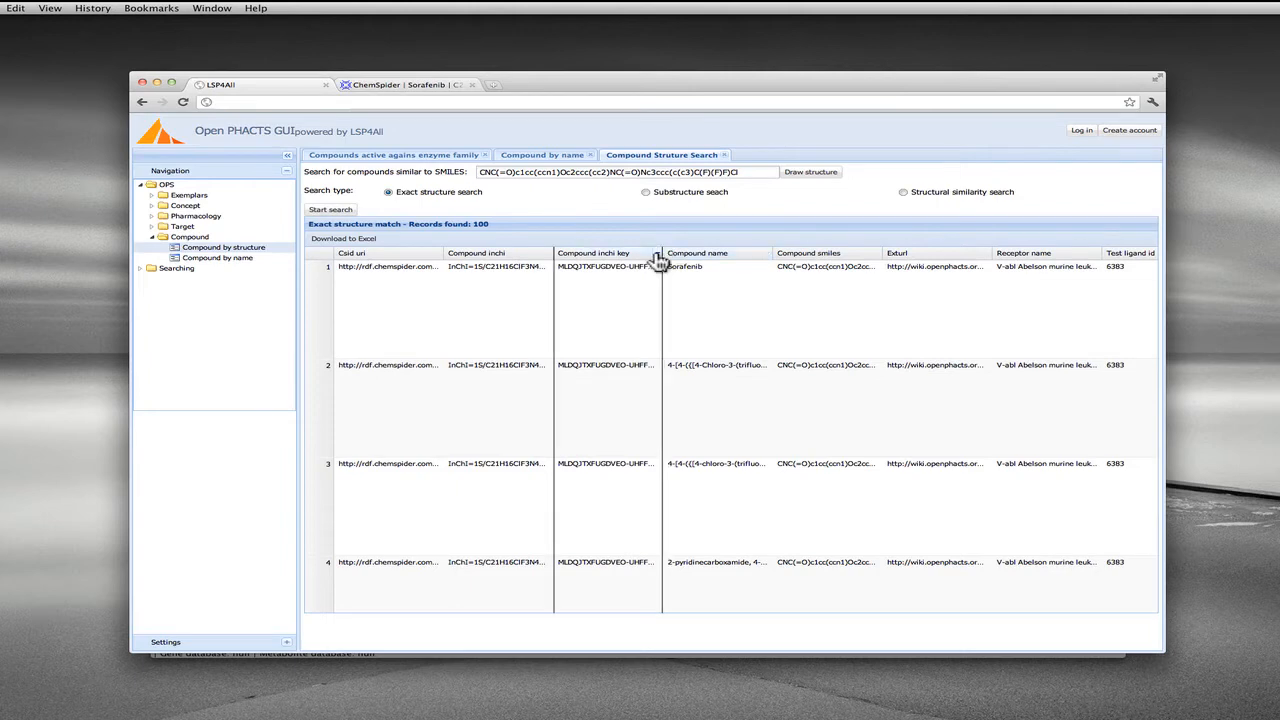
{"action": "left_click_drag", "start_coordinate": [660, 252], "coordinate": [556, 252]}
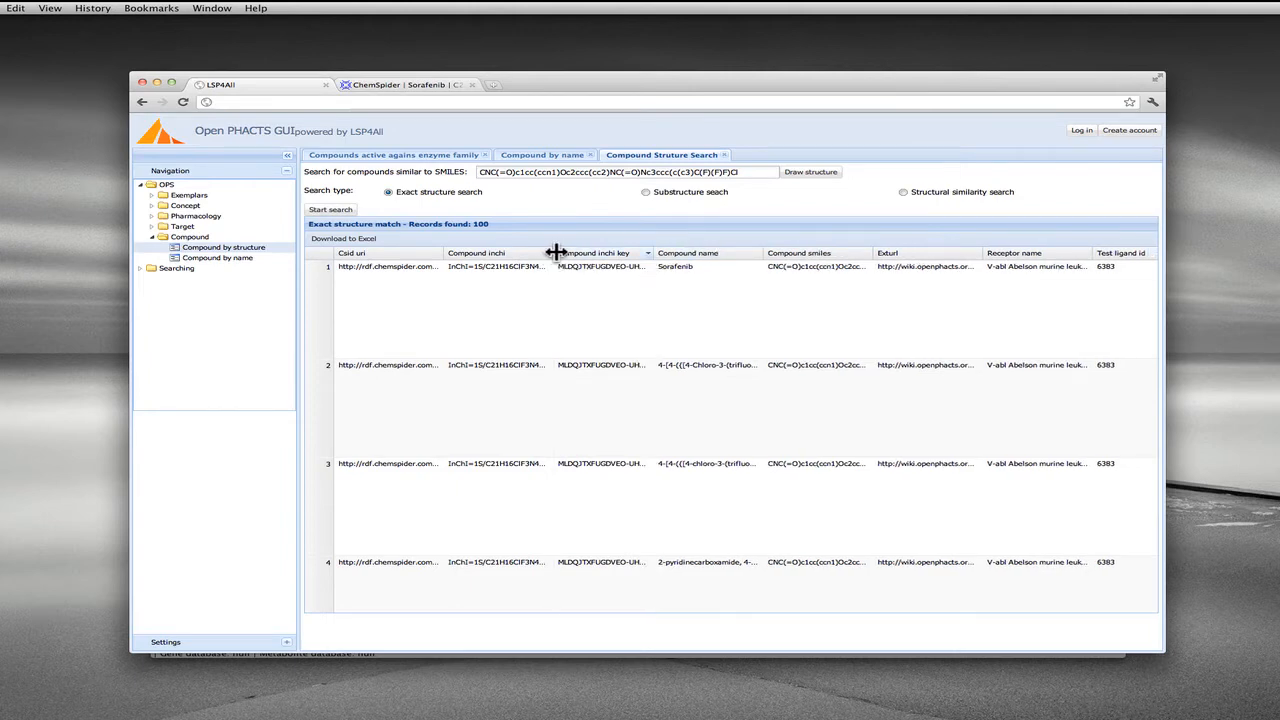
{"action": "left_click_drag", "start_coordinate": [556, 252], "coordinate": [956, 252]}
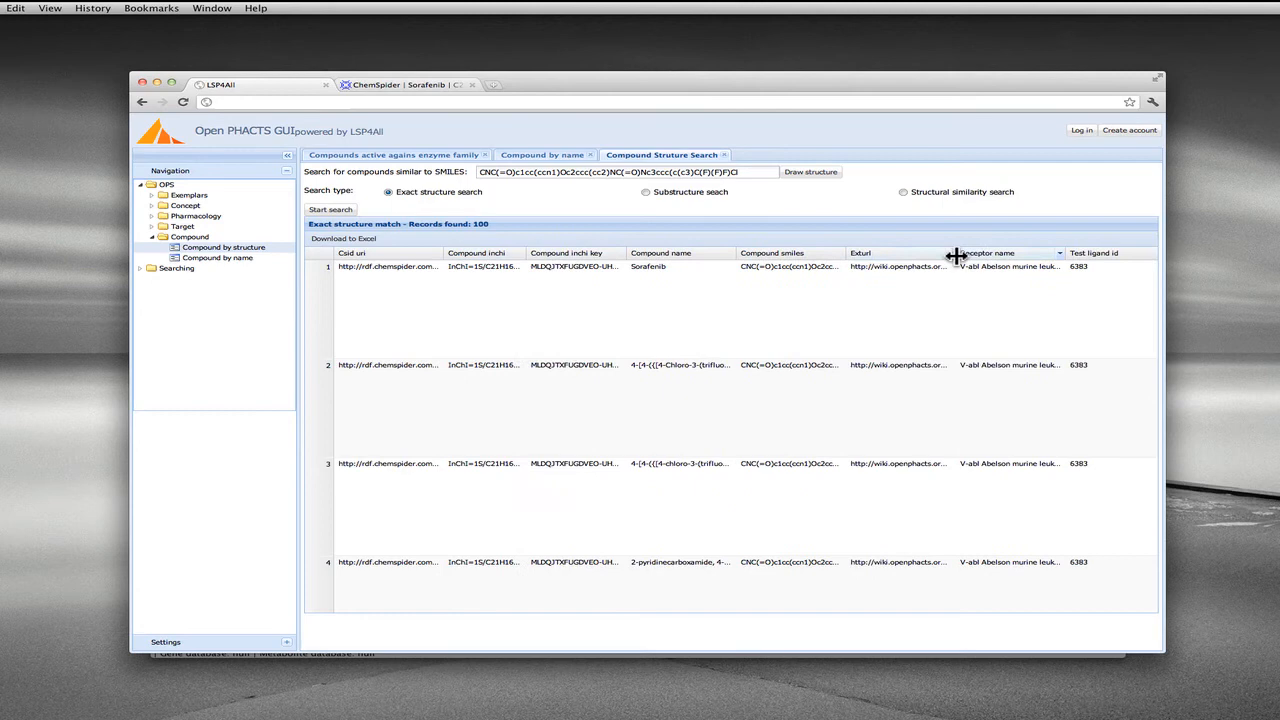
{"action": "left_click_drag", "start_coordinate": [956, 252], "coordinate": [1020, 252]}
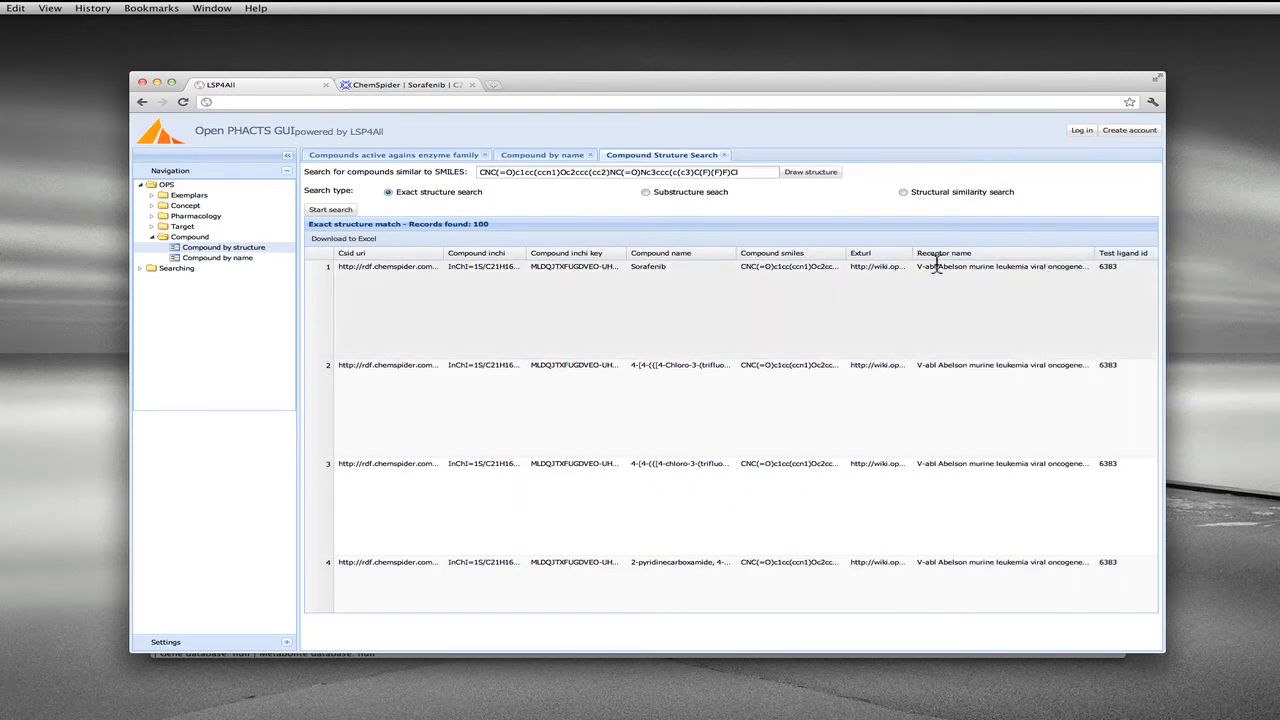
{"action": "mouse_move", "coordinate": [1080, 266]}
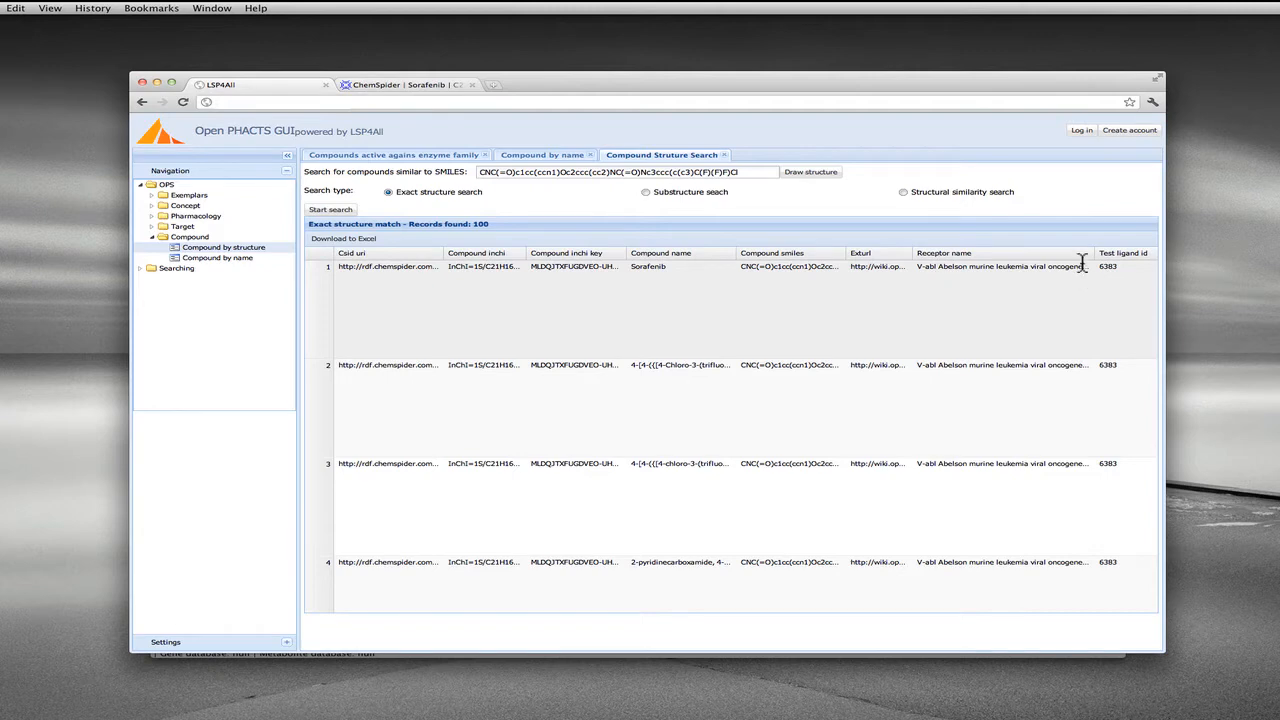
{"action": "mouse_move", "coordinate": [1048, 264]}
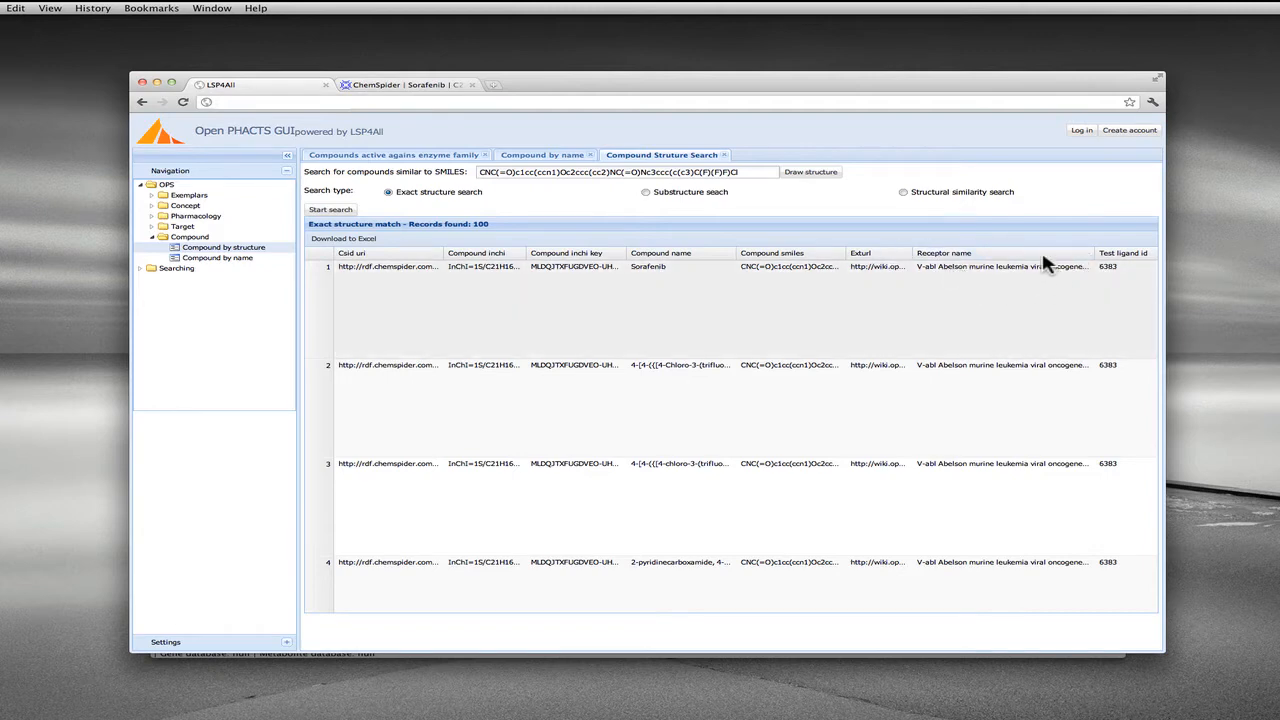
{"action": "mouse_move", "coordinate": [432, 164]}
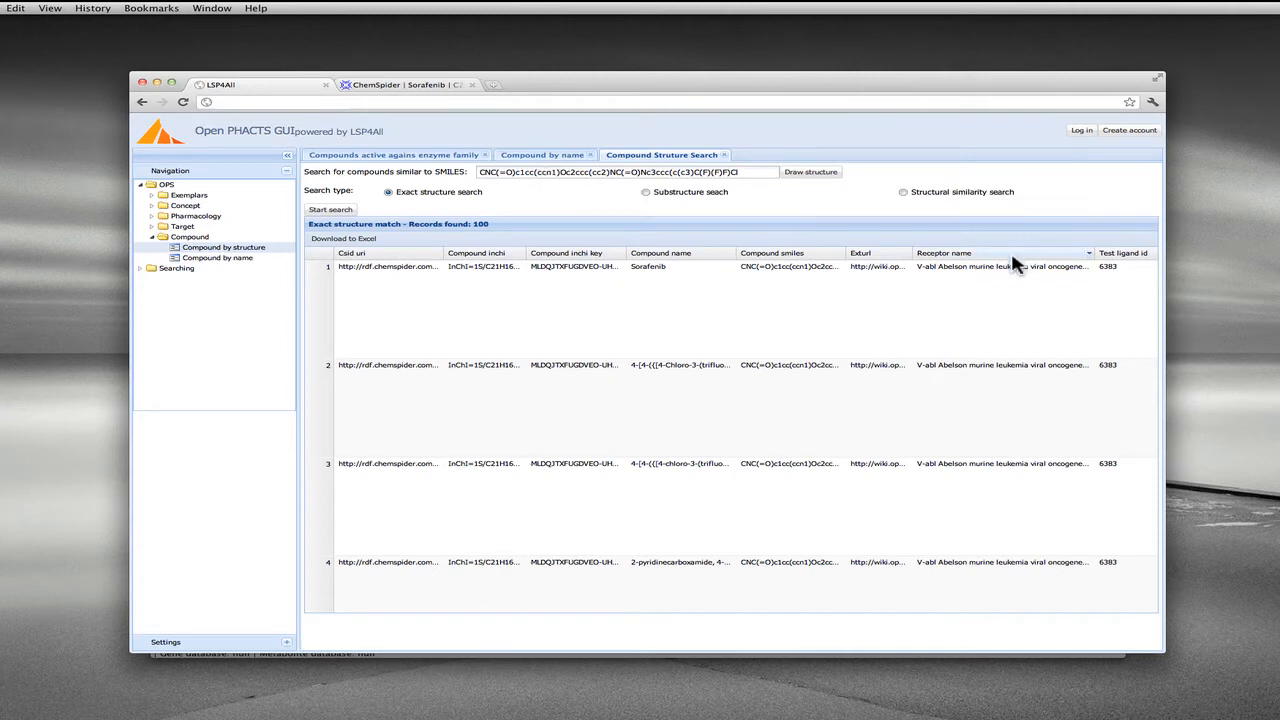
{"action": "mouse_move", "coordinate": [116, 188]}
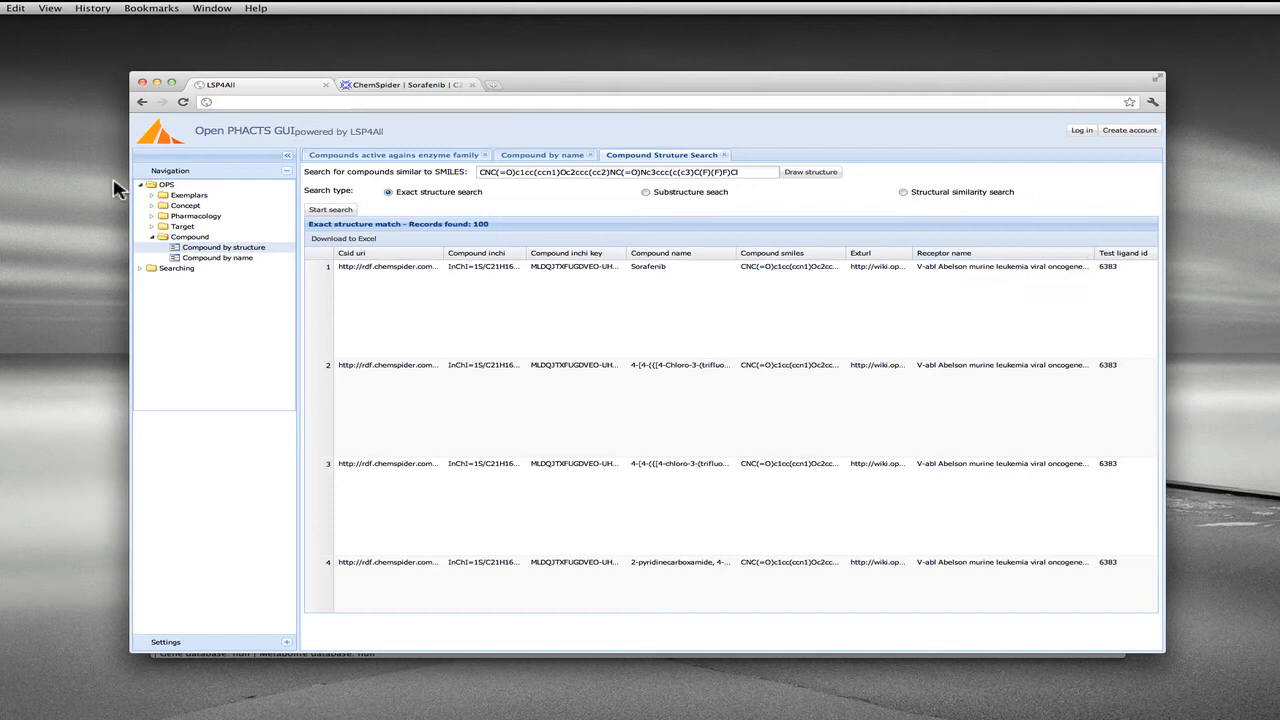
Step: Start a Target by name query and pick the V-abl Abelson murine leukemia viral oncogene homolog 1 suggestion
{"action": "left_click", "coordinate": [152, 226]}
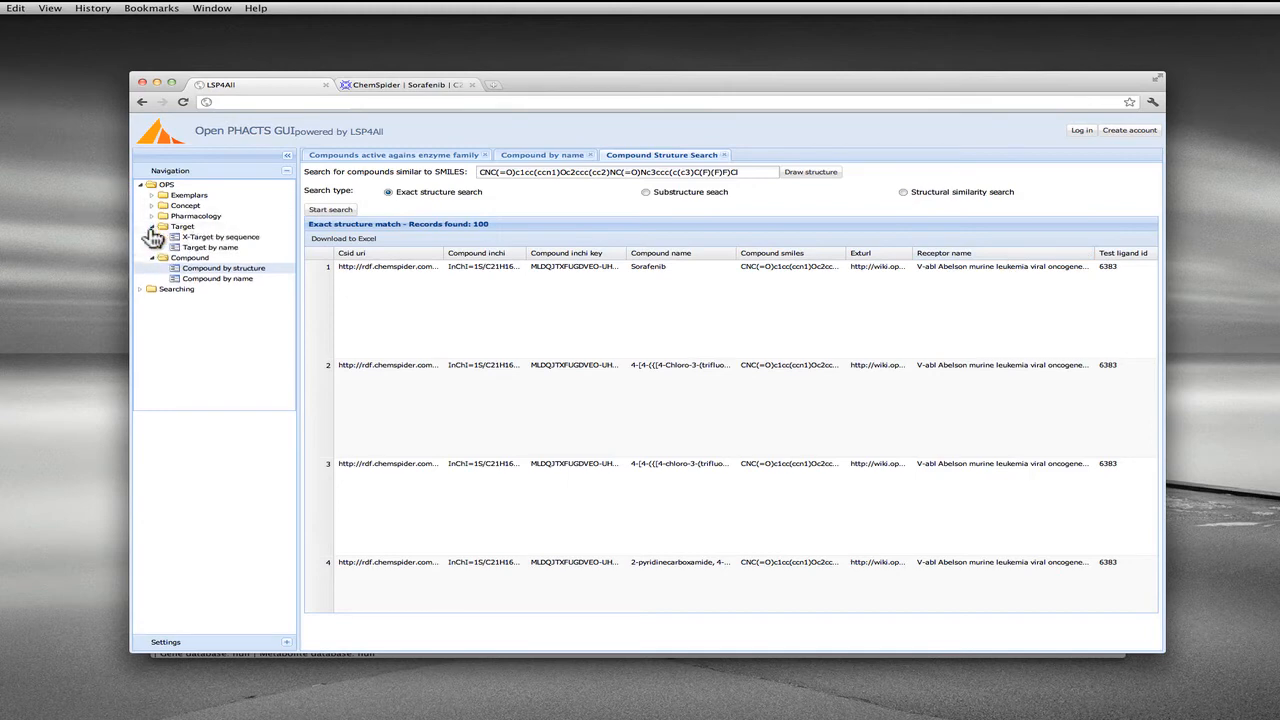
{"action": "mouse_move", "coordinate": [232, 248]}
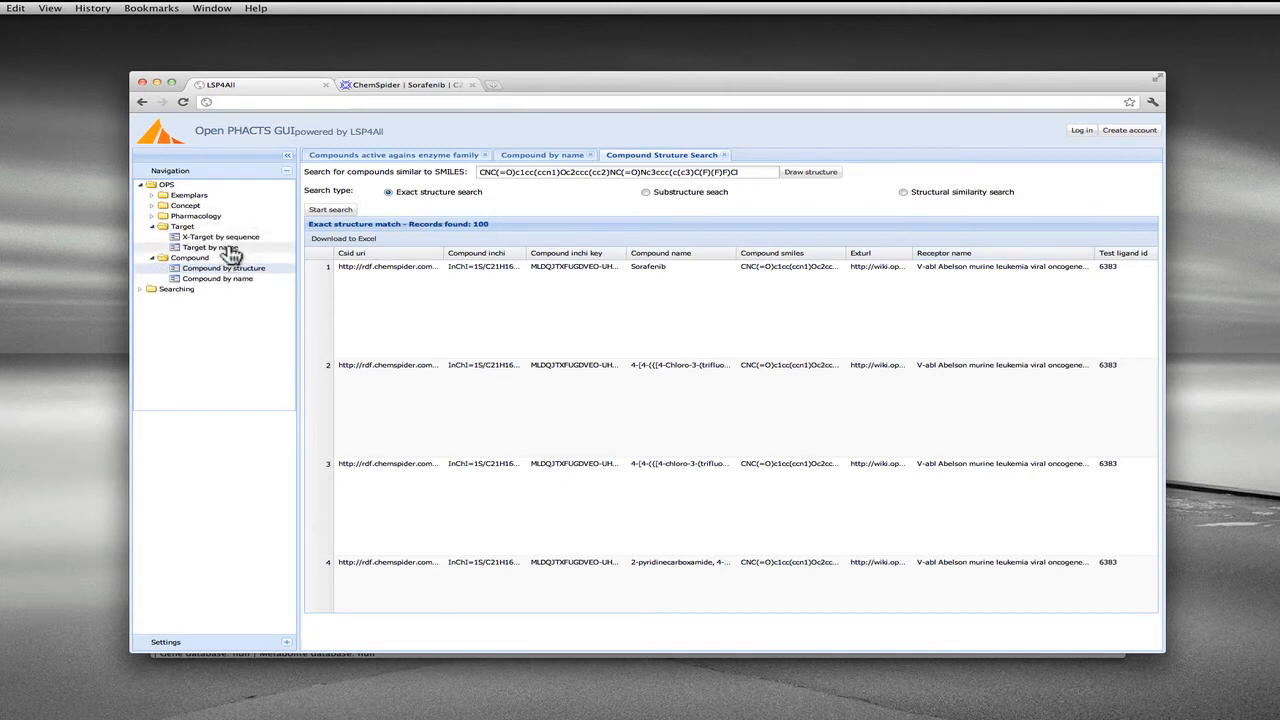
{"action": "left_click", "coordinate": [210, 248]}
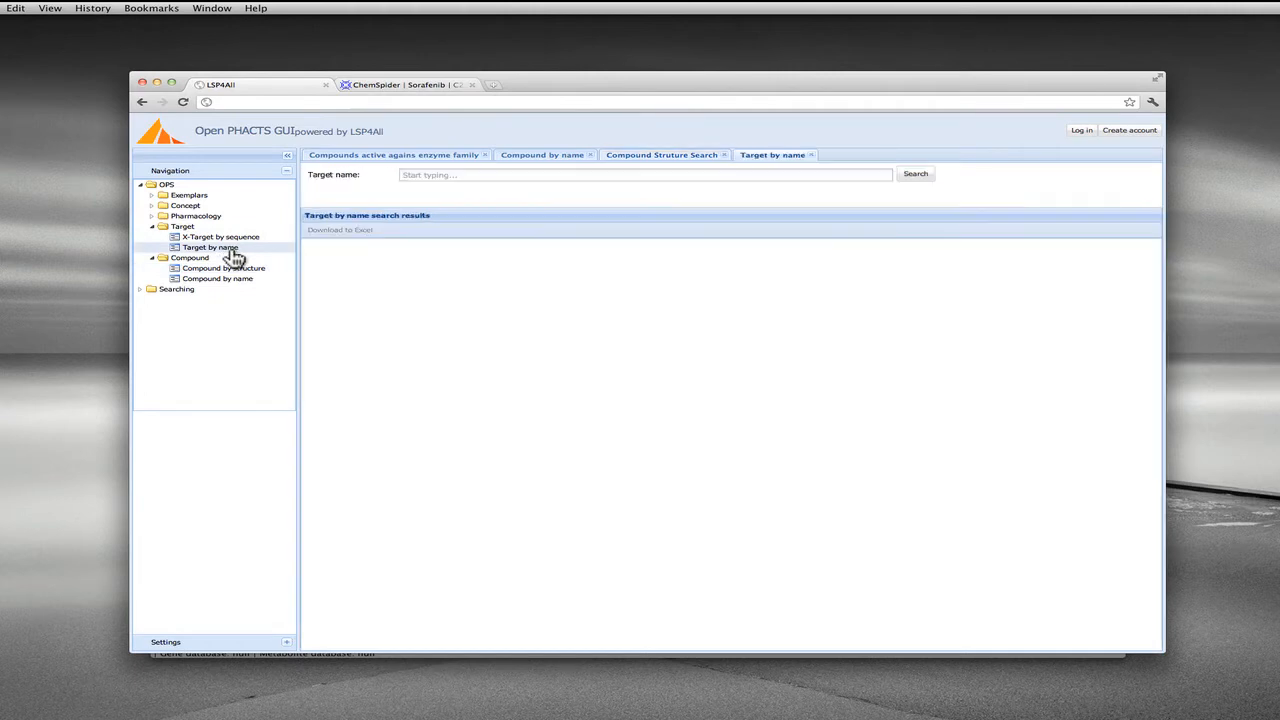
{"action": "mouse_move", "coordinate": [220, 248]}
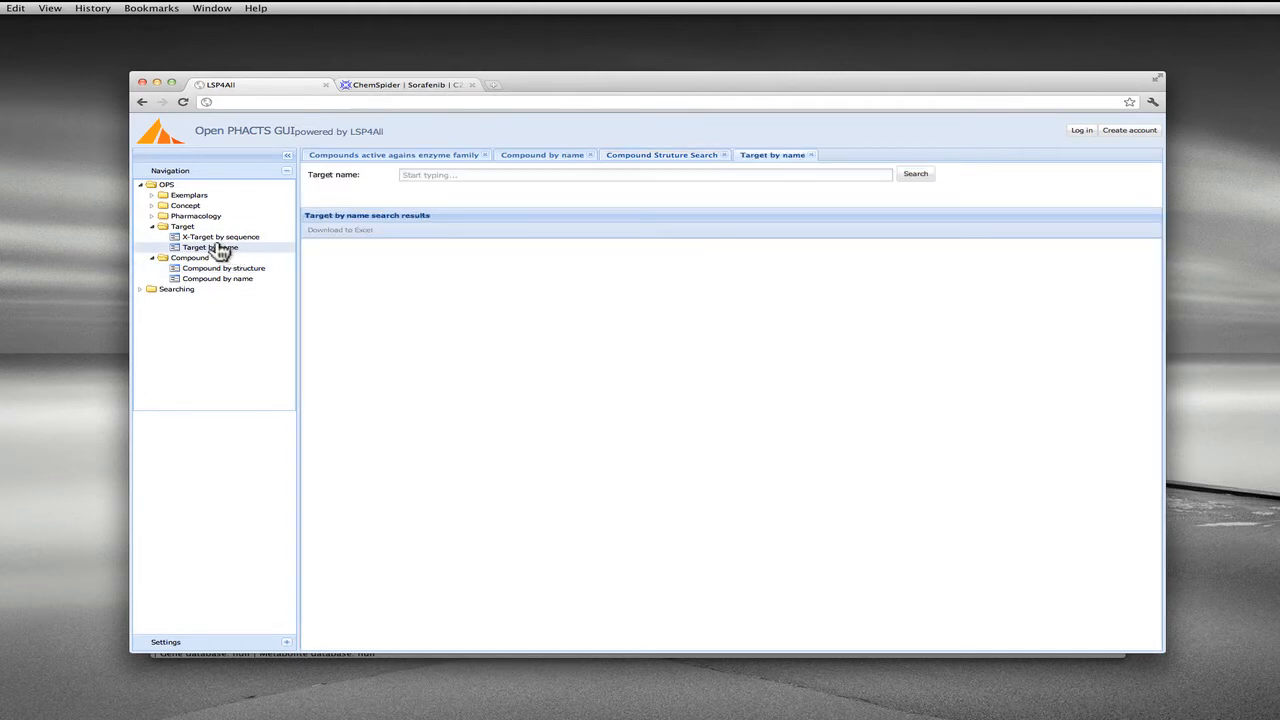
{"action": "left_click", "coordinate": [640, 174]}
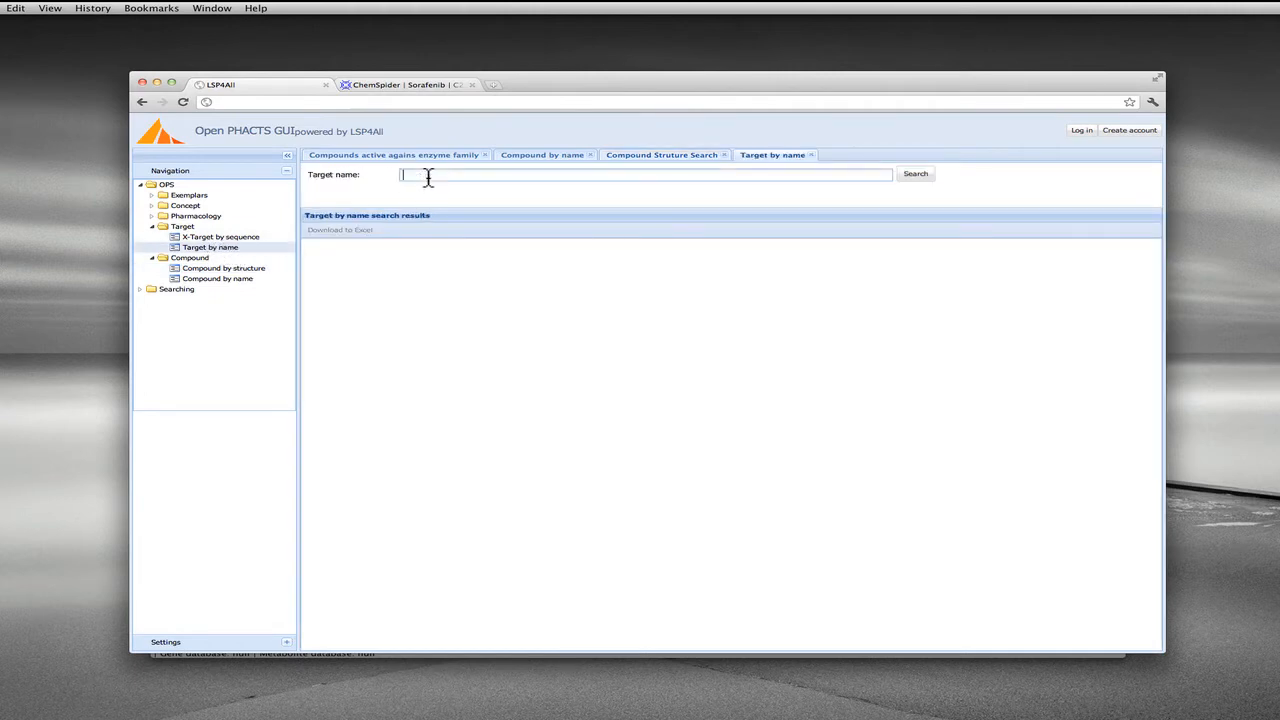
{"action": "type", "text": "CNC(=O)c1cc(ccn1)Oc2ccc(cc2)NC(=O)Nc3ccc(c(c3)C(F)(F)F)Cl"}
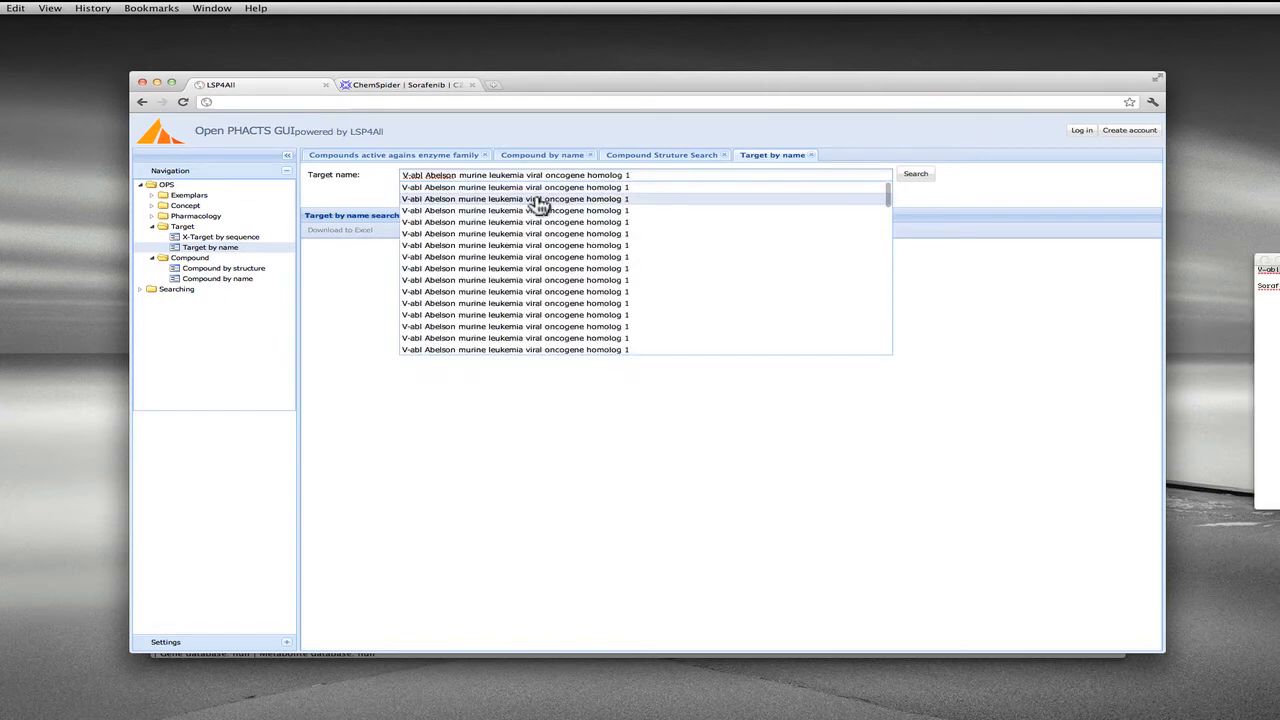
{"action": "left_click", "coordinate": [914, 172]}
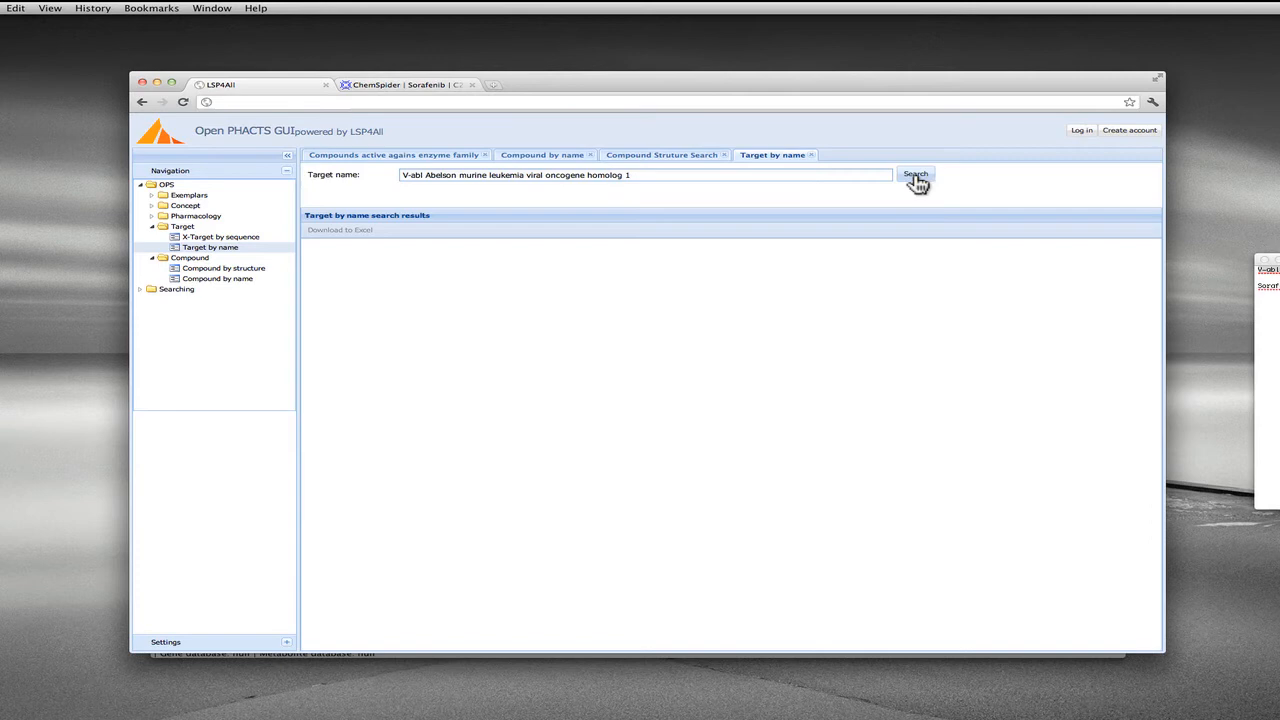
Step: Run the target search, returning 63 ABL1 compound records with SMILES and PubMed ids
{"action": "left_click", "coordinate": [914, 174]}
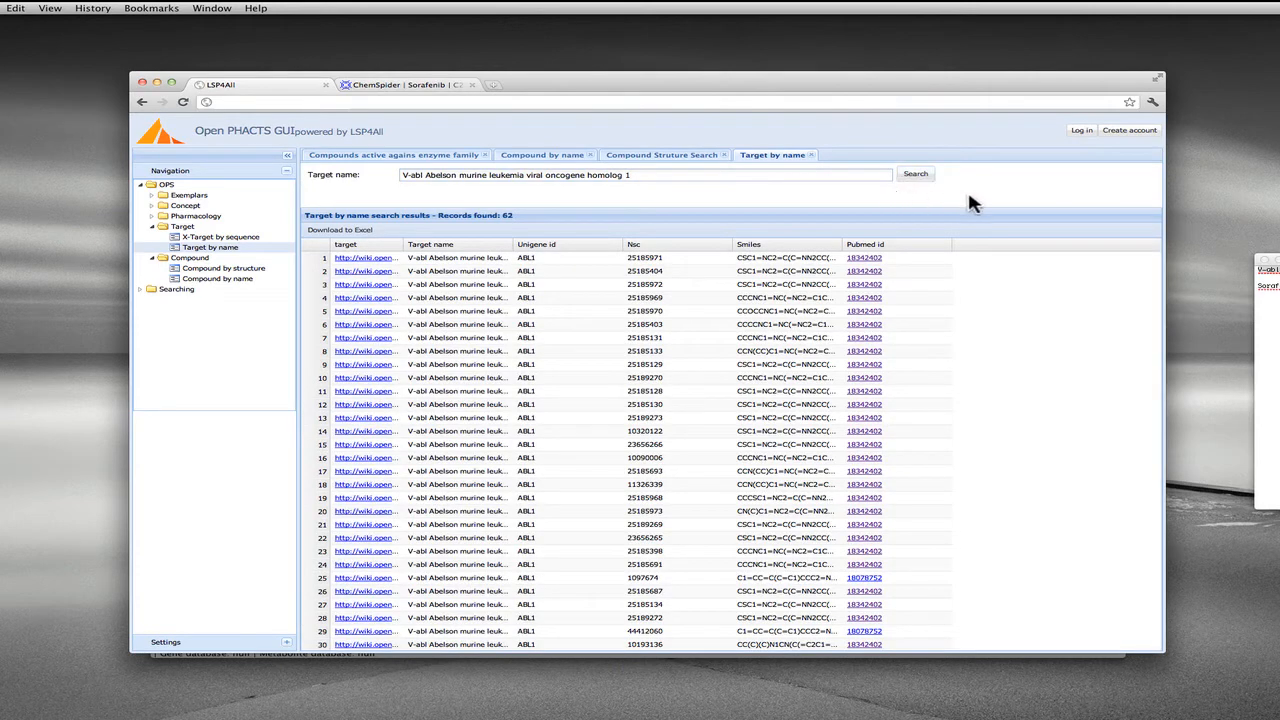
{"action": "mouse_move", "coordinate": [398, 252]}
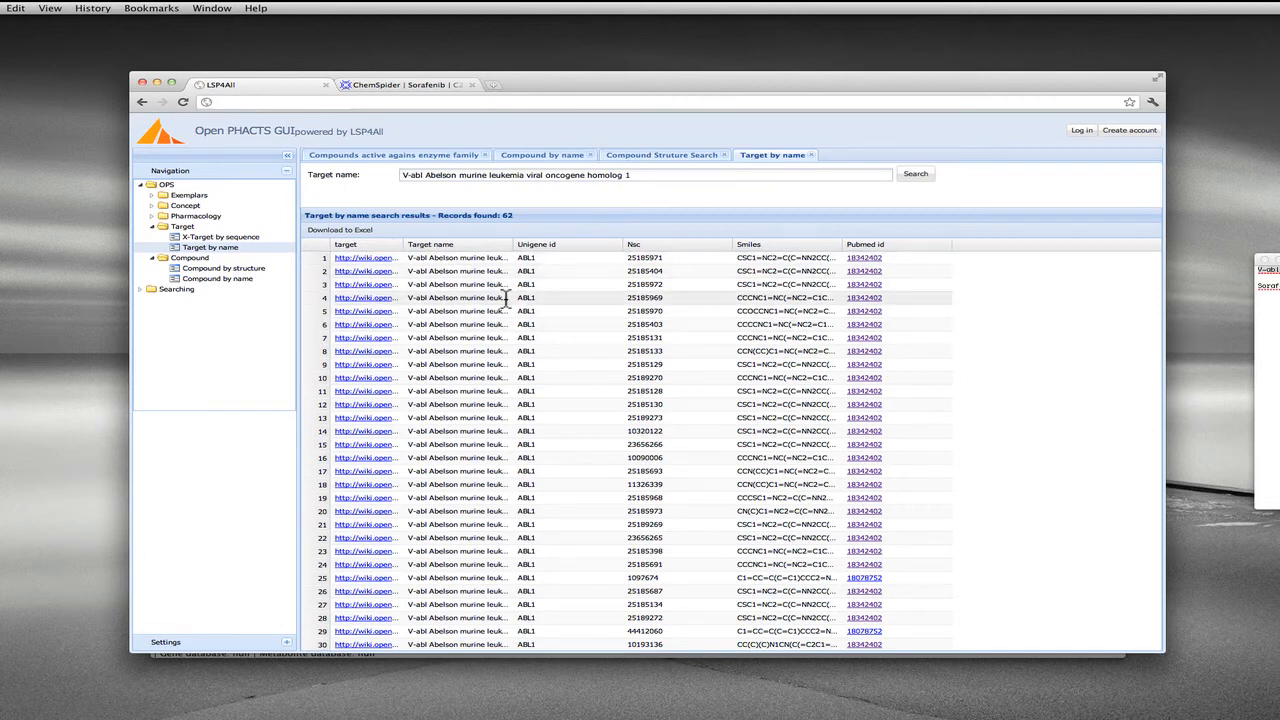
{"action": "mouse_move", "coordinate": [596, 264]}
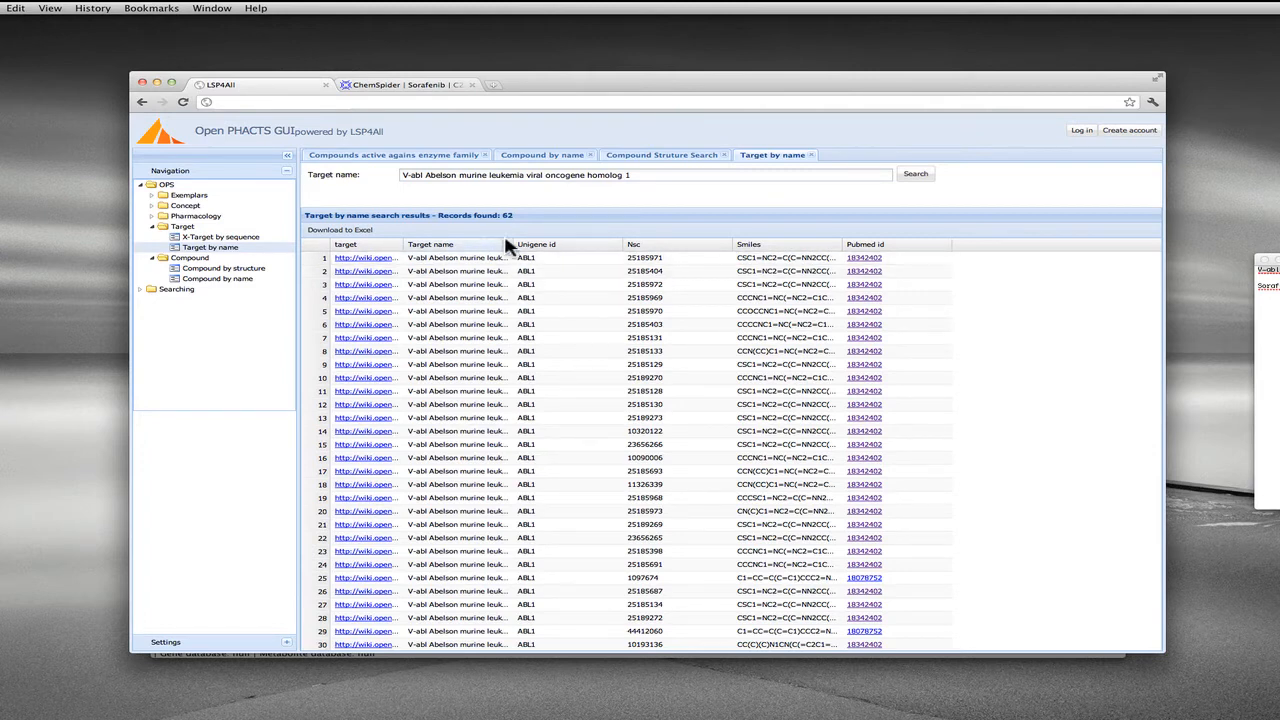
{"action": "left_click", "coordinate": [676, 244]}
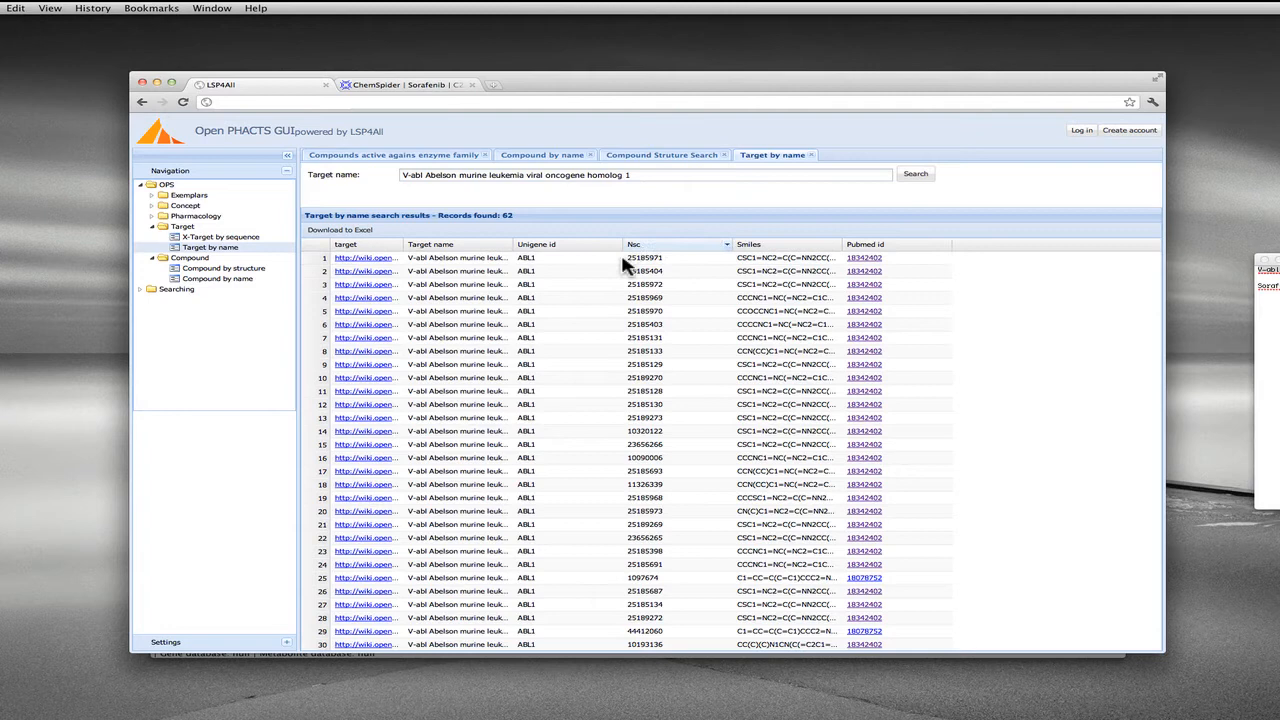
{"action": "mouse_move", "coordinate": [656, 272]}
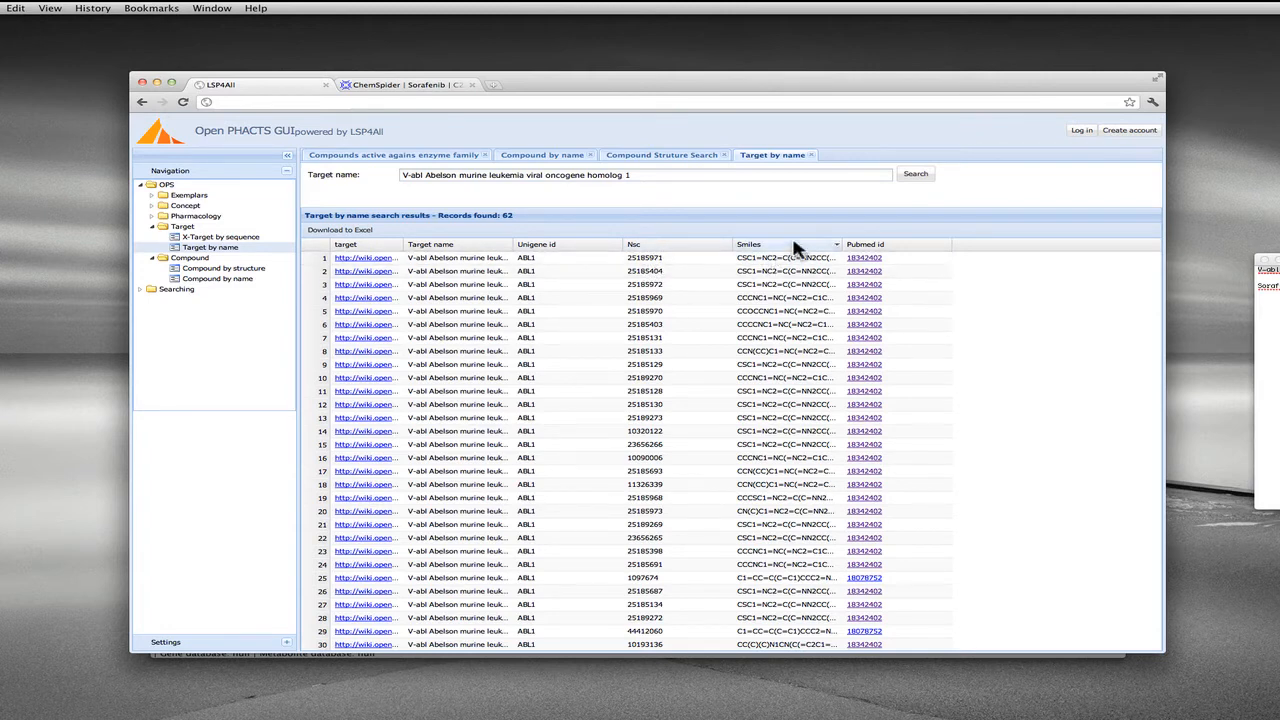
{"action": "mouse_move", "coordinate": [816, 256]}
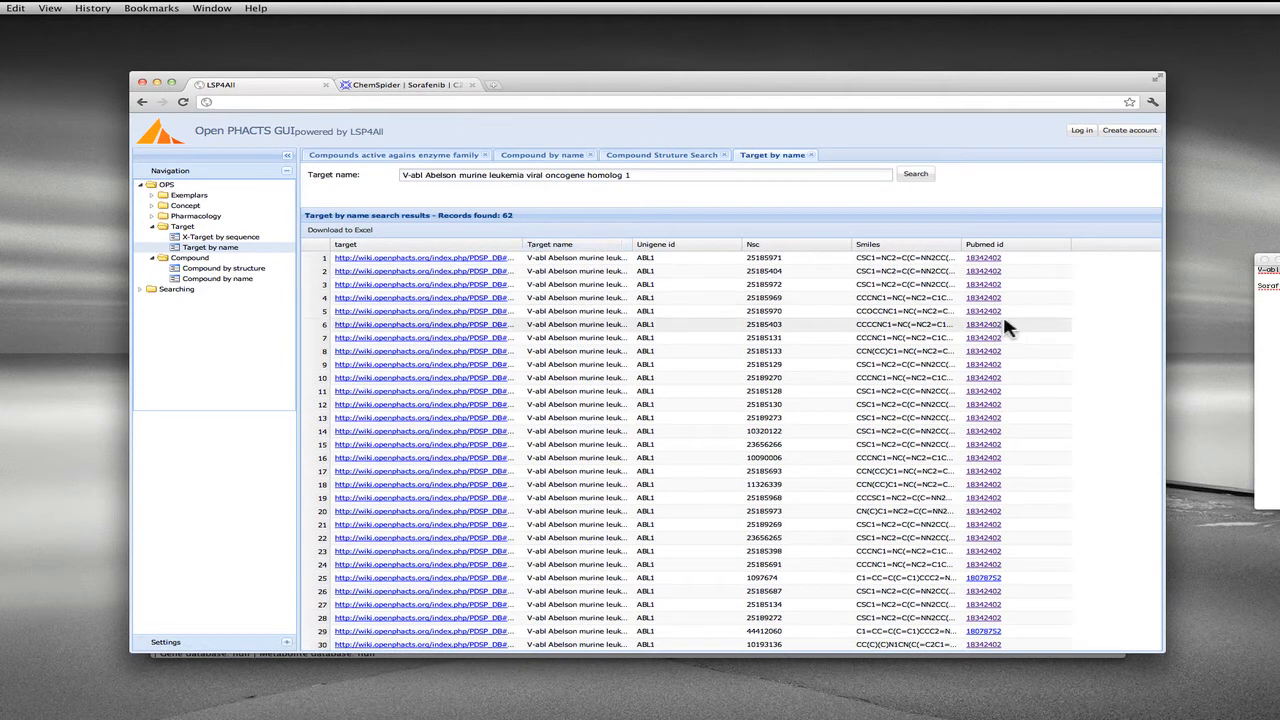
{"action": "mouse_move", "coordinate": [984, 258]}
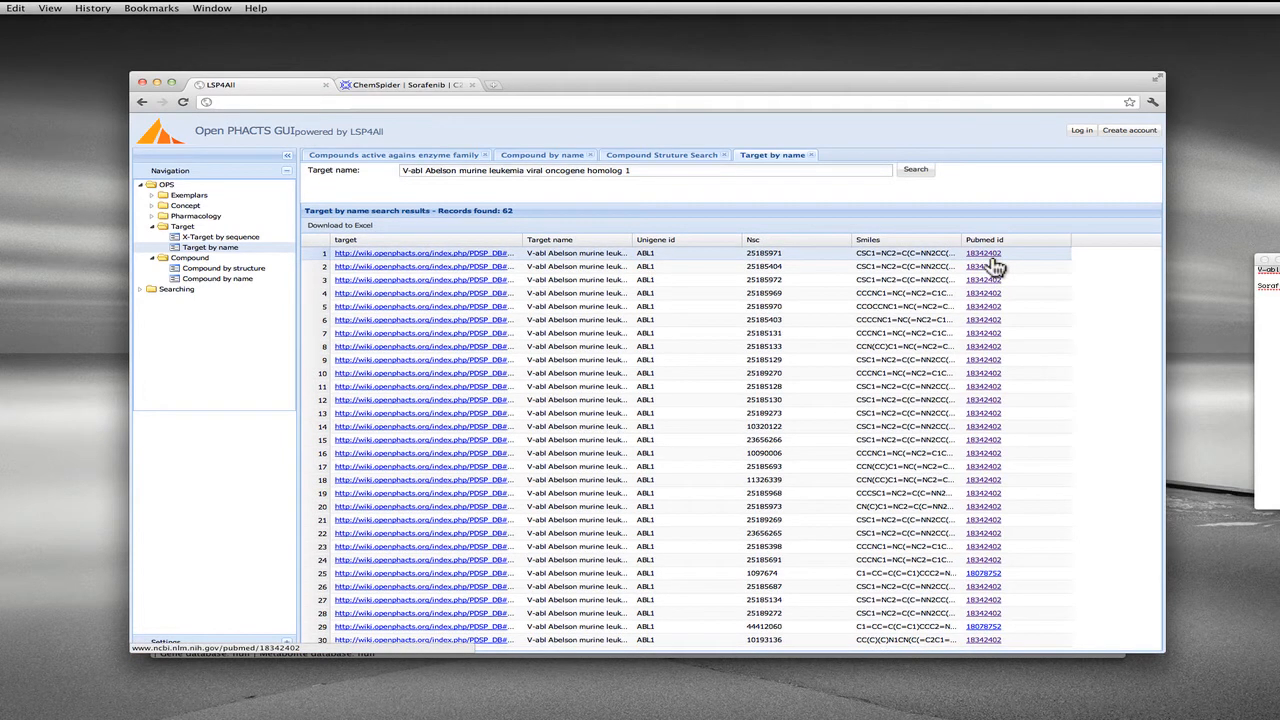
Step: Follow PubMed id 18342402 to its abstract, then to the Elsevier full-text article
{"action": "left_click", "coordinate": [982, 252]}
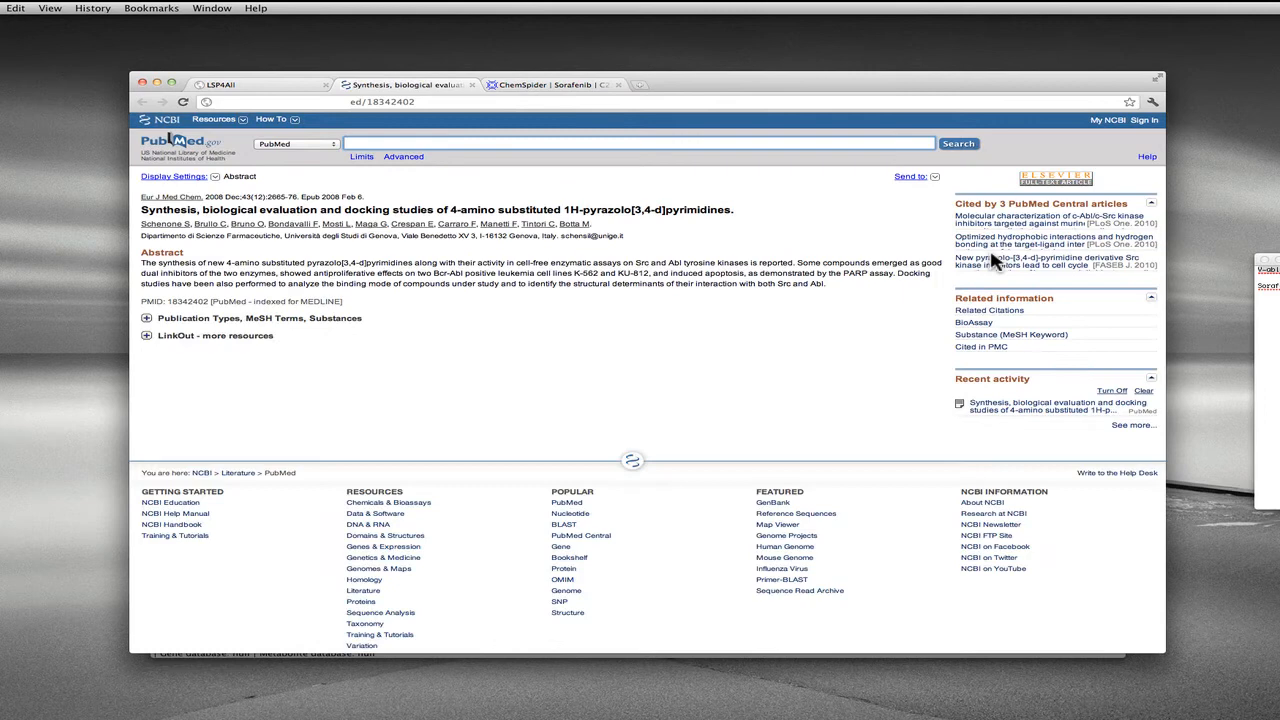
{"action": "mouse_move", "coordinate": [1078, 292]}
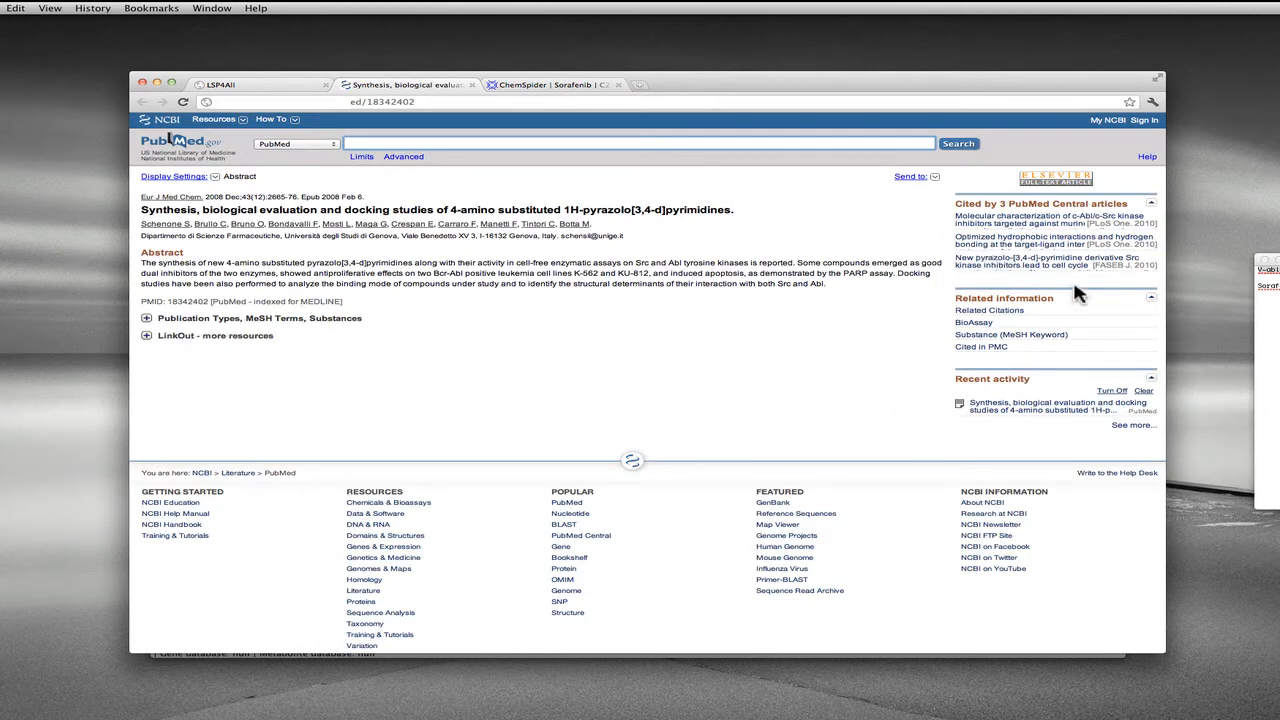
{"action": "mouse_move", "coordinate": [628, 336]}
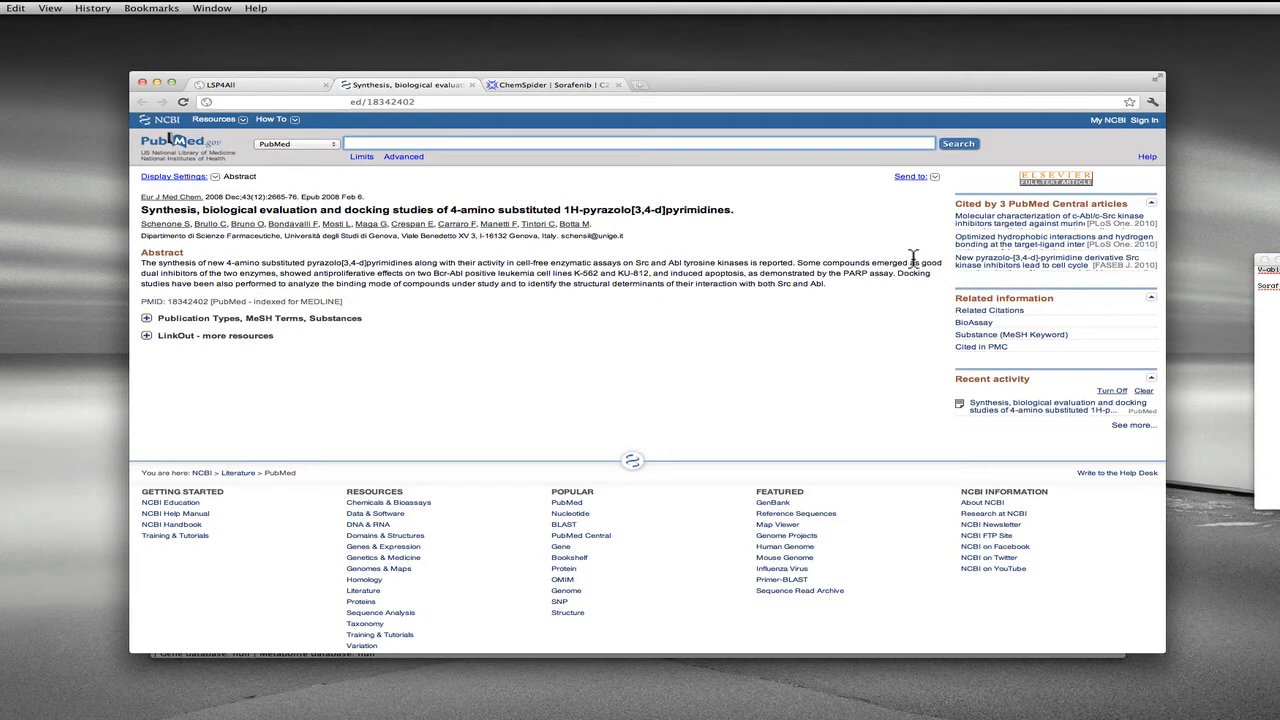
{"action": "mouse_move", "coordinate": [1050, 188]}
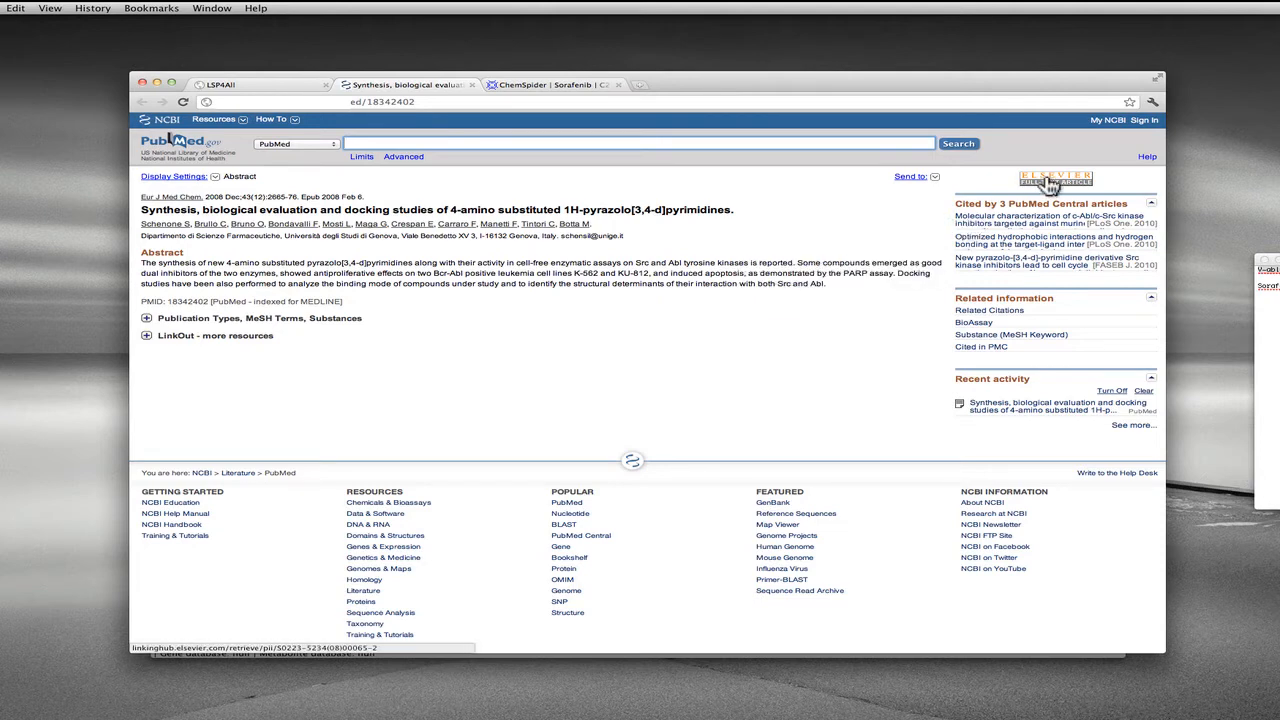
{"action": "left_click", "coordinate": [1054, 180]}
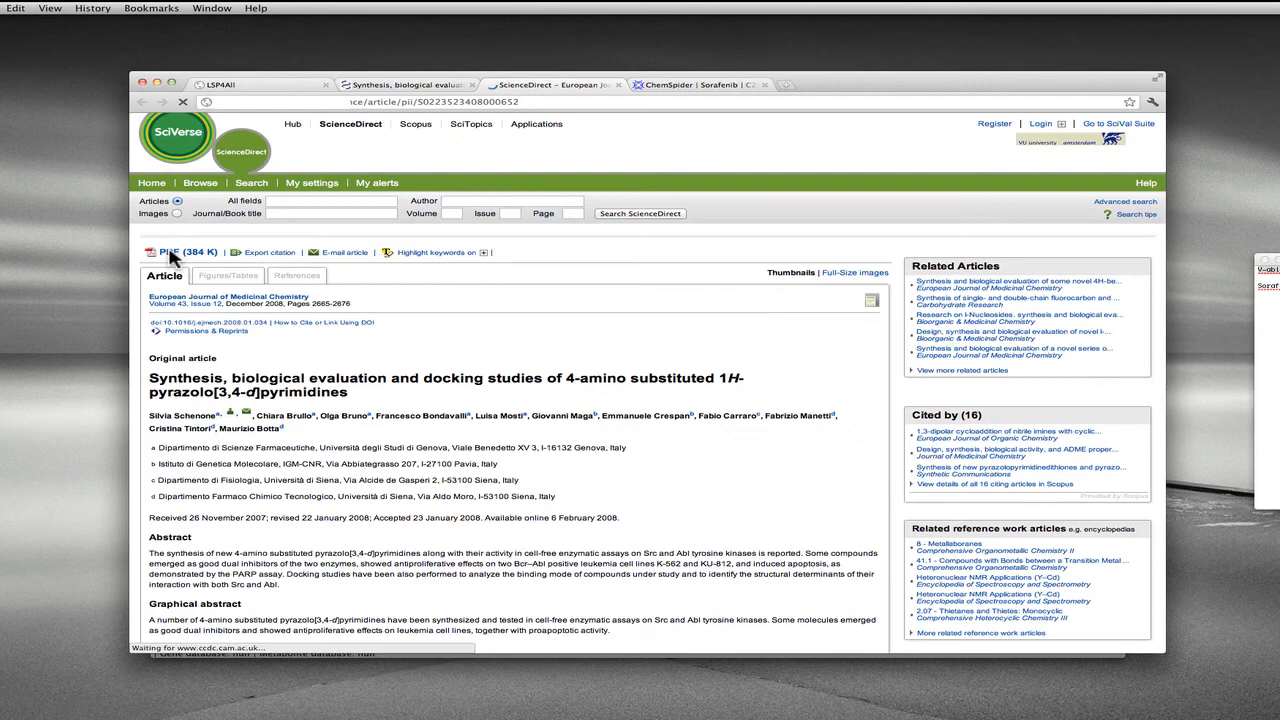
Step: Save the article's linked PDF to the Desktop as science.pdf
{"action": "right_click", "coordinate": [164, 252]}
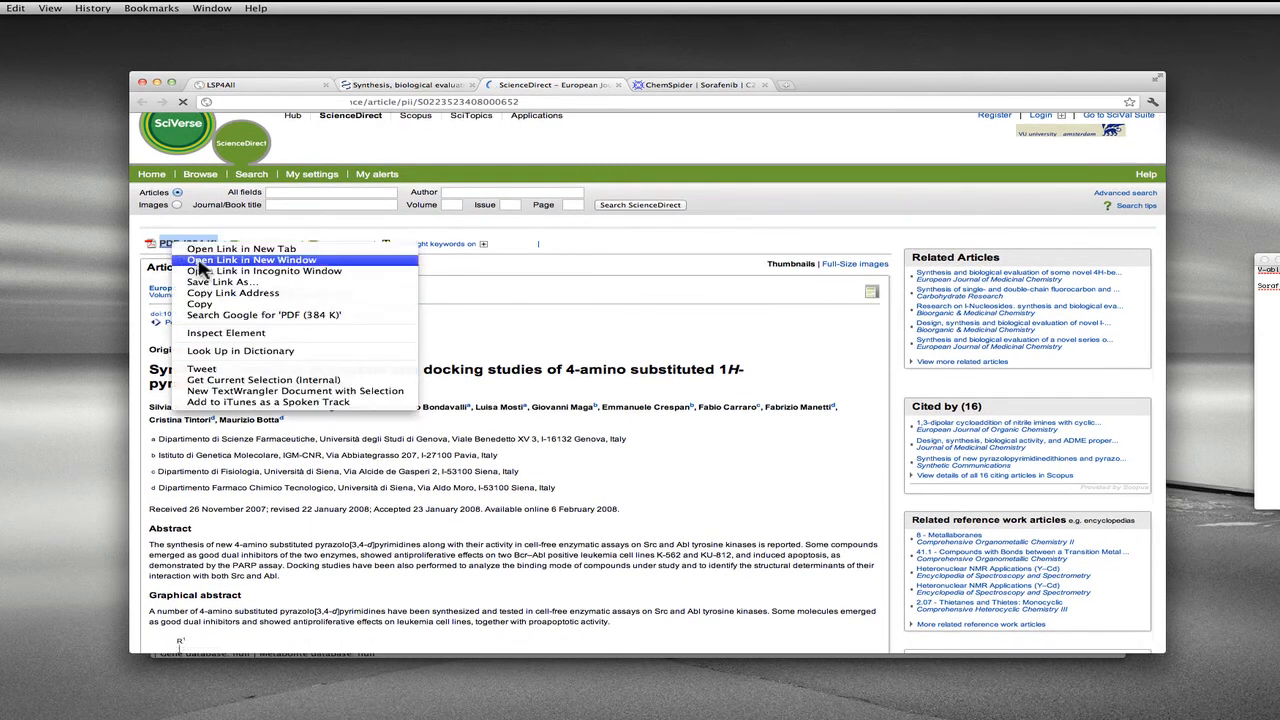
{"action": "mouse_move", "coordinate": [216, 282]}
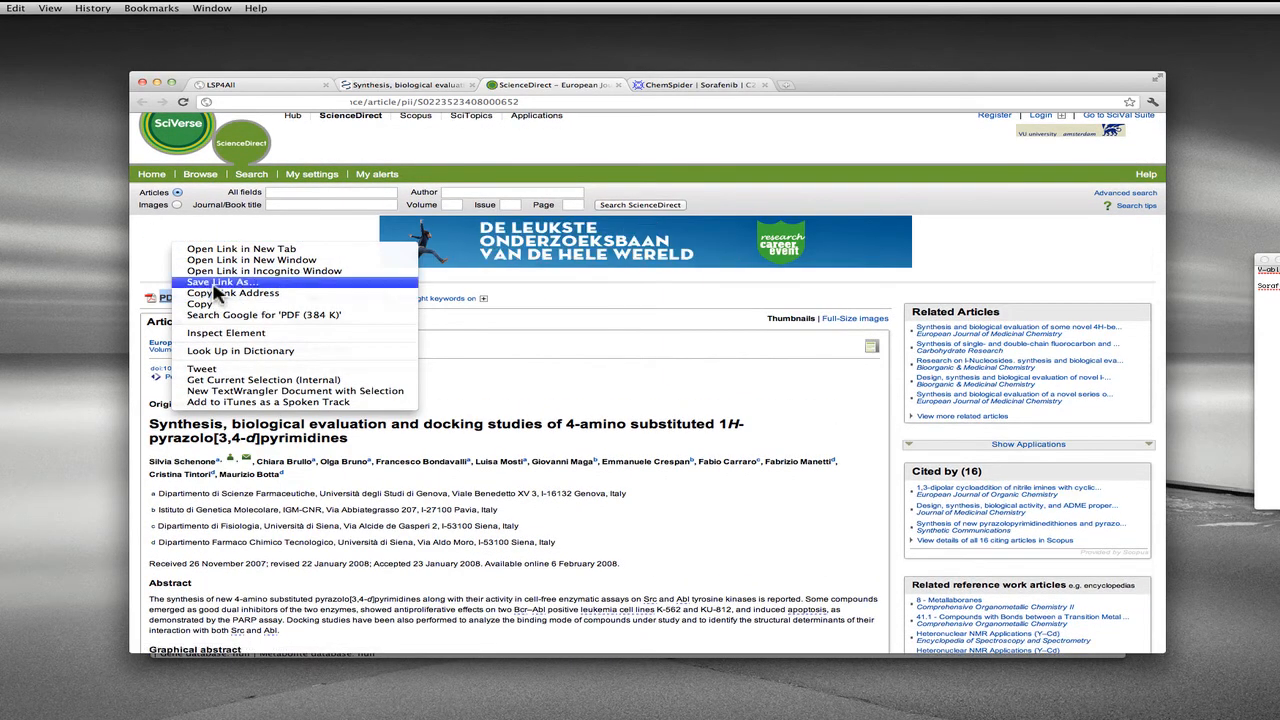
{"action": "left_click", "coordinate": [216, 280]}
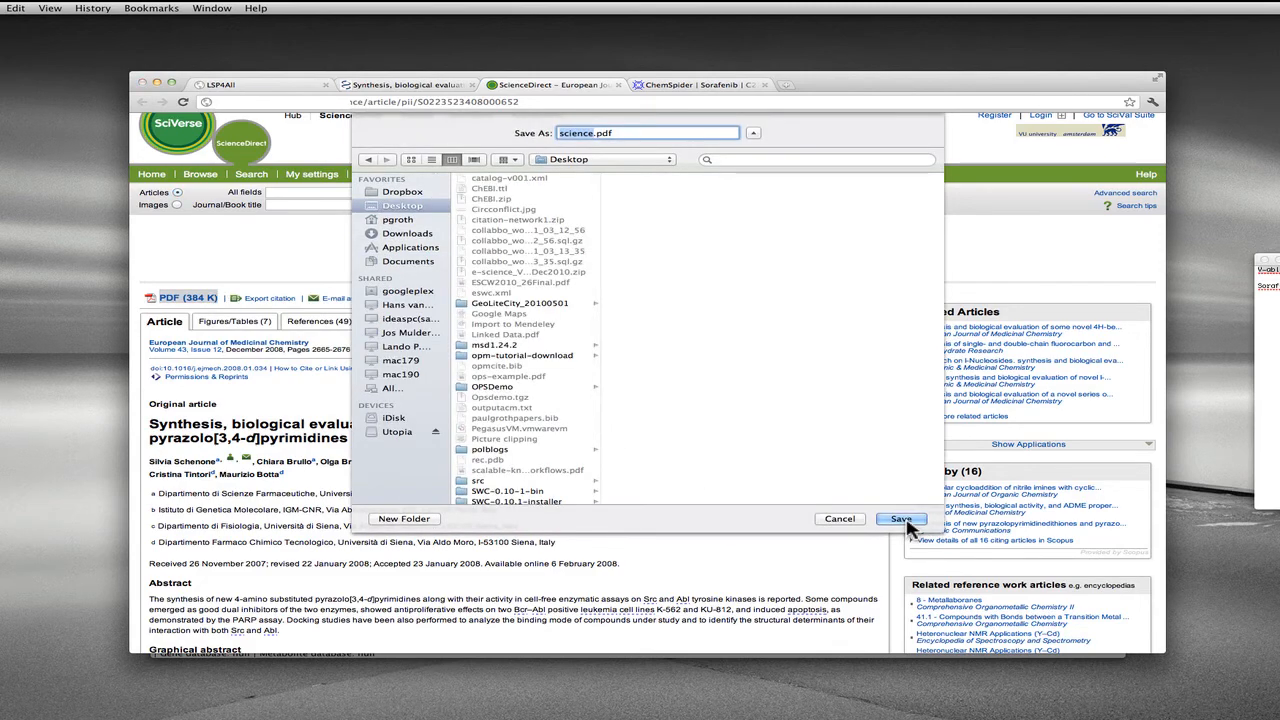
{"action": "left_click", "coordinate": [900, 520]}
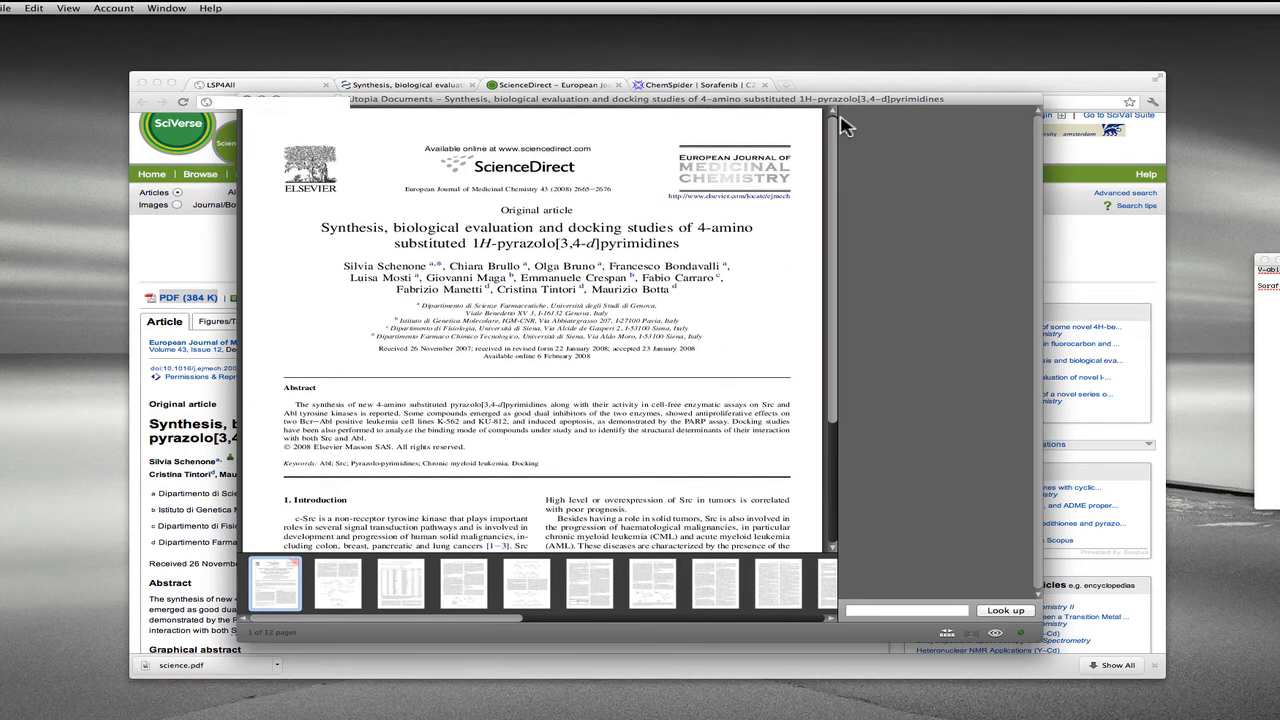
Step: Browse the PDF pages and expand another compound card to see its Ki value
{"action": "scroll", "scroll_direction": "down", "scroll_amount": 3}
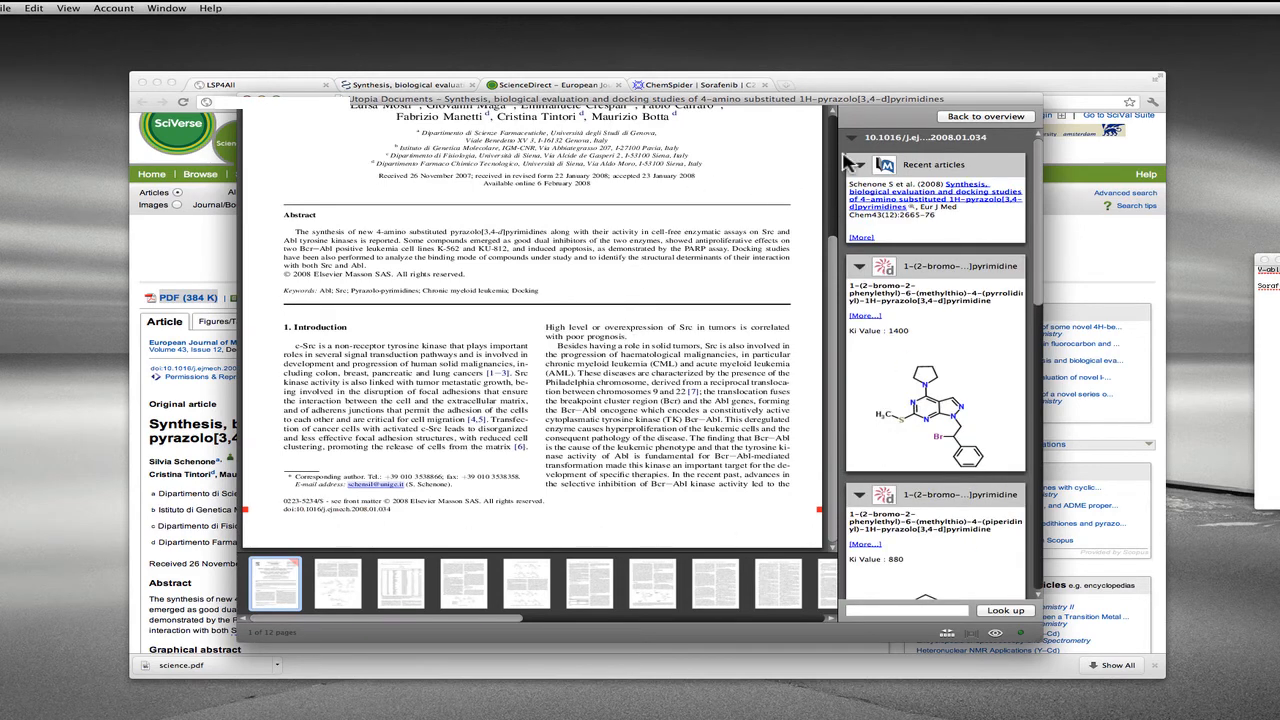
{"action": "left_click", "coordinate": [858, 164]}
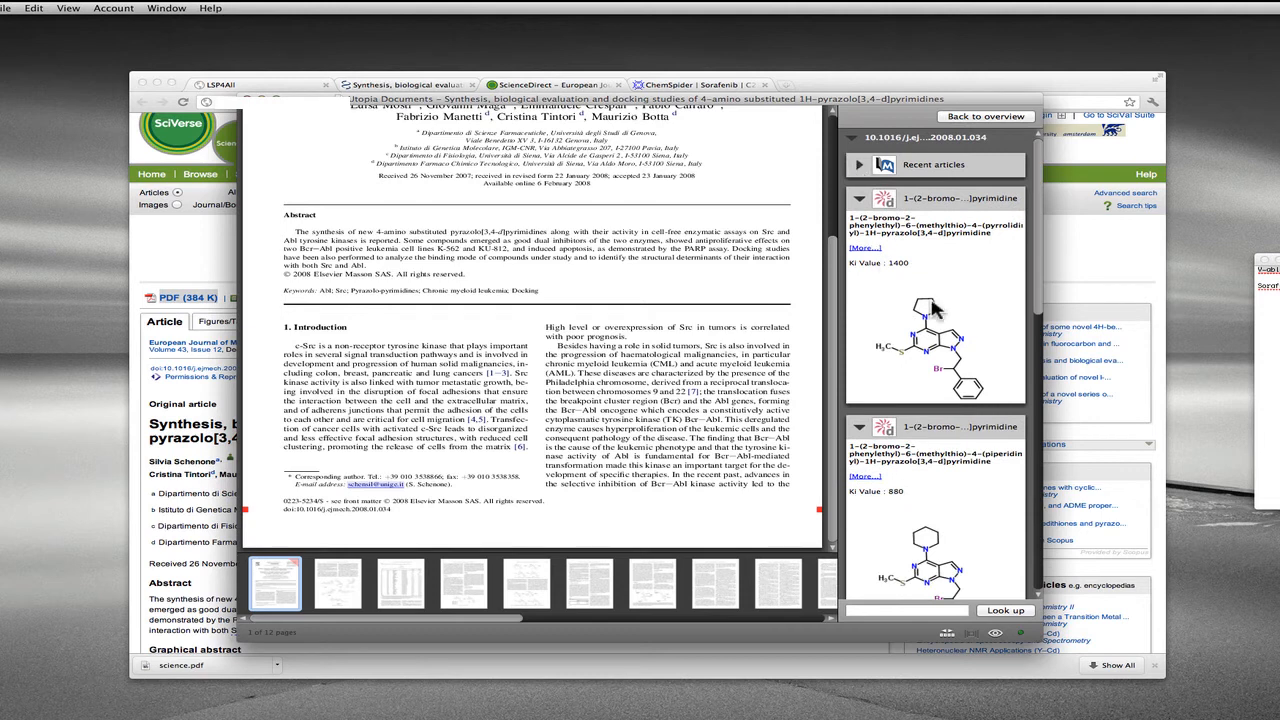
{"action": "mouse_move", "coordinate": [958, 308]}
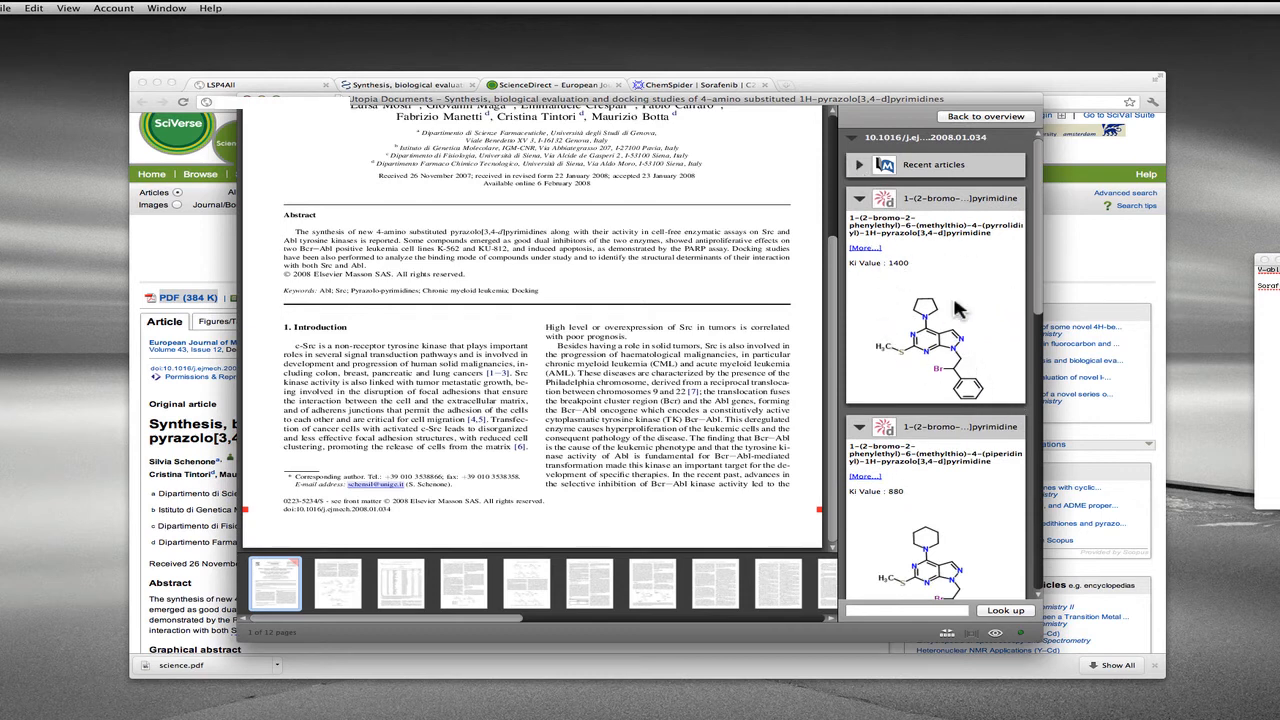
{"action": "mouse_move", "coordinate": [890, 272]}
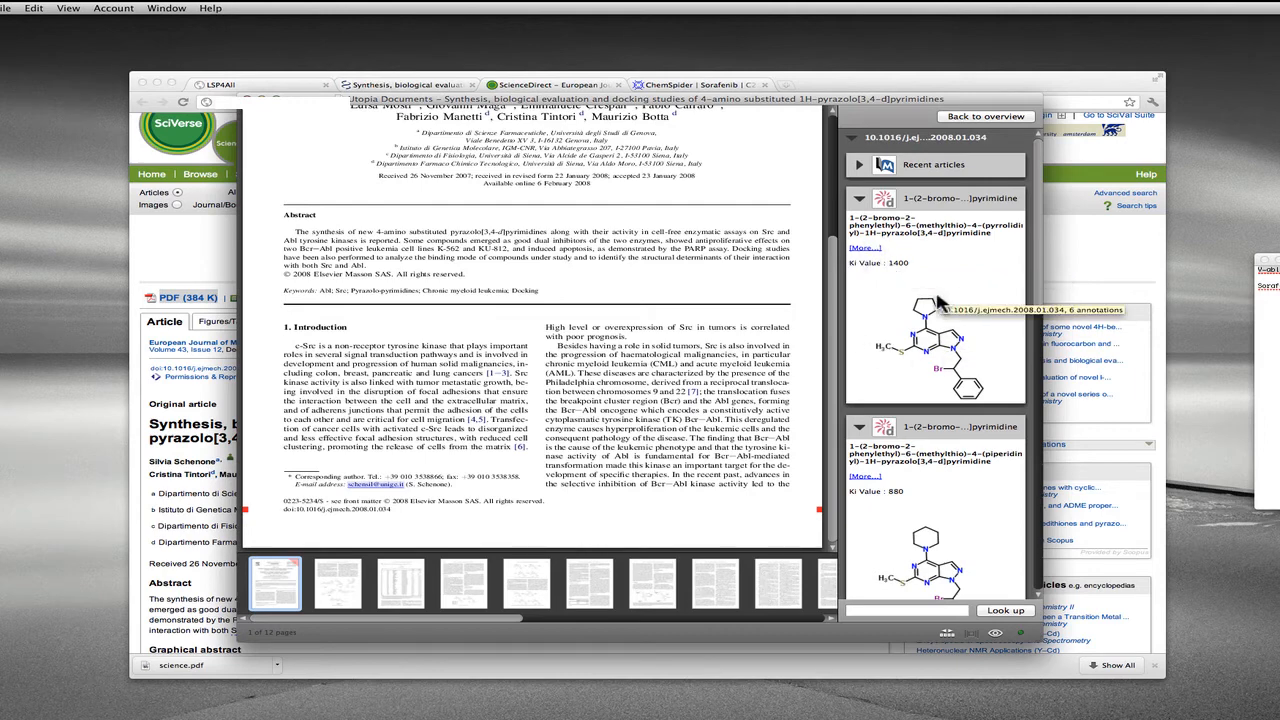
{"action": "mouse_move", "coordinate": [936, 296]}
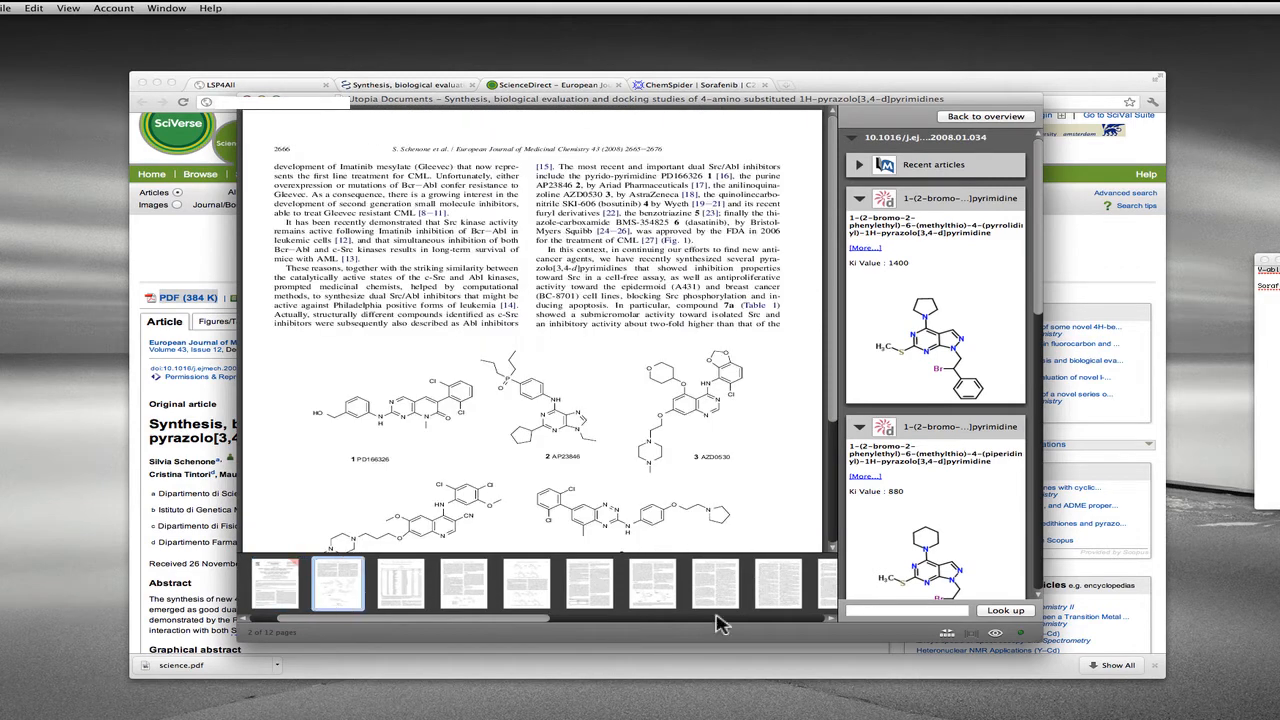
{"action": "mouse_move", "coordinate": [930, 390]}
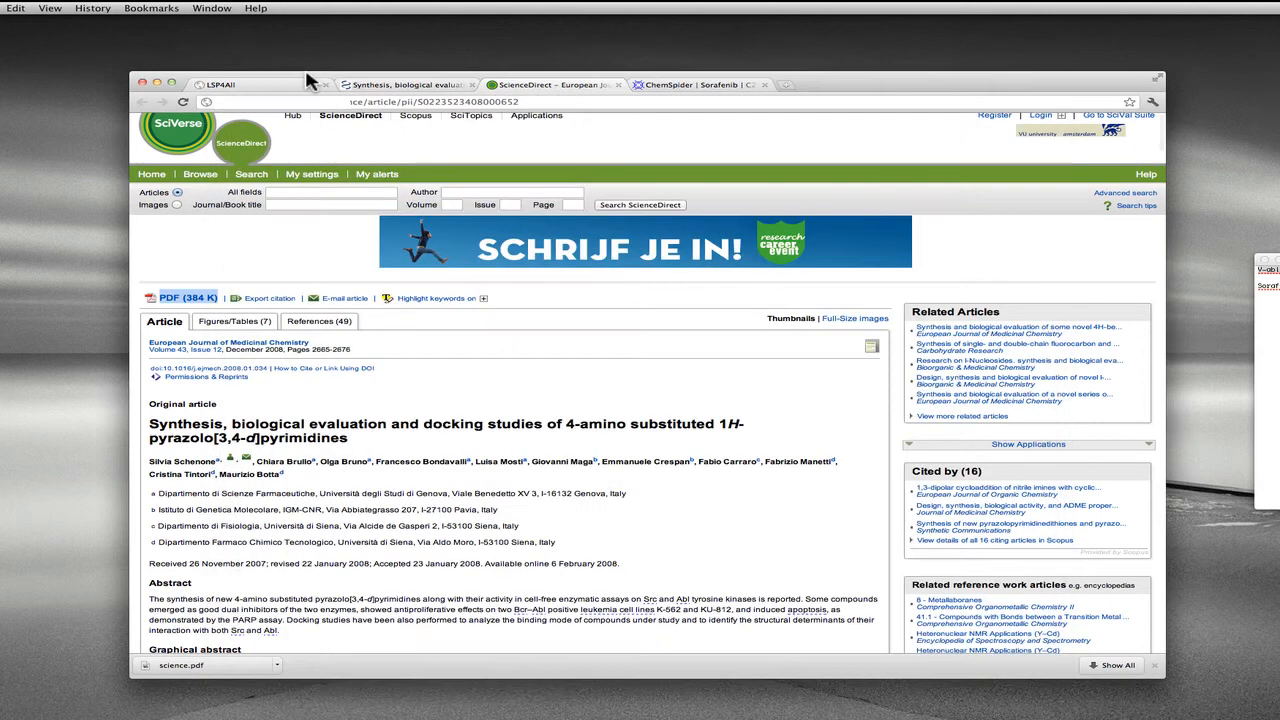
Step: Run a Pharmacology by Target Name search for V-abl Abelson and hide the Ki entry column
{"action": "left_click", "coordinate": [244, 84]}
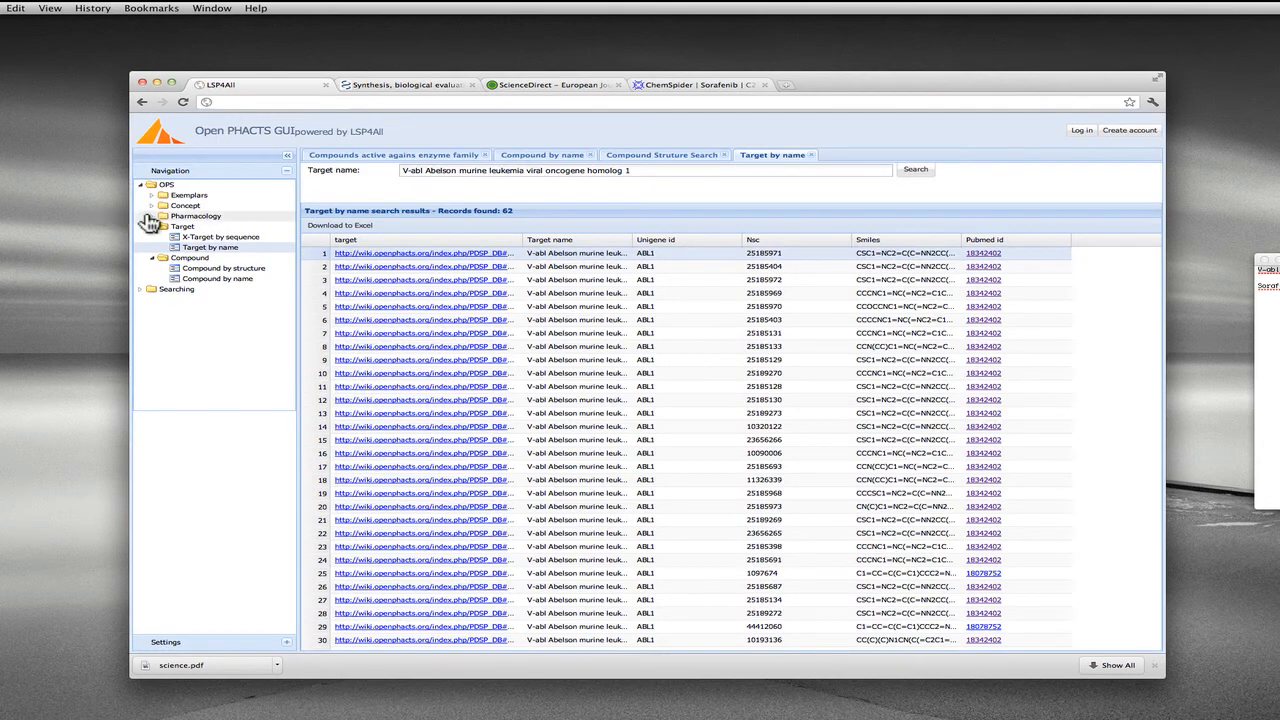
{"action": "left_click", "coordinate": [150, 216]}
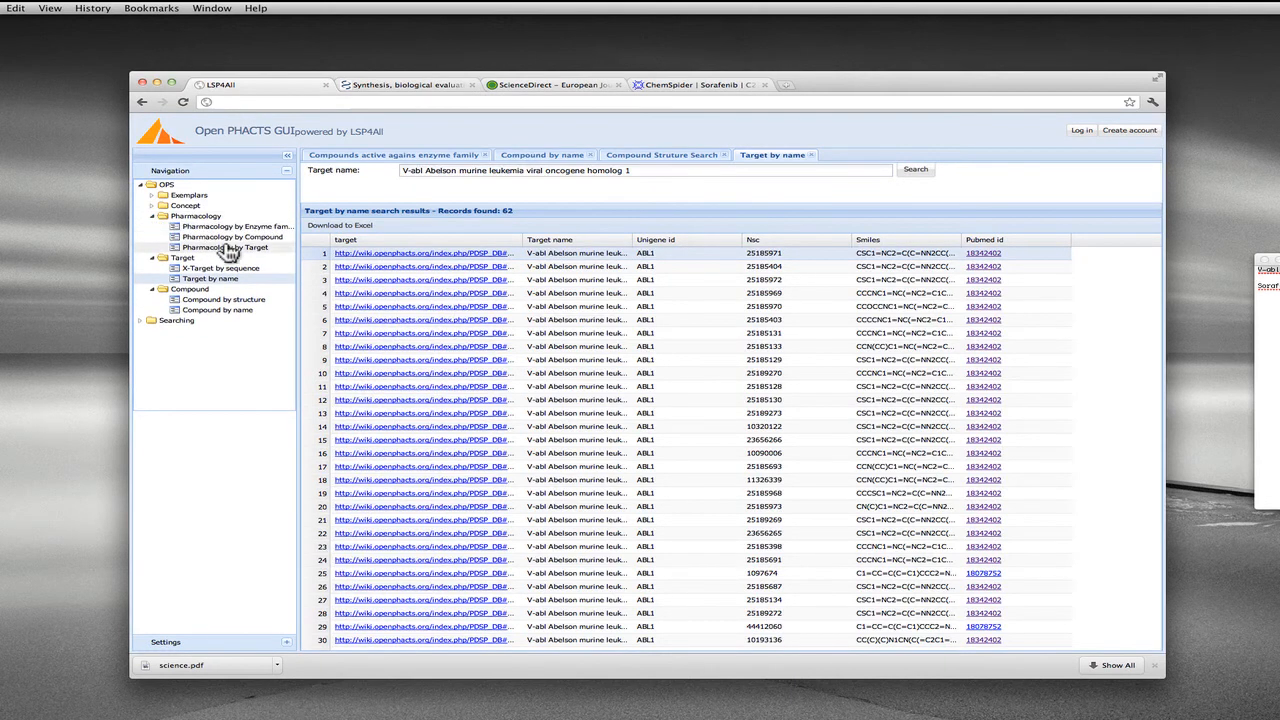
{"action": "left_click", "coordinate": [224, 248]}
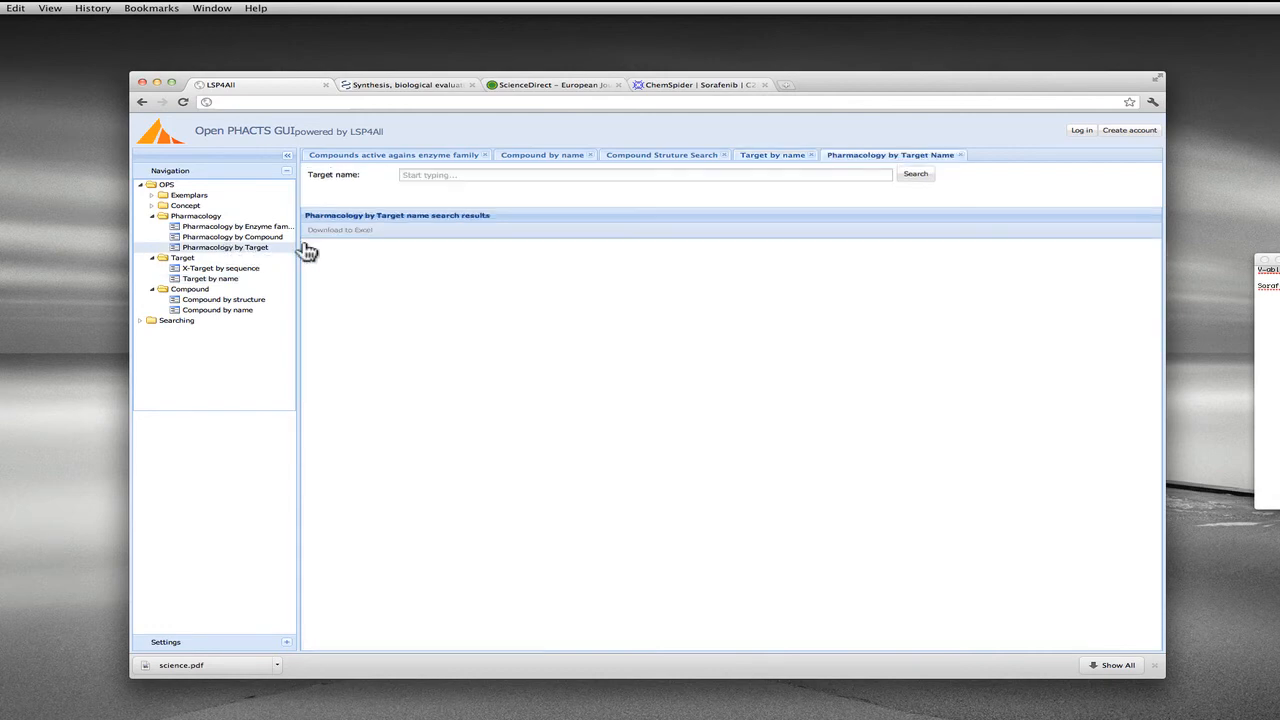
{"action": "type", "text": "V-abl Abelson murine leukemia viral oncogene homolog 1"}
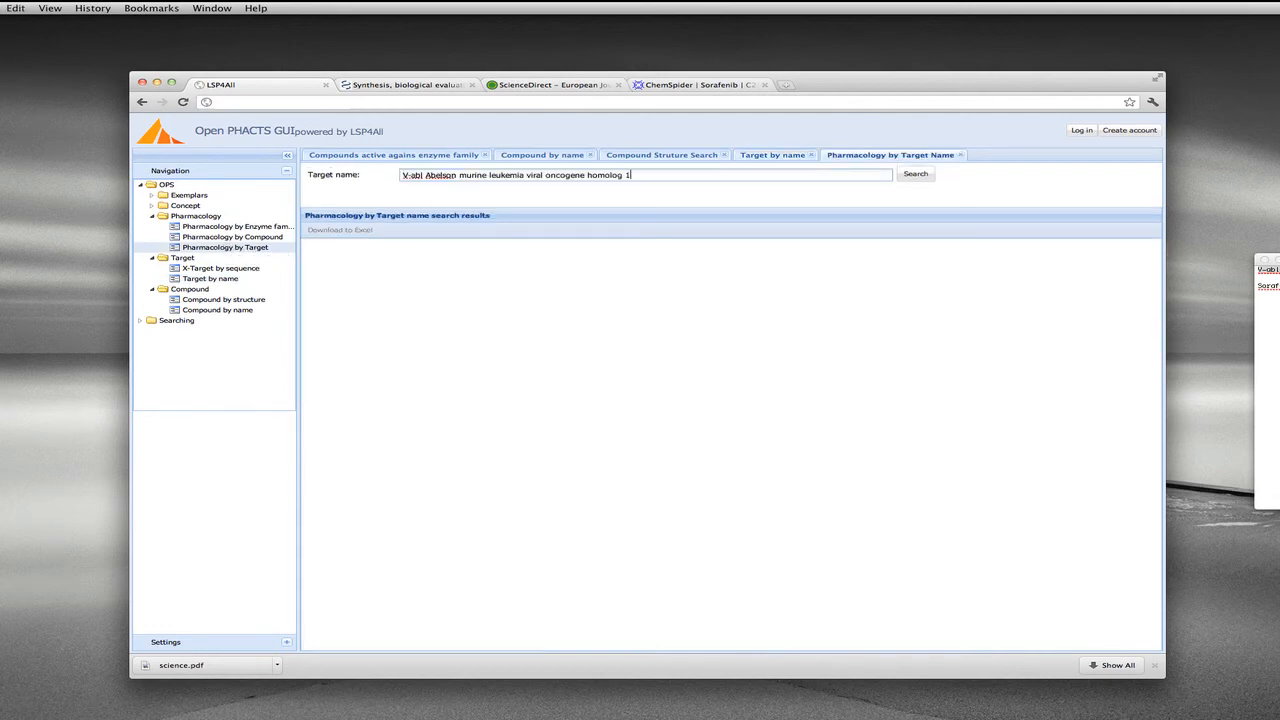
{"action": "left_click", "coordinate": [914, 174]}
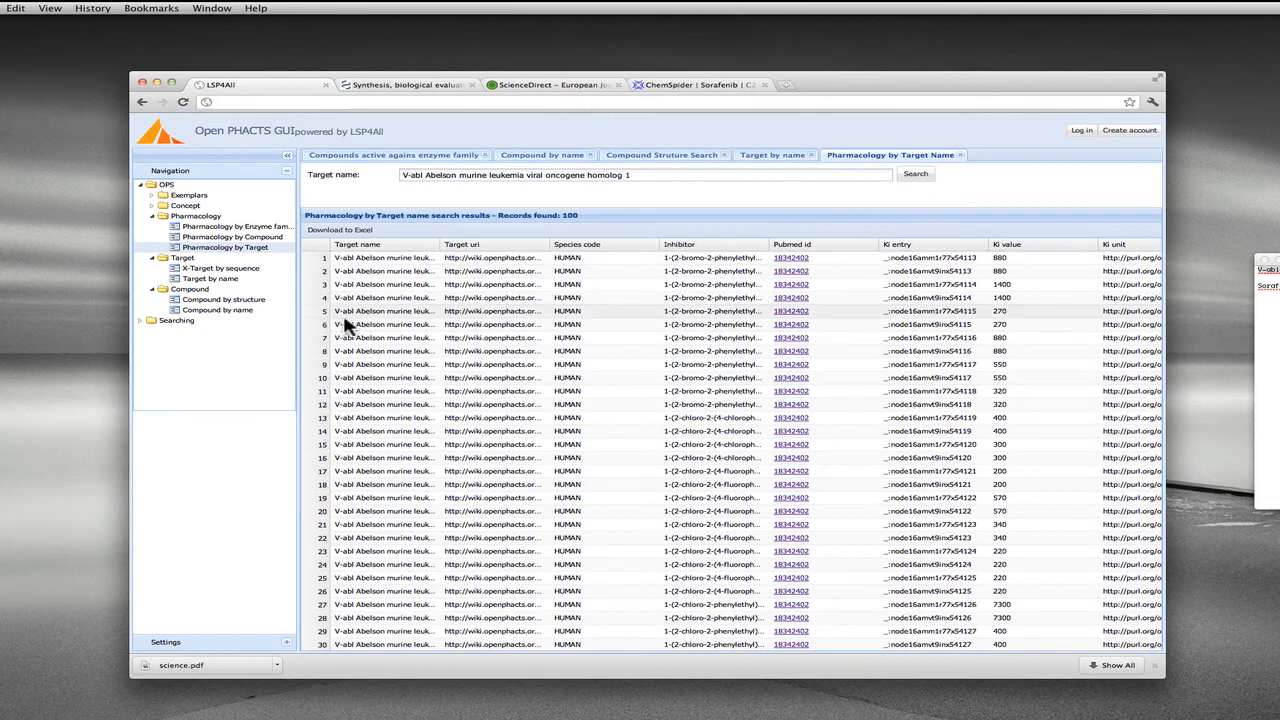
{"action": "mouse_move", "coordinate": [396, 336]}
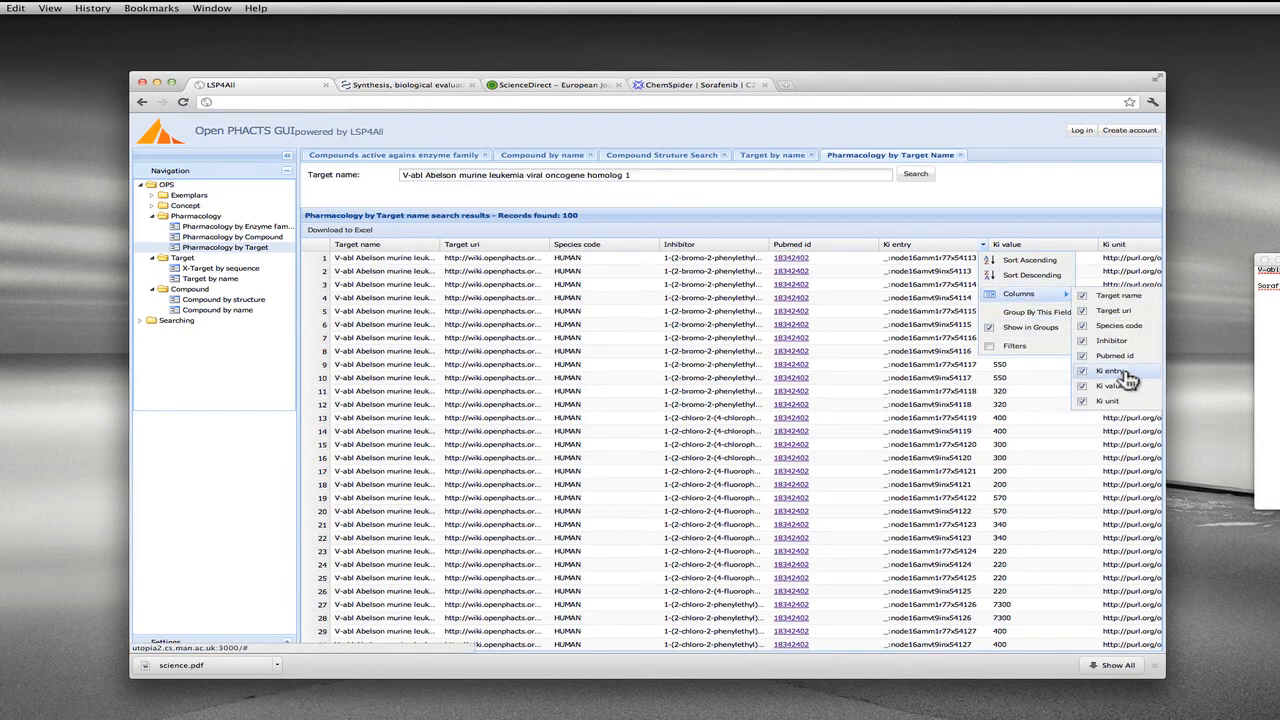
{"action": "left_click", "coordinate": [1104, 370]}
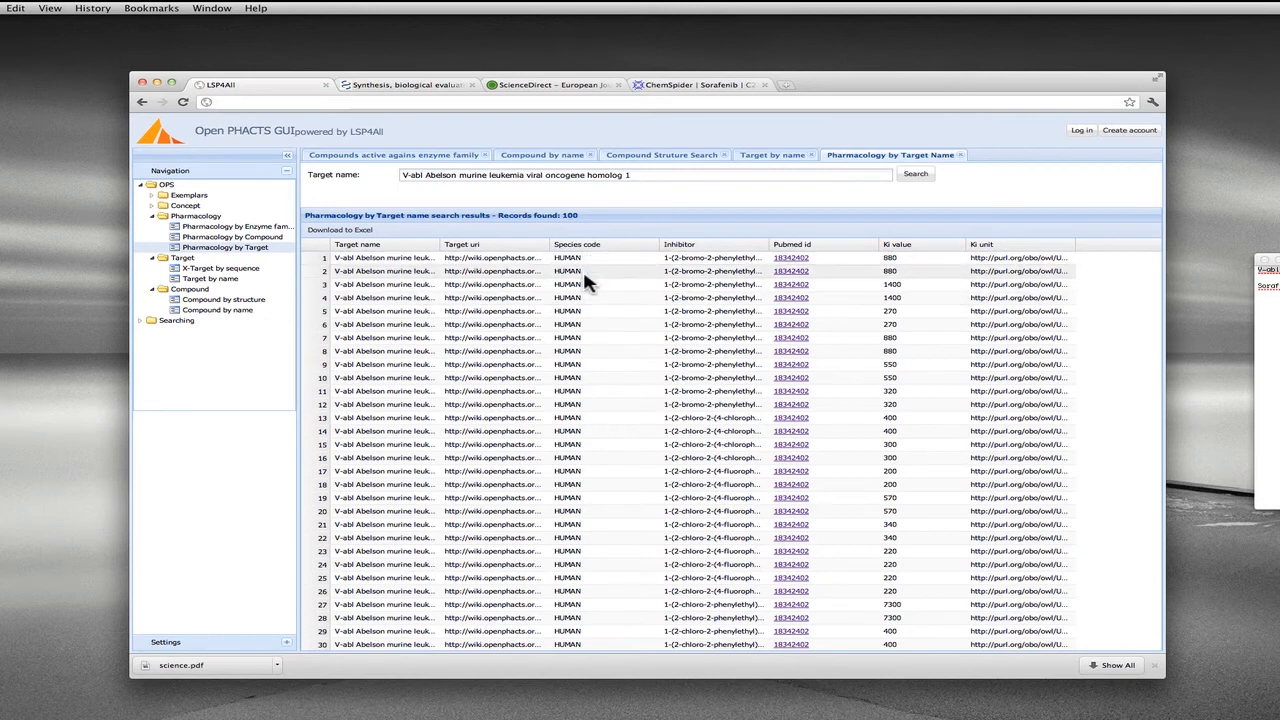
{"action": "mouse_move", "coordinate": [728, 288]}
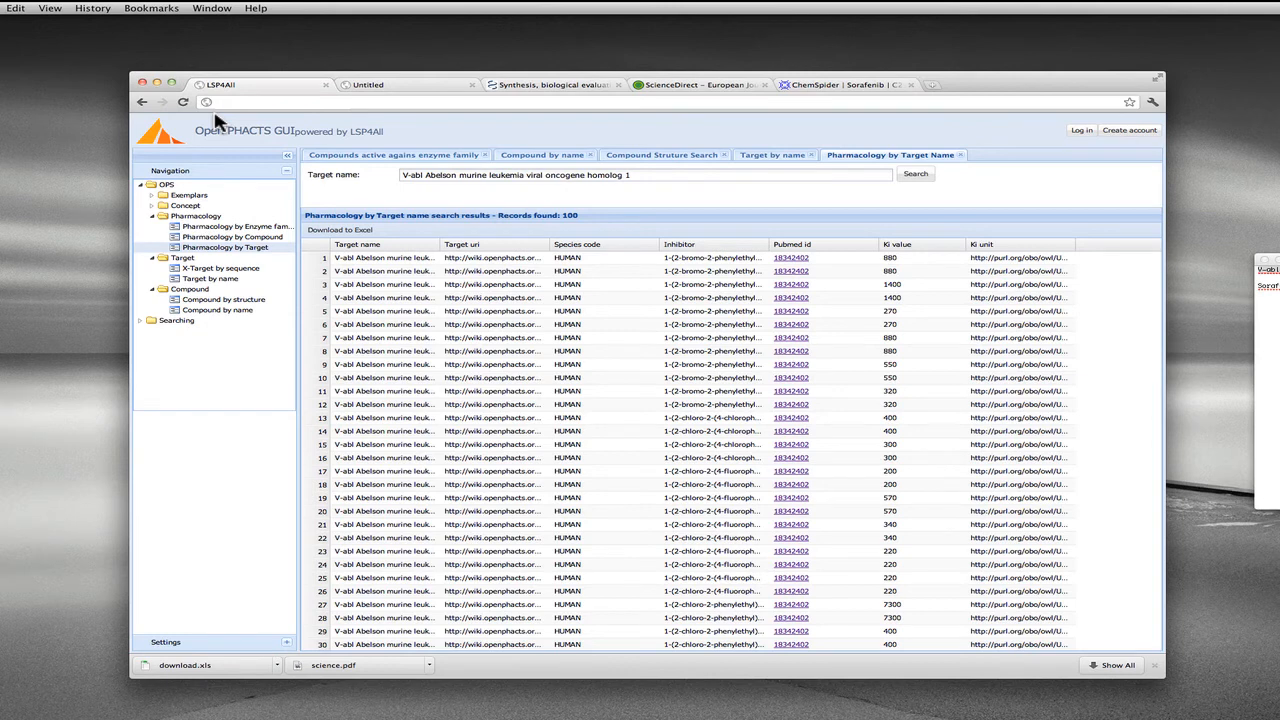
{"action": "mouse_move", "coordinate": [810, 444]}
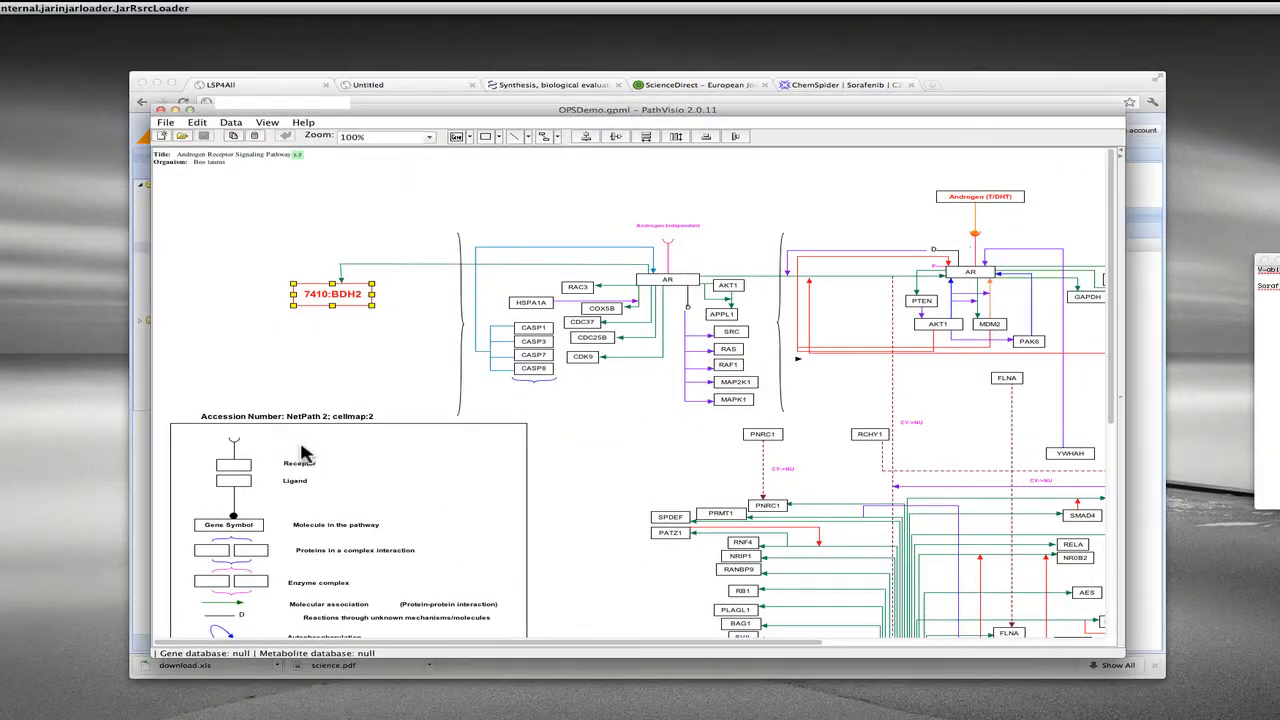
{"action": "mouse_move", "coordinate": [458, 468]}
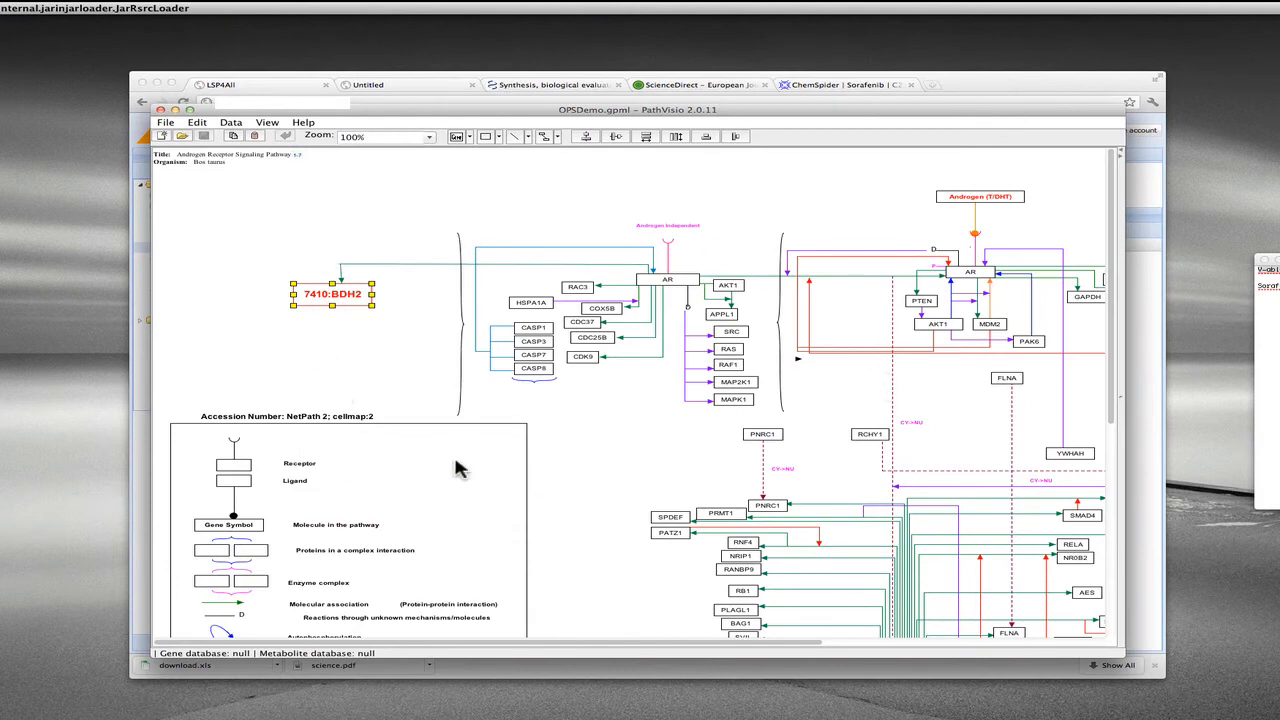
{"action": "mouse_move", "coordinate": [1036, 448]}
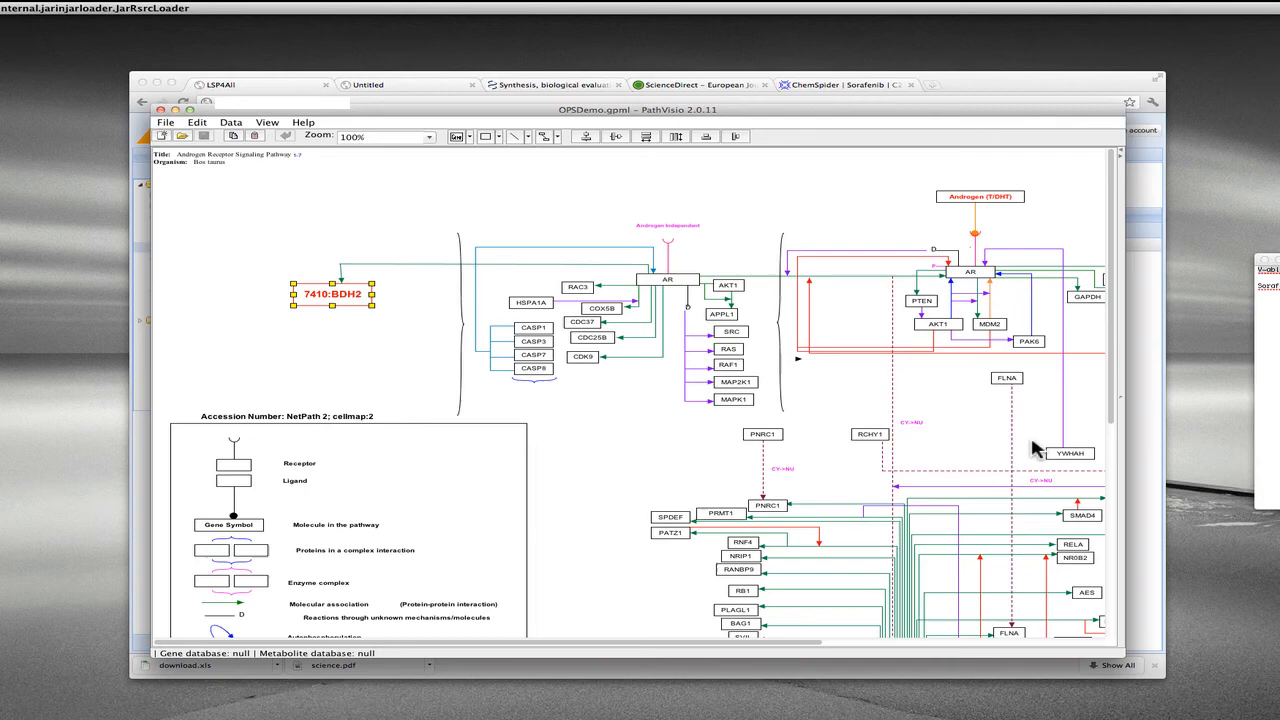
{"action": "mouse_move", "coordinate": [826, 116]}
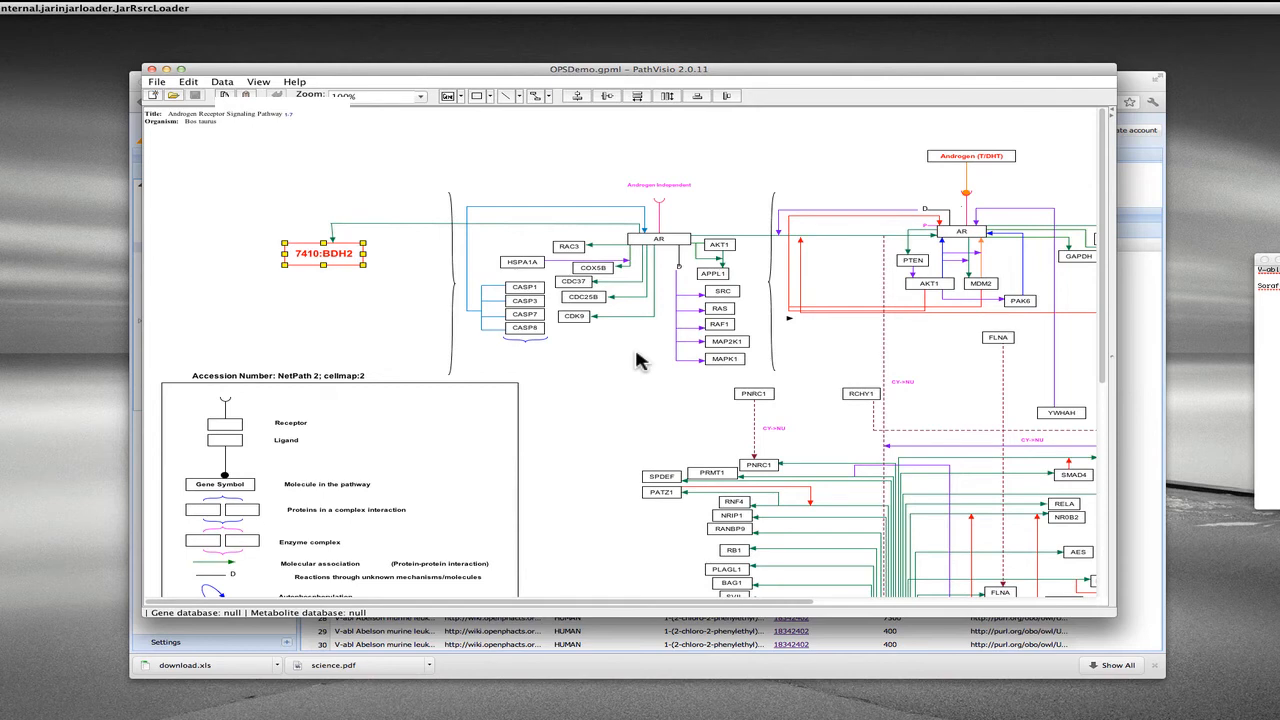
{"action": "mouse_move", "coordinate": [1118, 122]}
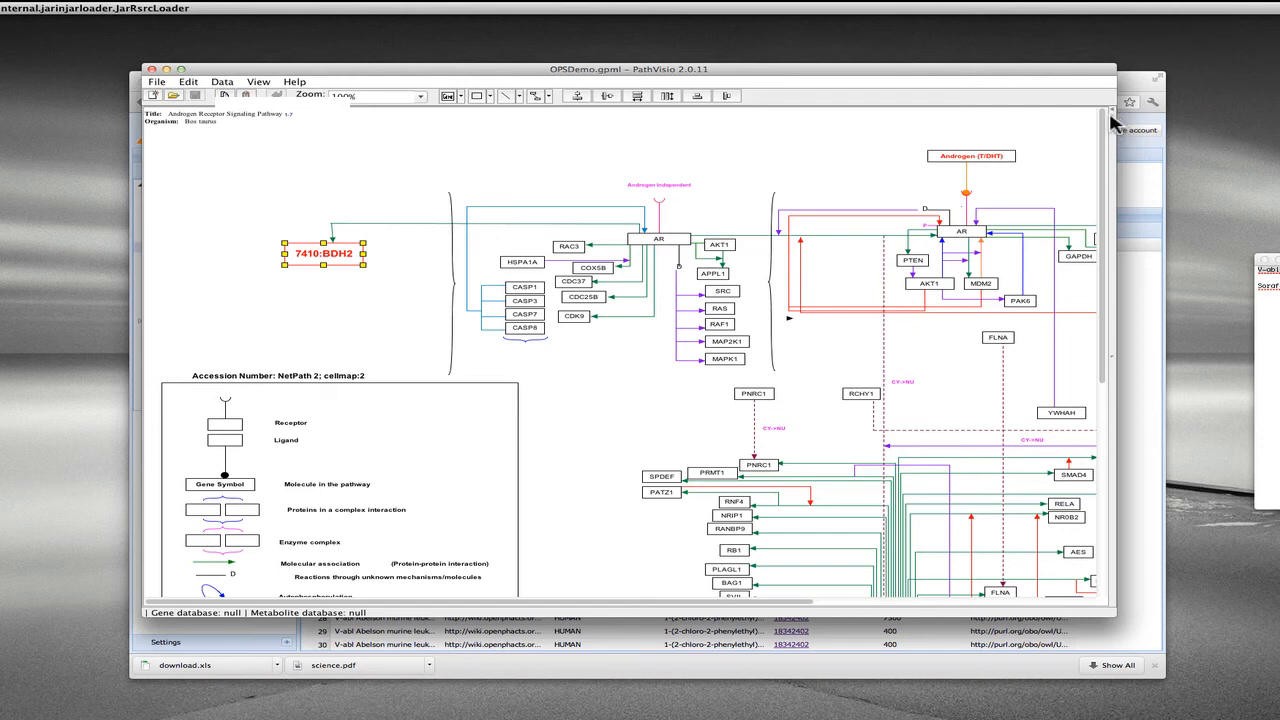
{"action": "mouse_move", "coordinate": [400, 336]}
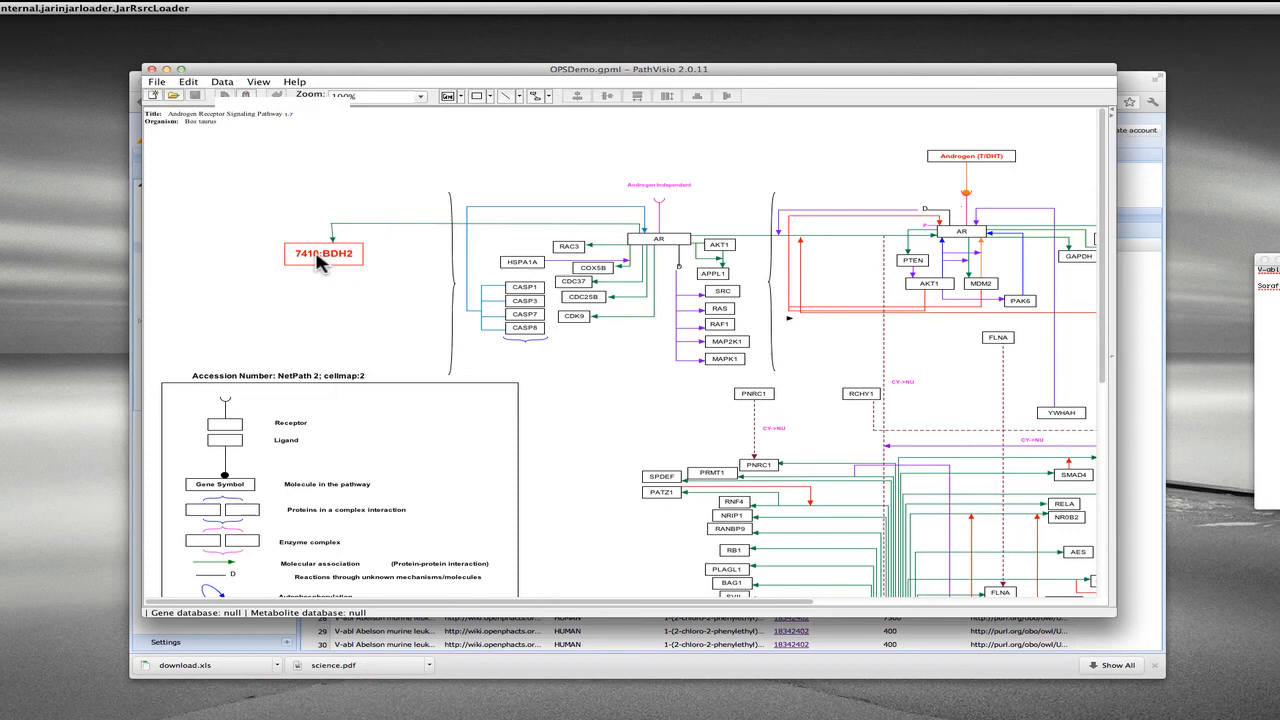
Step: Request Open PHACTS compound-by-gene suggestions for the 7410:BDH2 node via Pathway Loom
{"action": "right_click", "coordinate": [322, 252]}
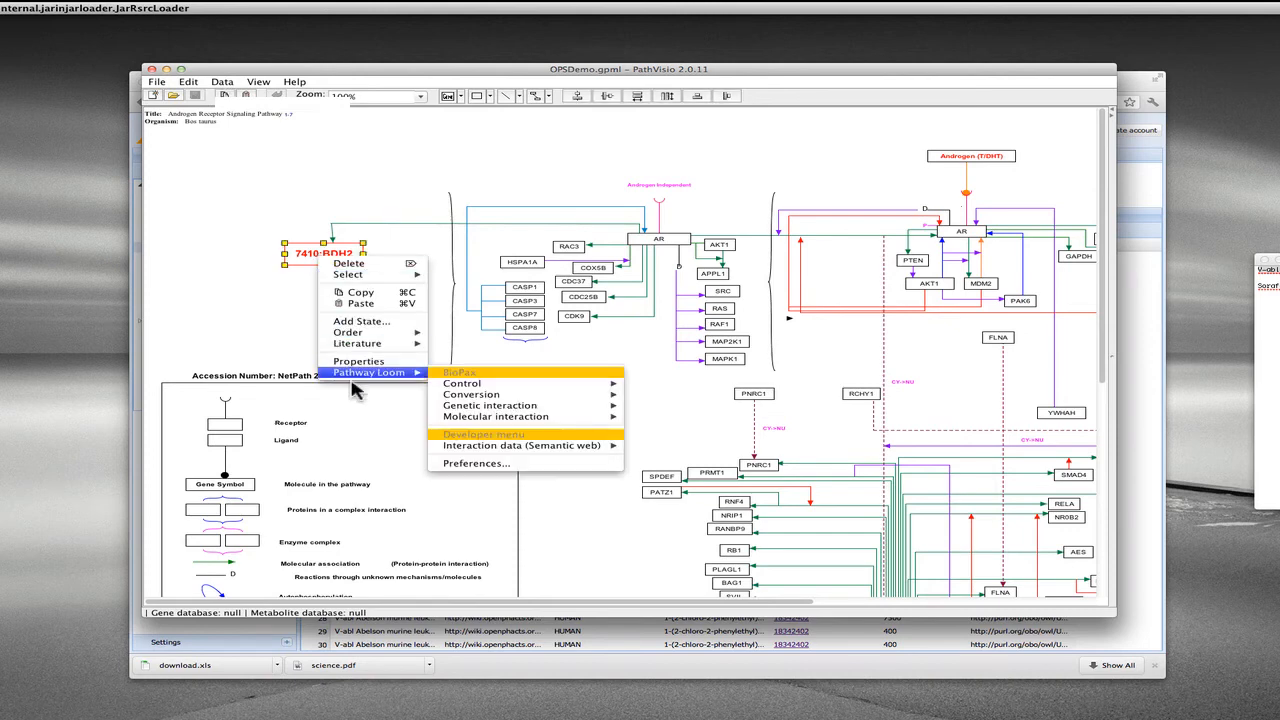
{"action": "mouse_move", "coordinate": [484, 444]}
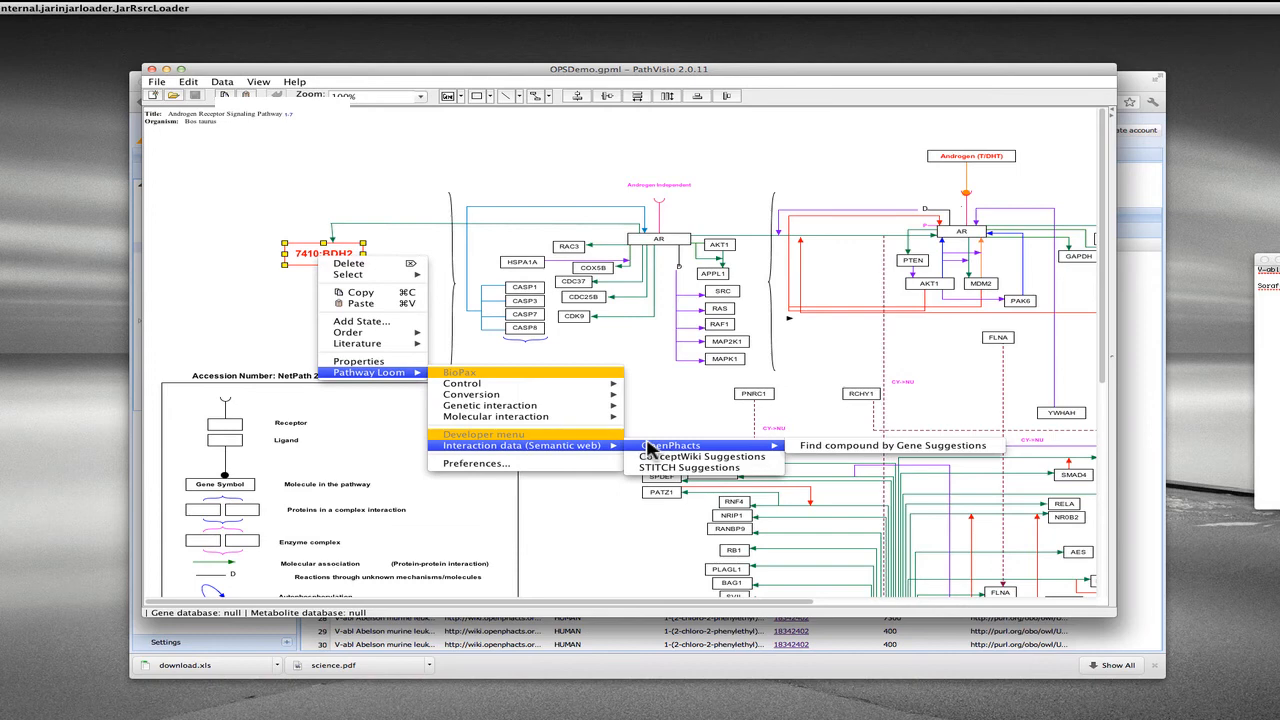
{"action": "mouse_move", "coordinate": [692, 450]}
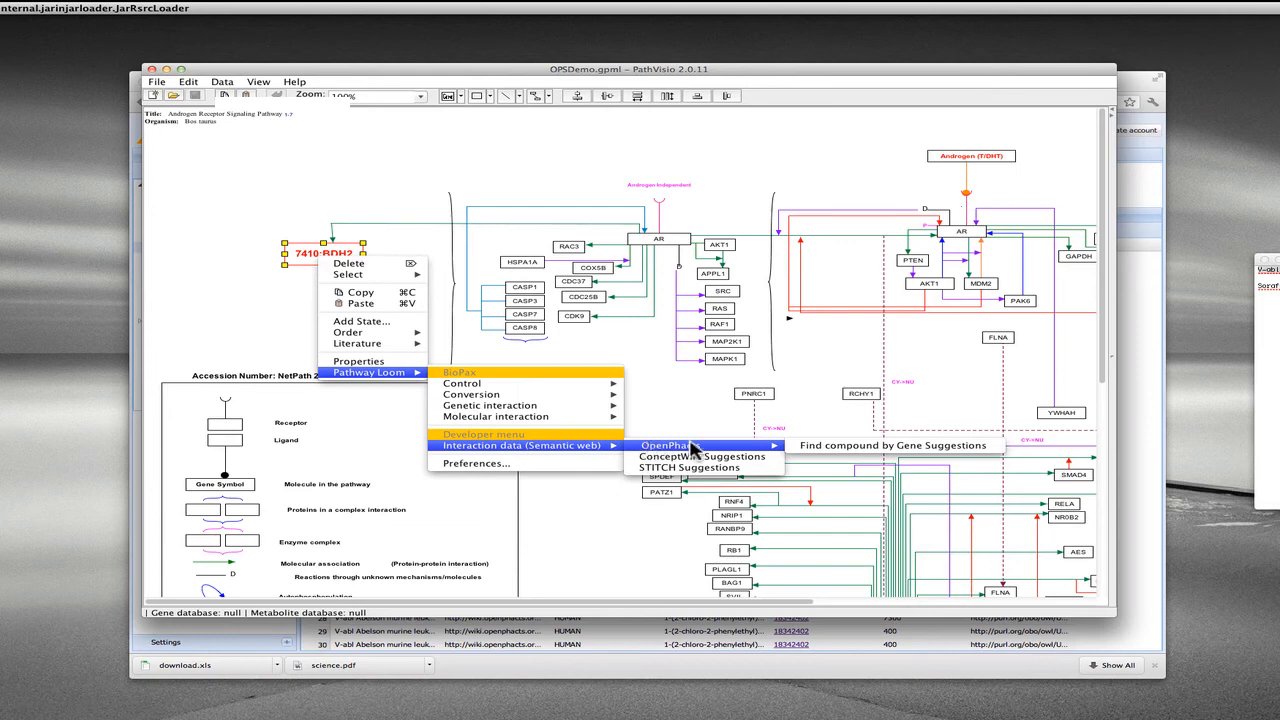
{"action": "mouse_move", "coordinate": [824, 452]}
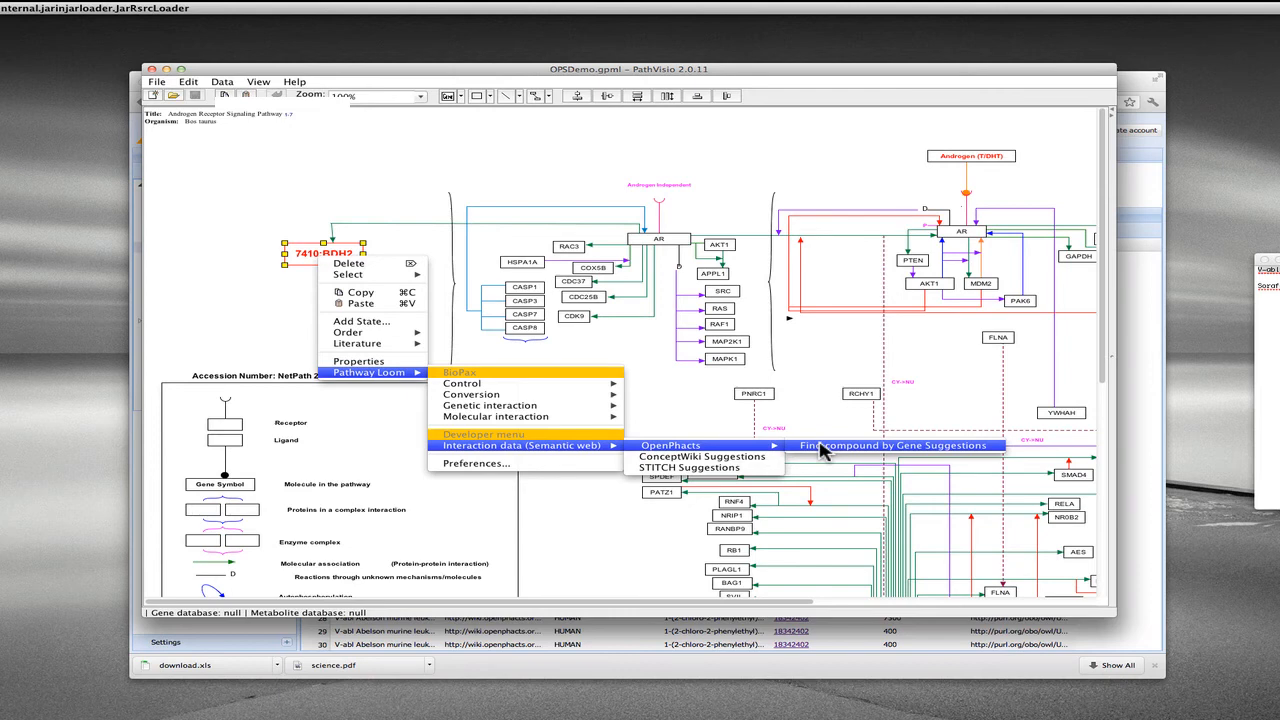
{"action": "left_click", "coordinate": [790, 280]}
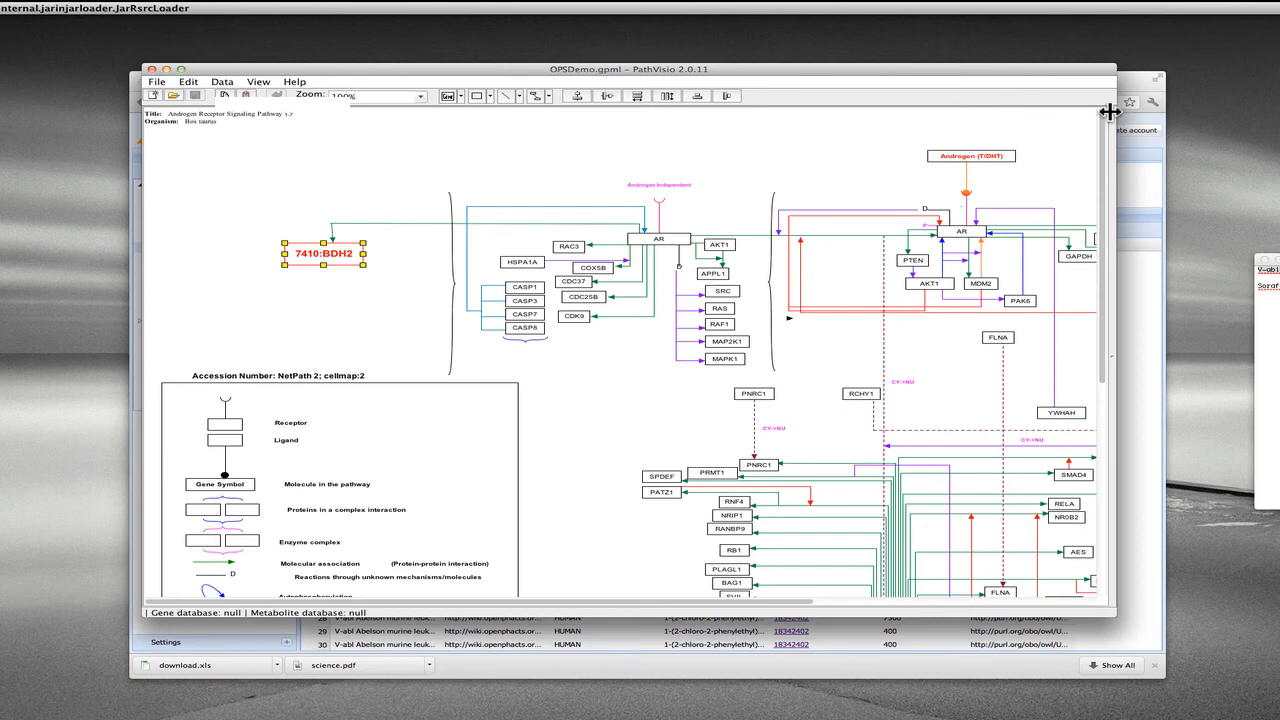
Step: View the suggested pathway part for BDH2 and insert the BDH2–compound pair into the diagram
{"action": "left_click", "coordinate": [956, 114]}
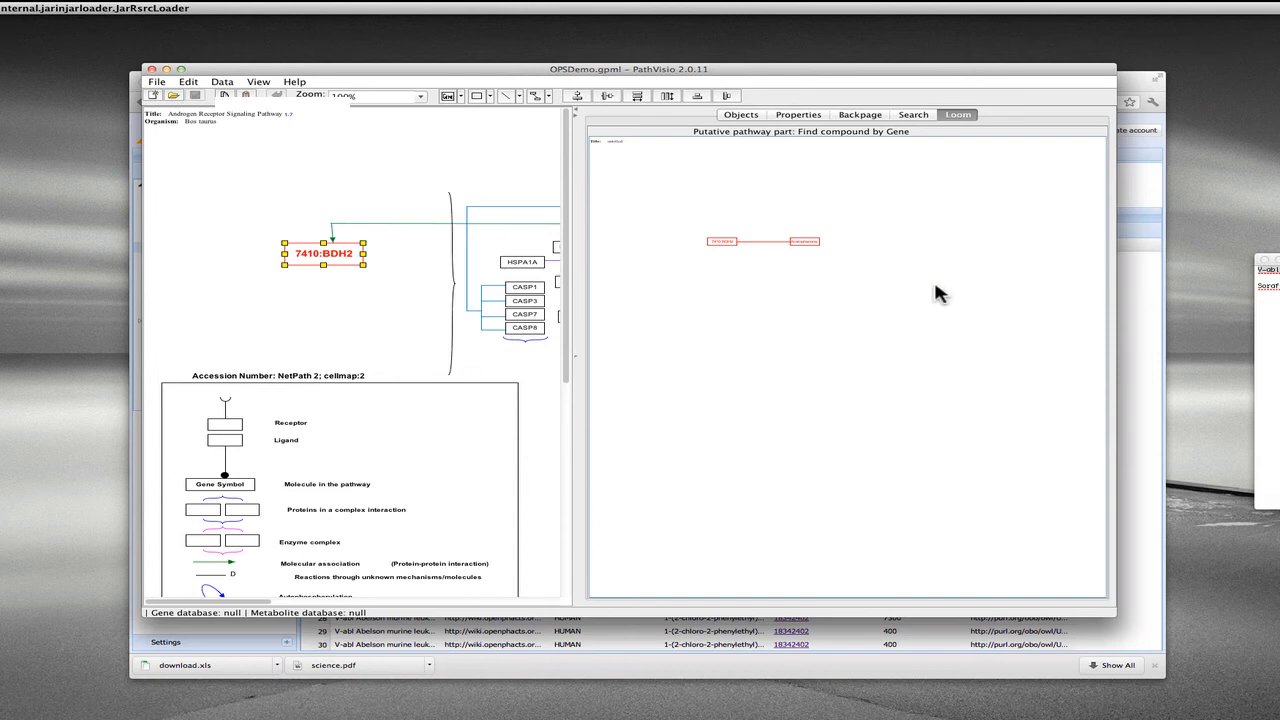
{"action": "left_click", "coordinate": [268, 176]}
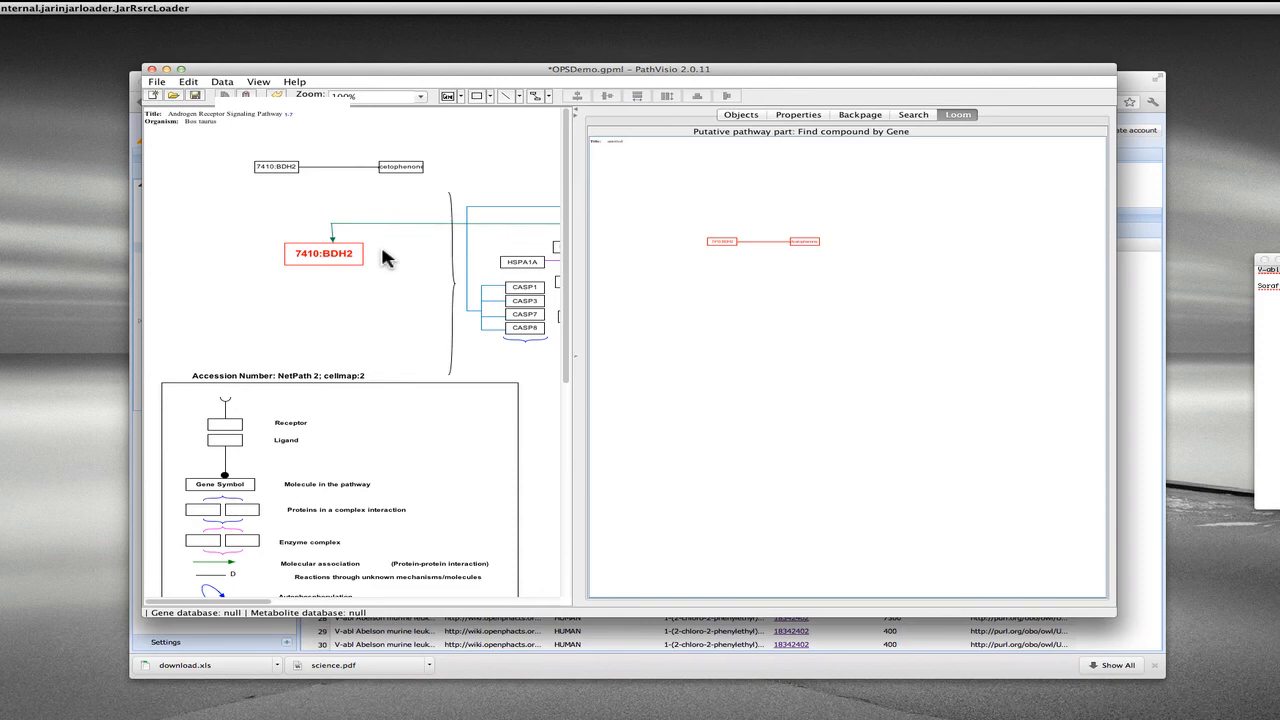
{"action": "mouse_move", "coordinate": [638, 674]}
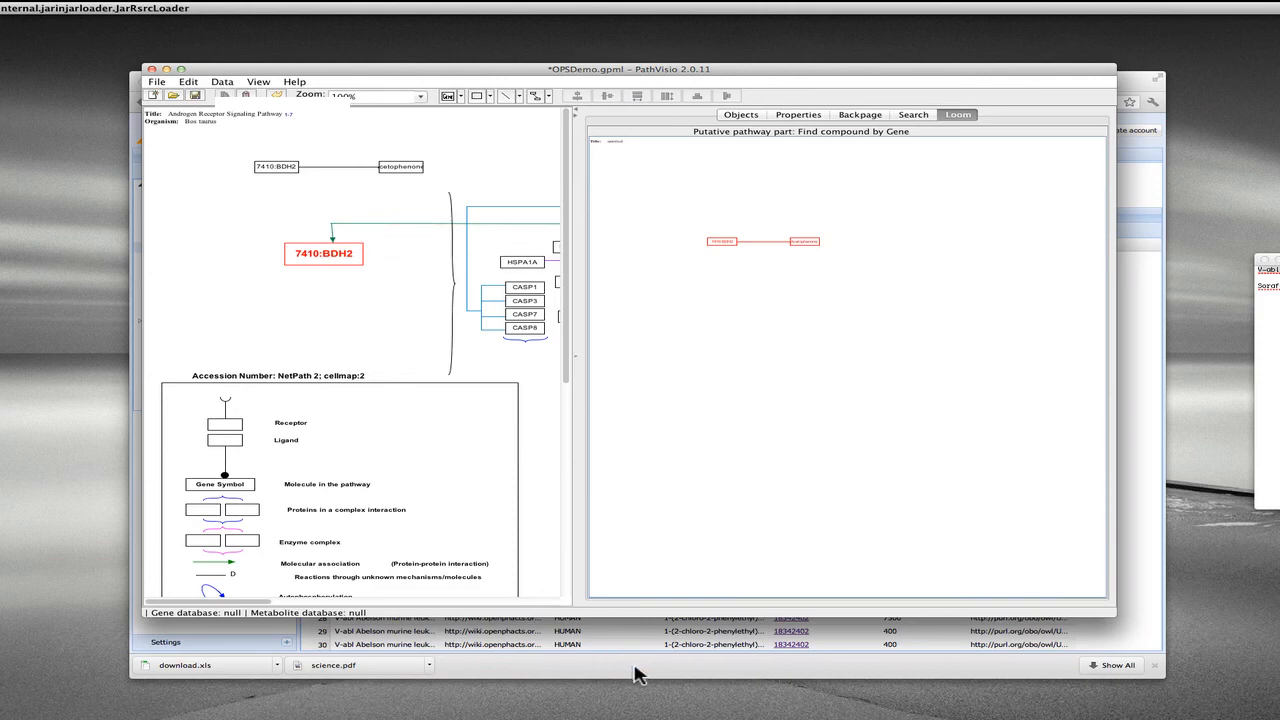